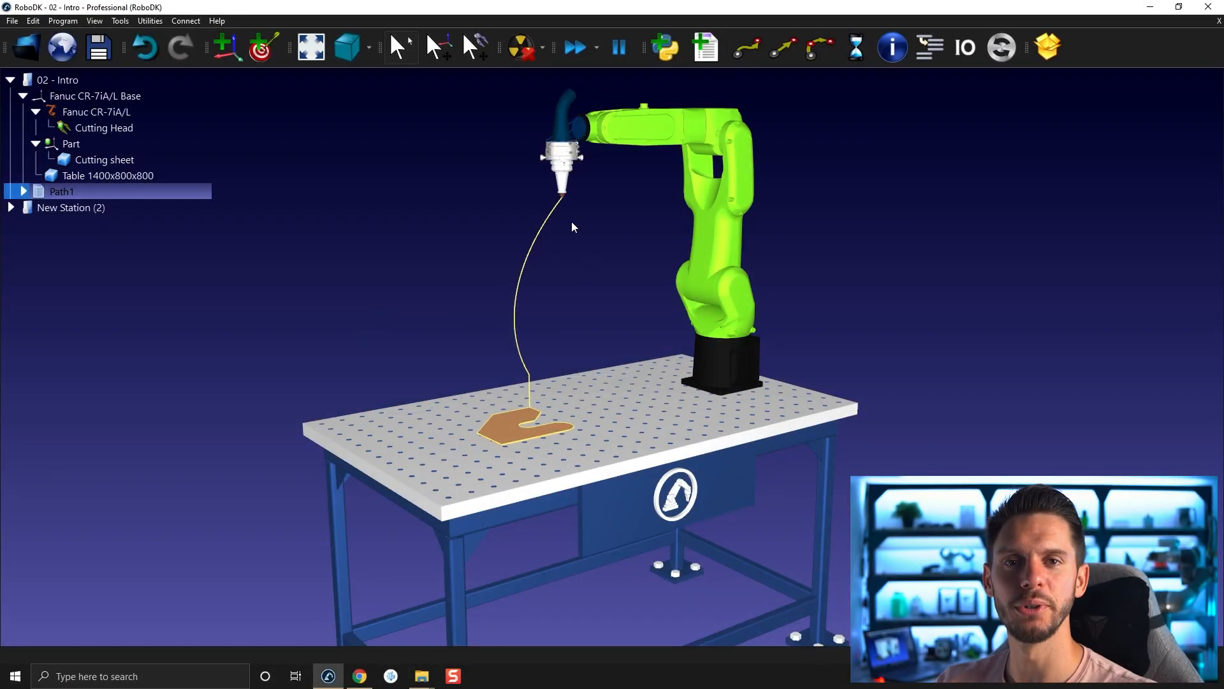
mouse_move(658, 113)
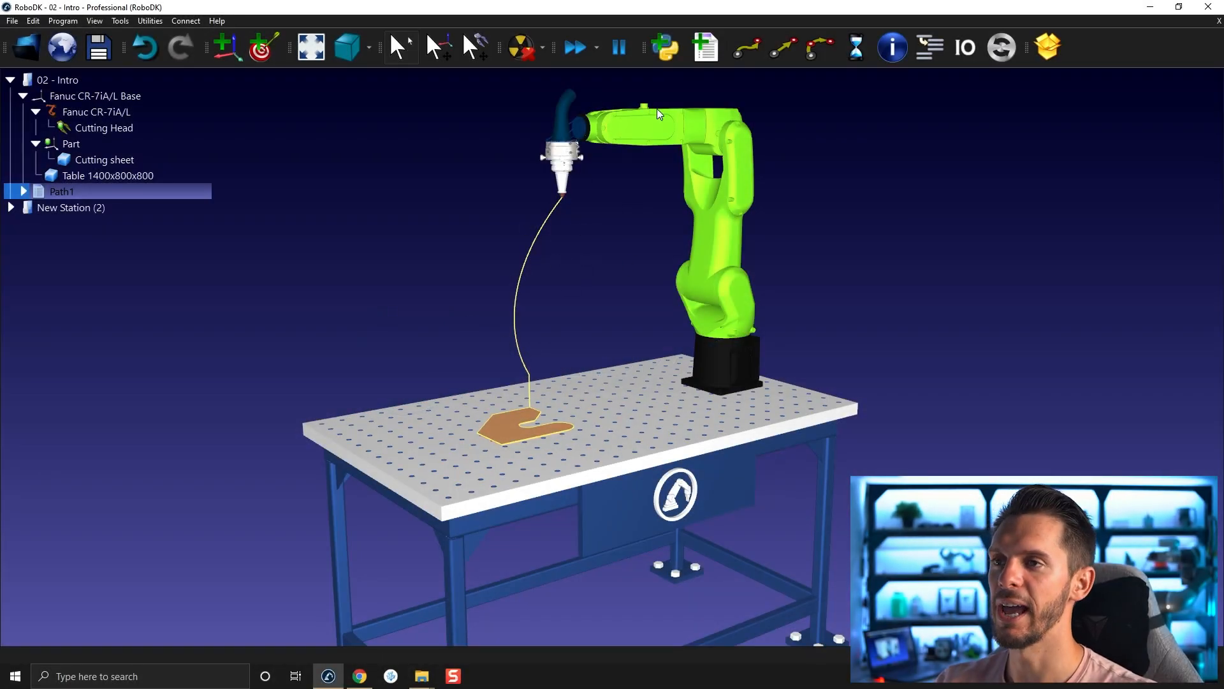
mouse_move(531, 162)
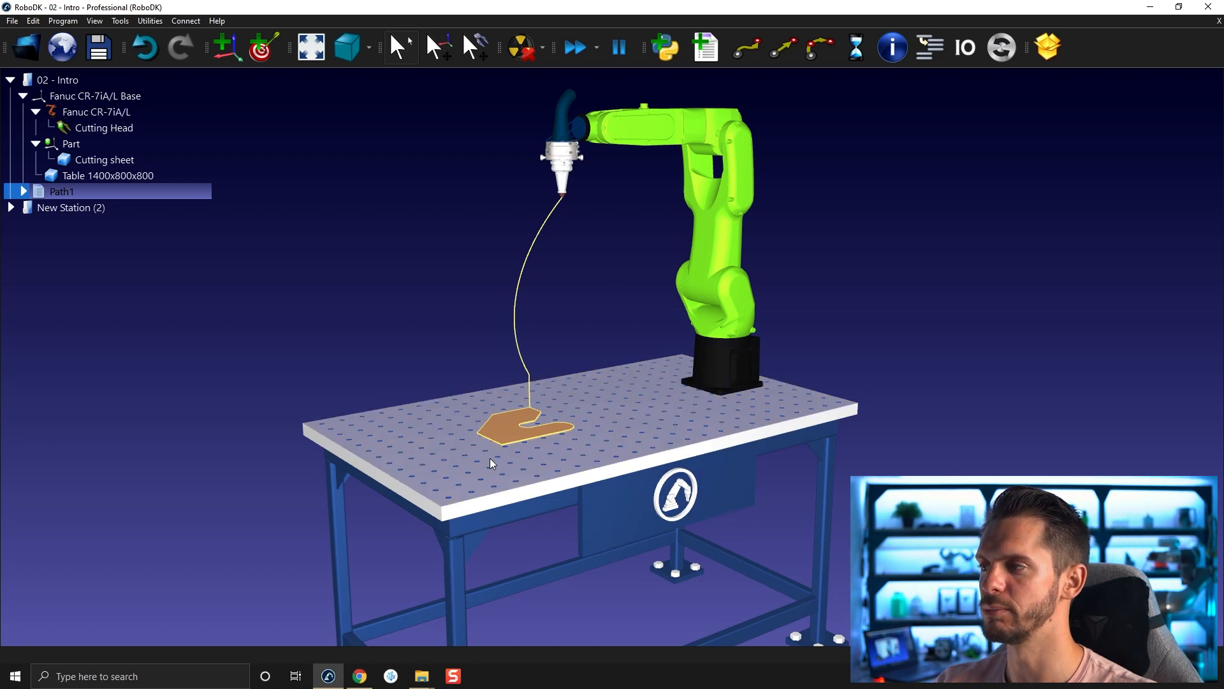
Step: Run the Path1 program from its context menu to simulate the cutting path
right_click(61, 191)
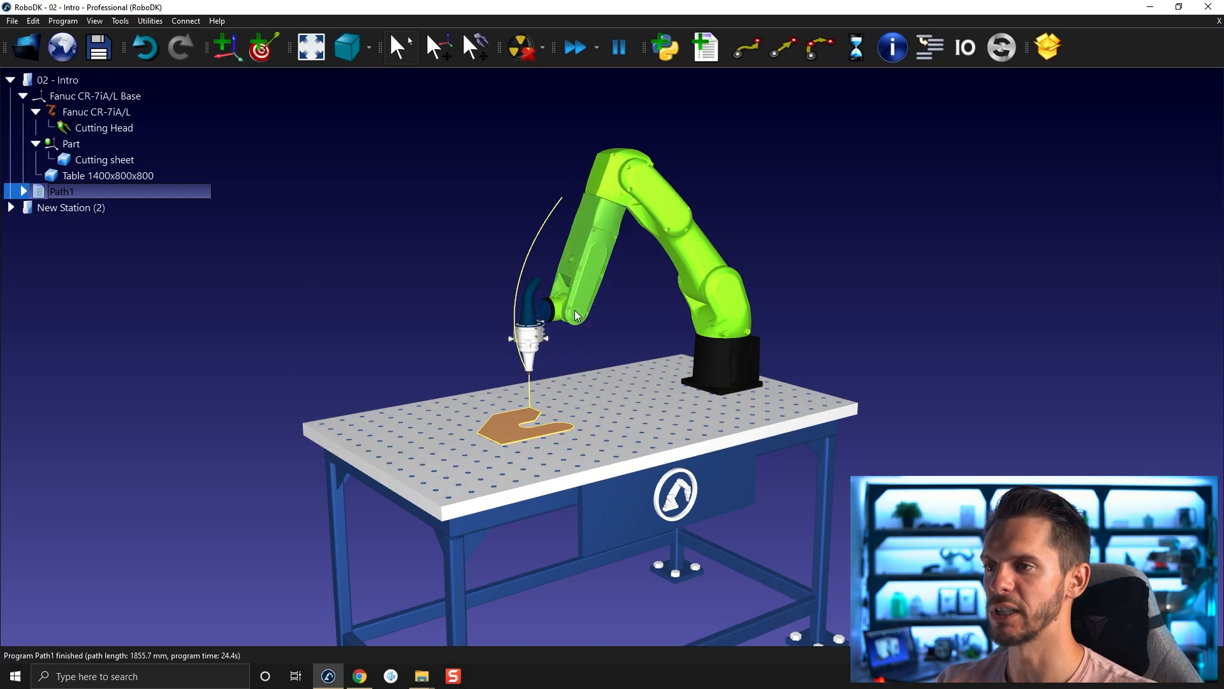
mouse_move(758, 188)
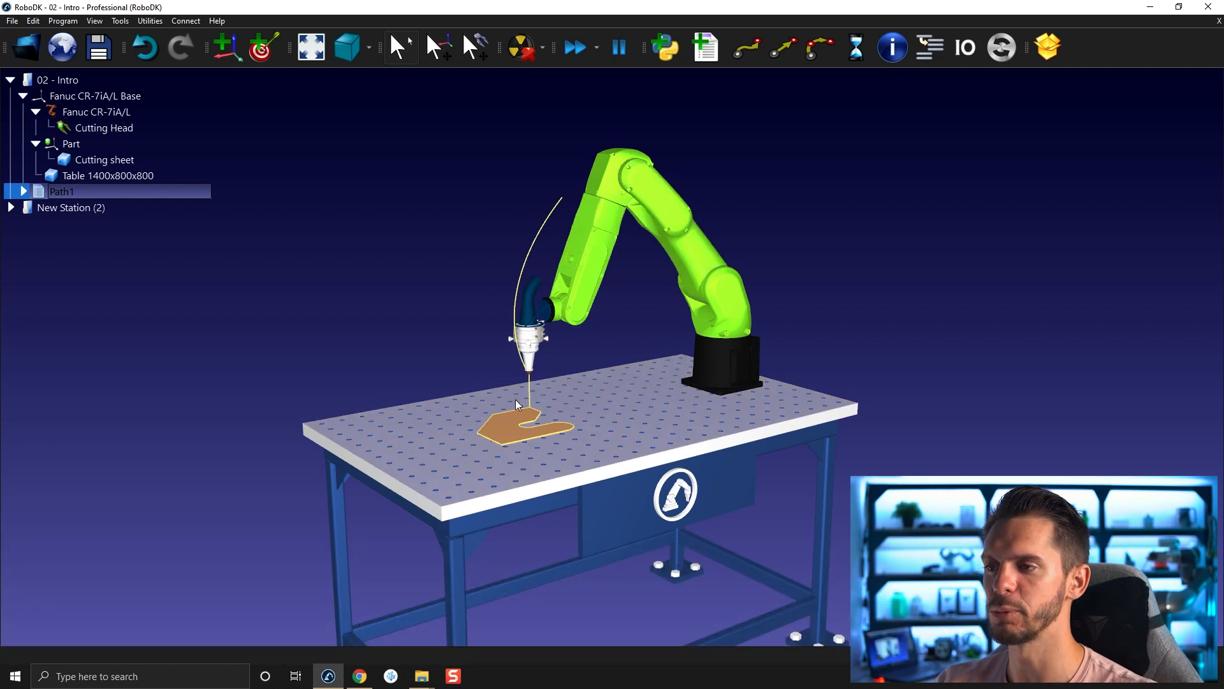
mouse_move(564, 445)
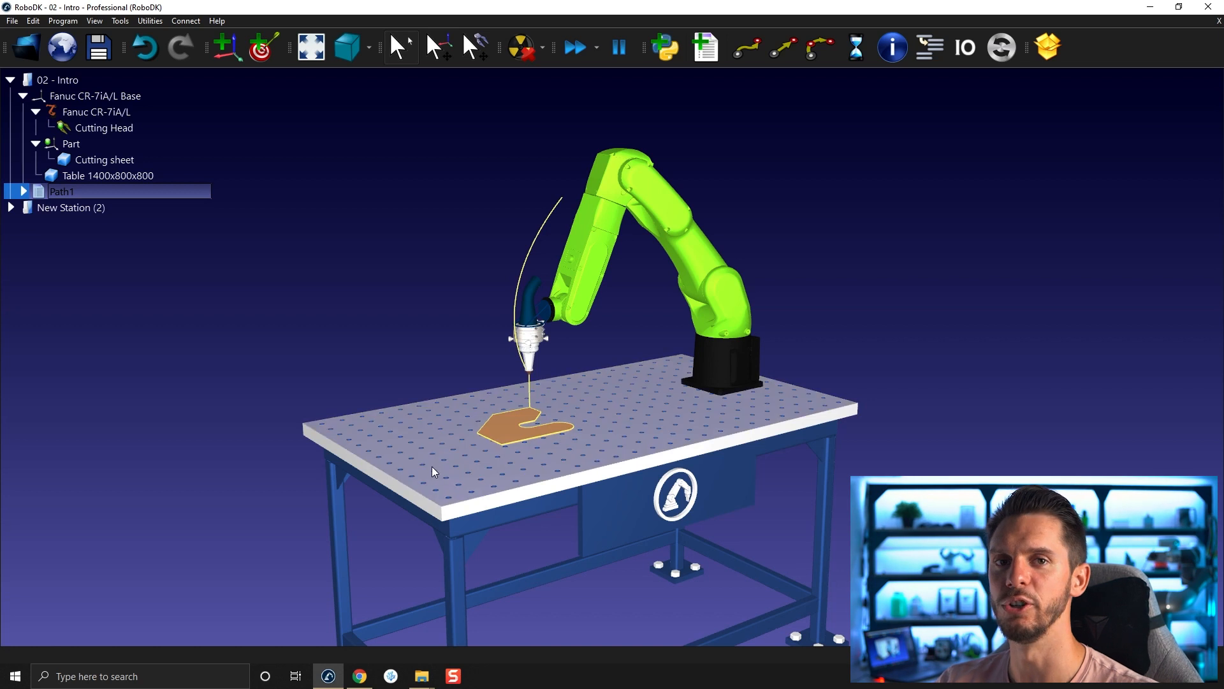
mouse_move(434, 451)
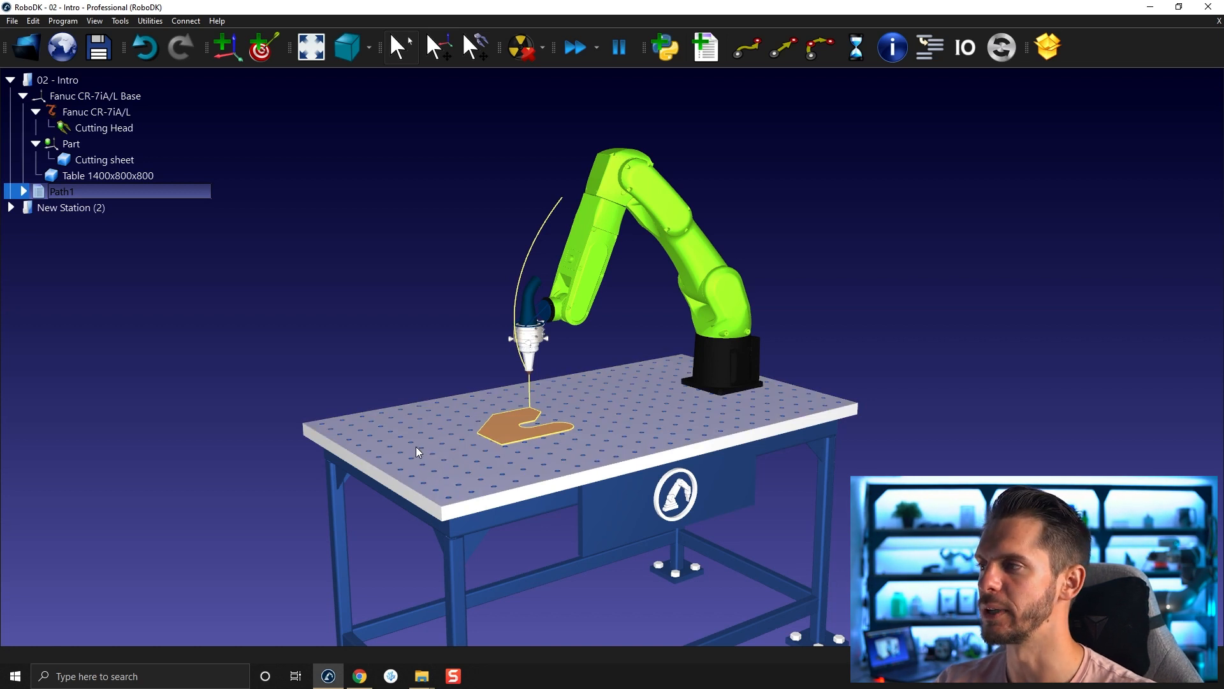
mouse_move(363, 396)
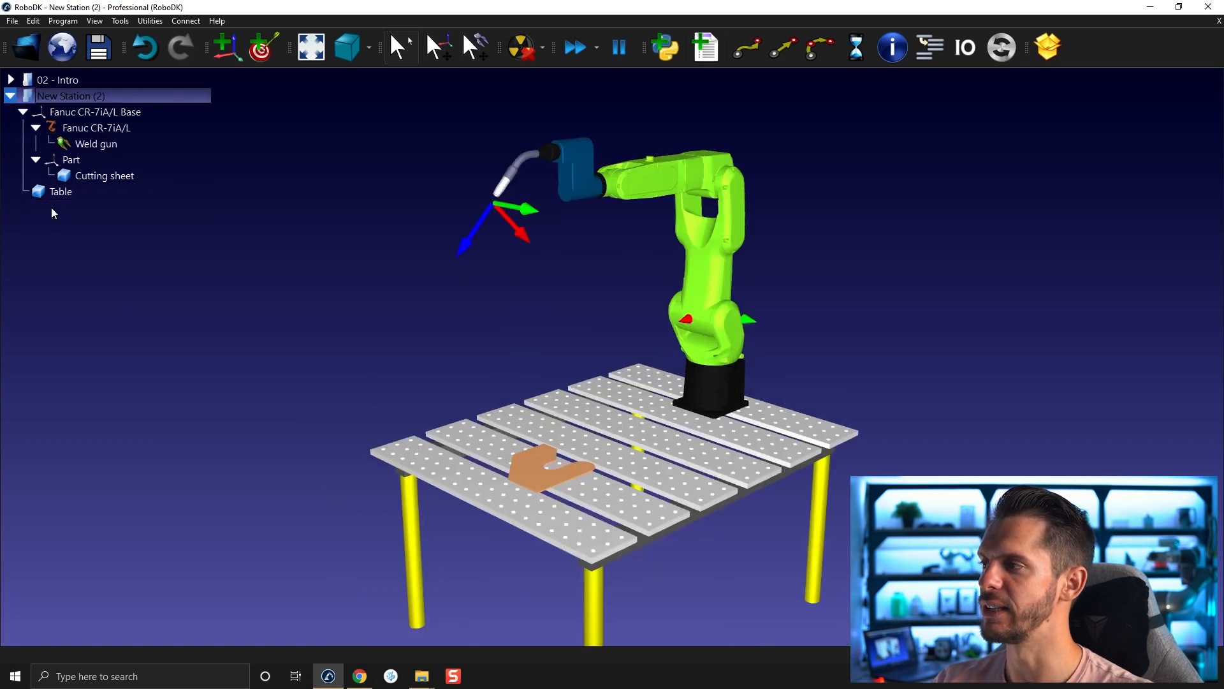
mouse_move(502, 322)
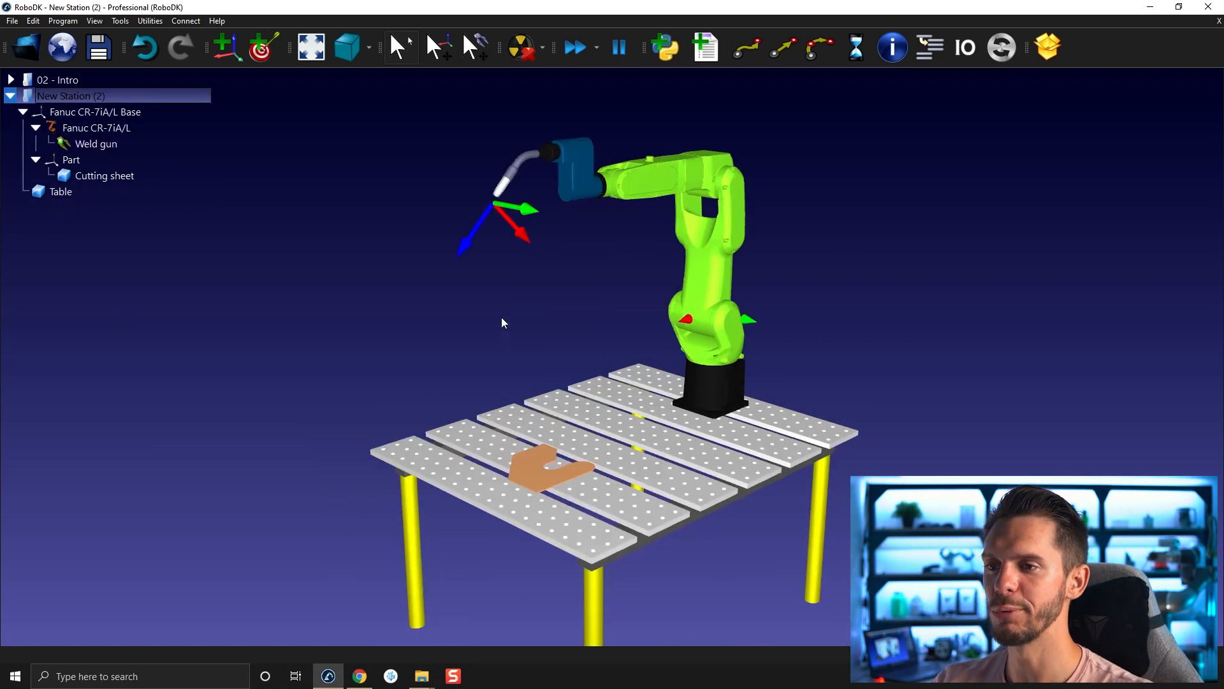
mouse_move(765, 296)
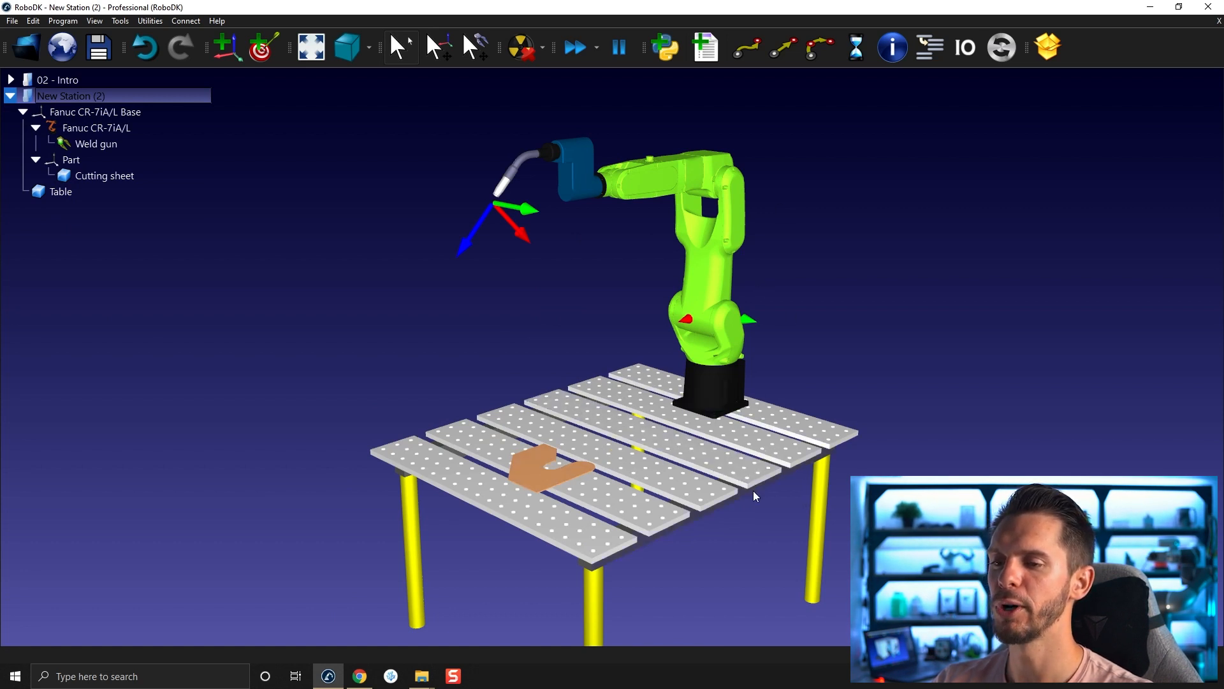
mouse_move(475, 310)
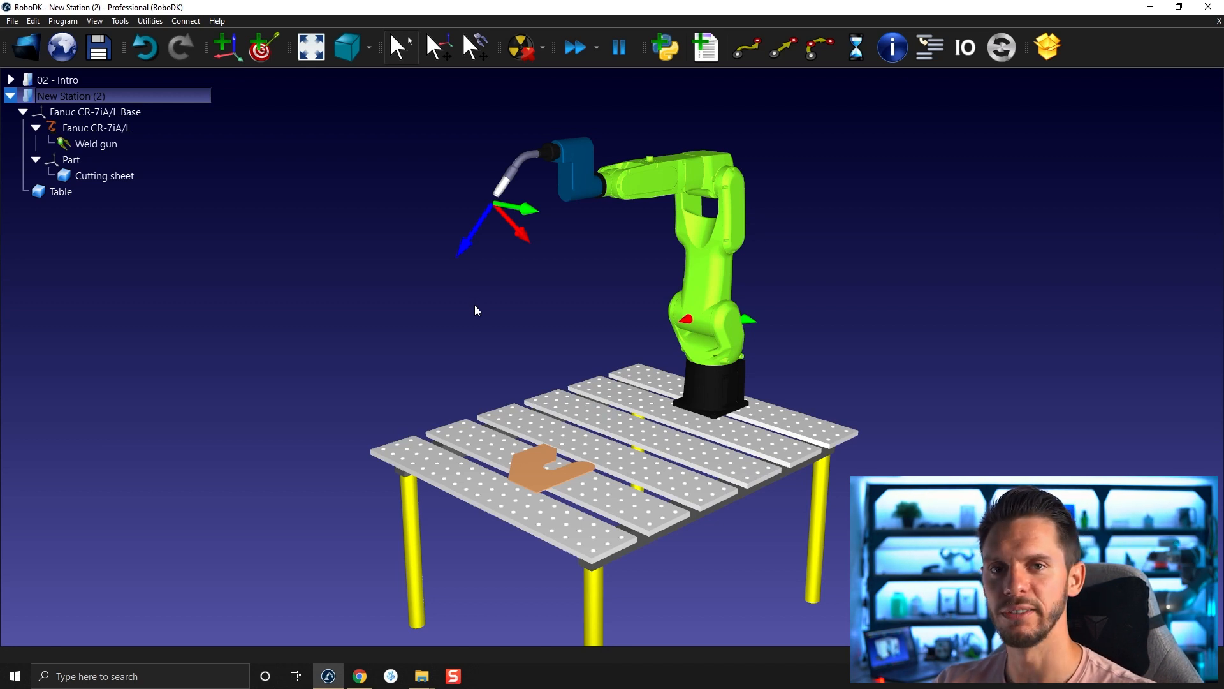
mouse_move(490, 412)
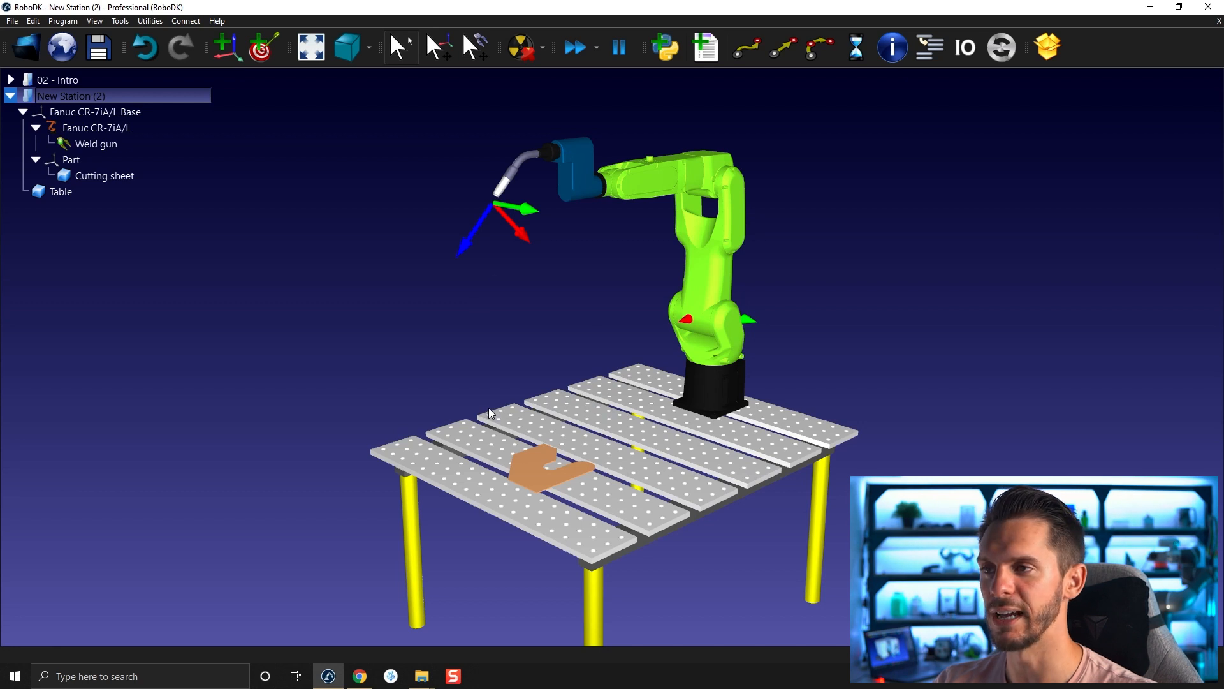
mouse_move(536, 297)
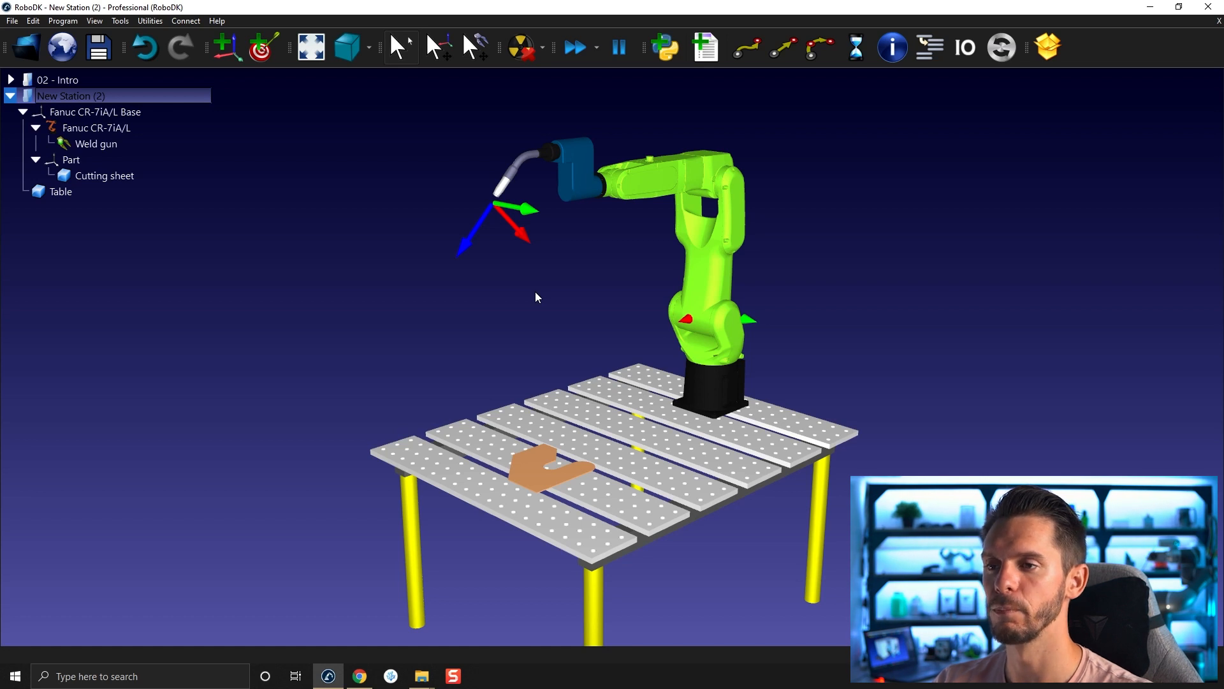
mouse_move(531, 298)
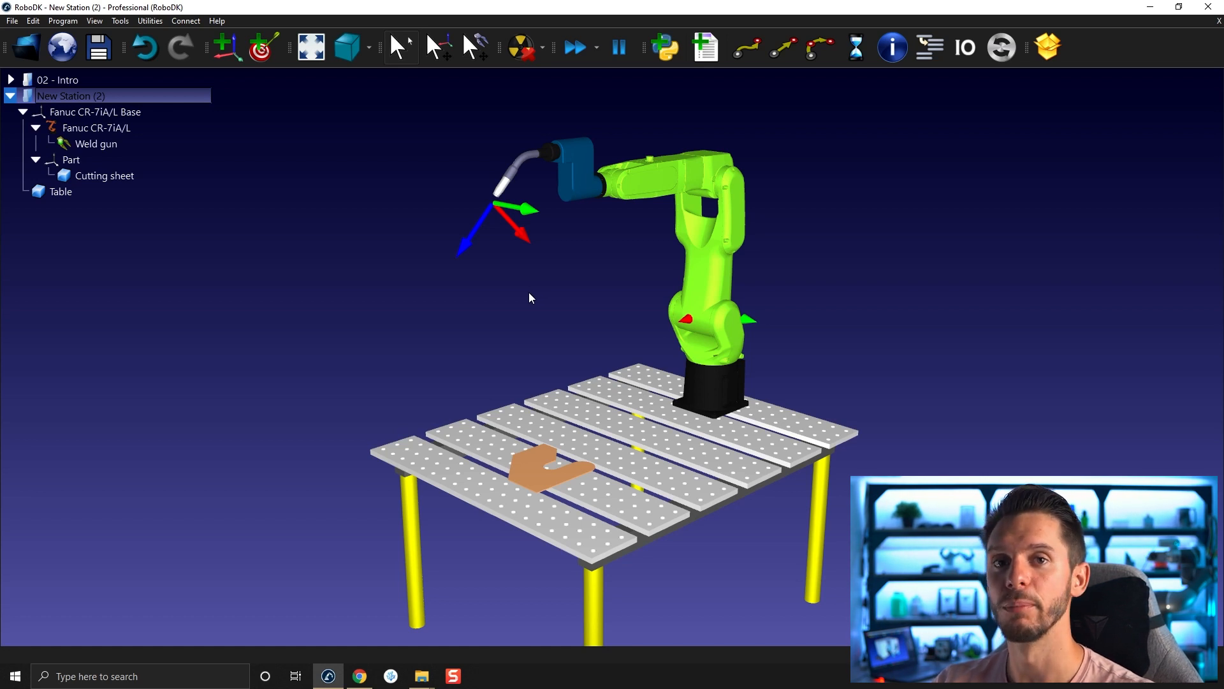
mouse_move(607, 321)
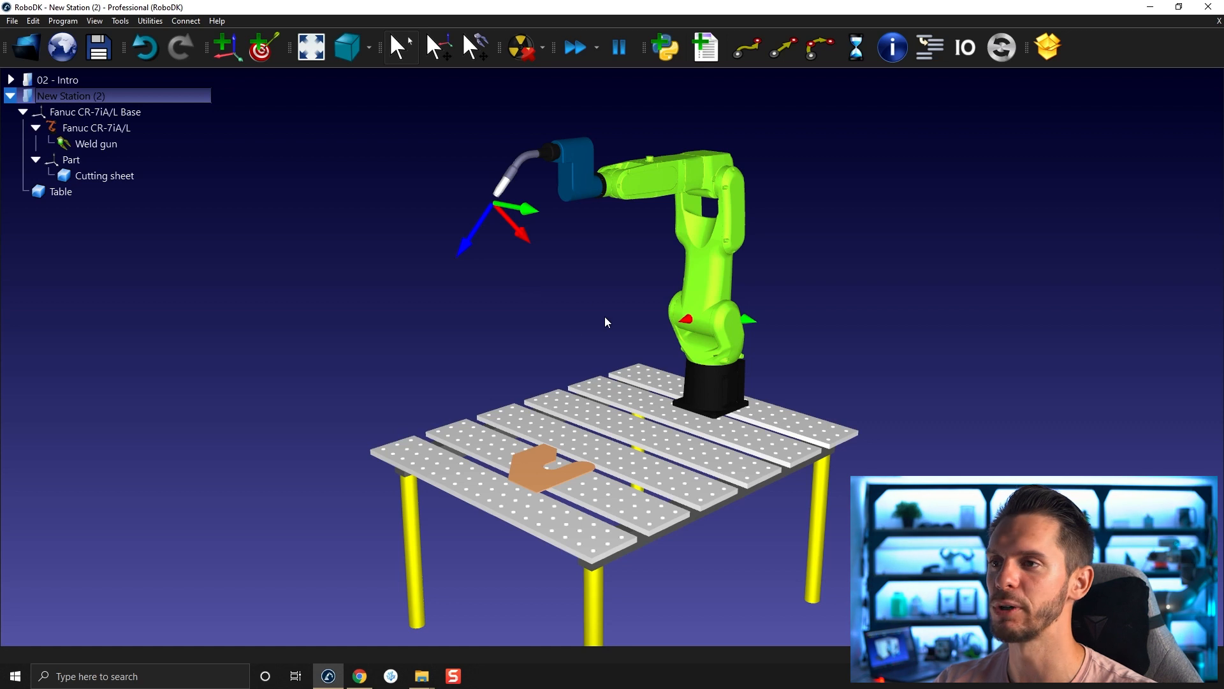
mouse_move(494, 303)
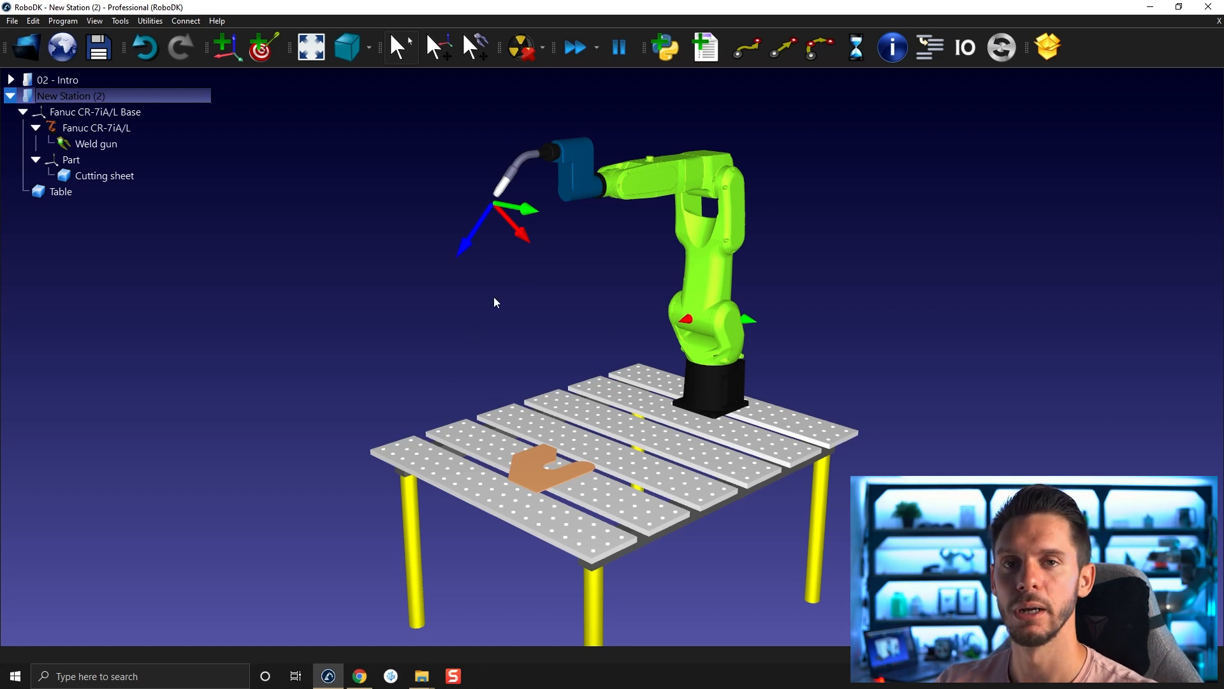
mouse_move(404, 323)
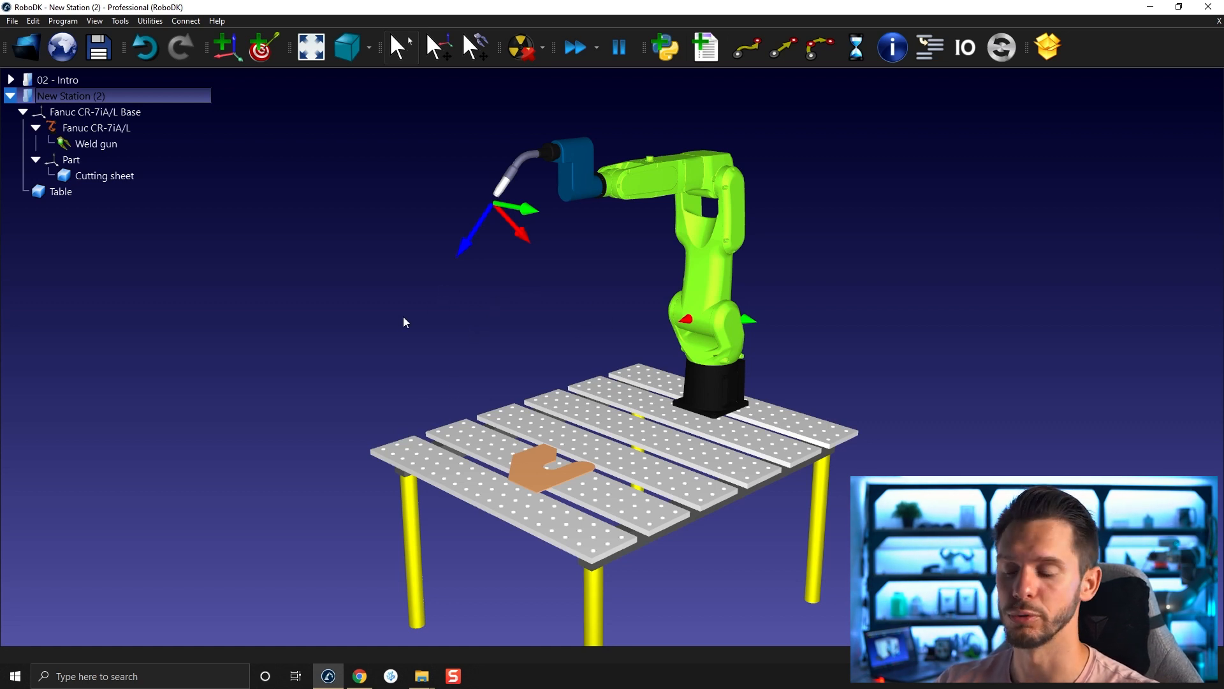
mouse_move(549, 253)
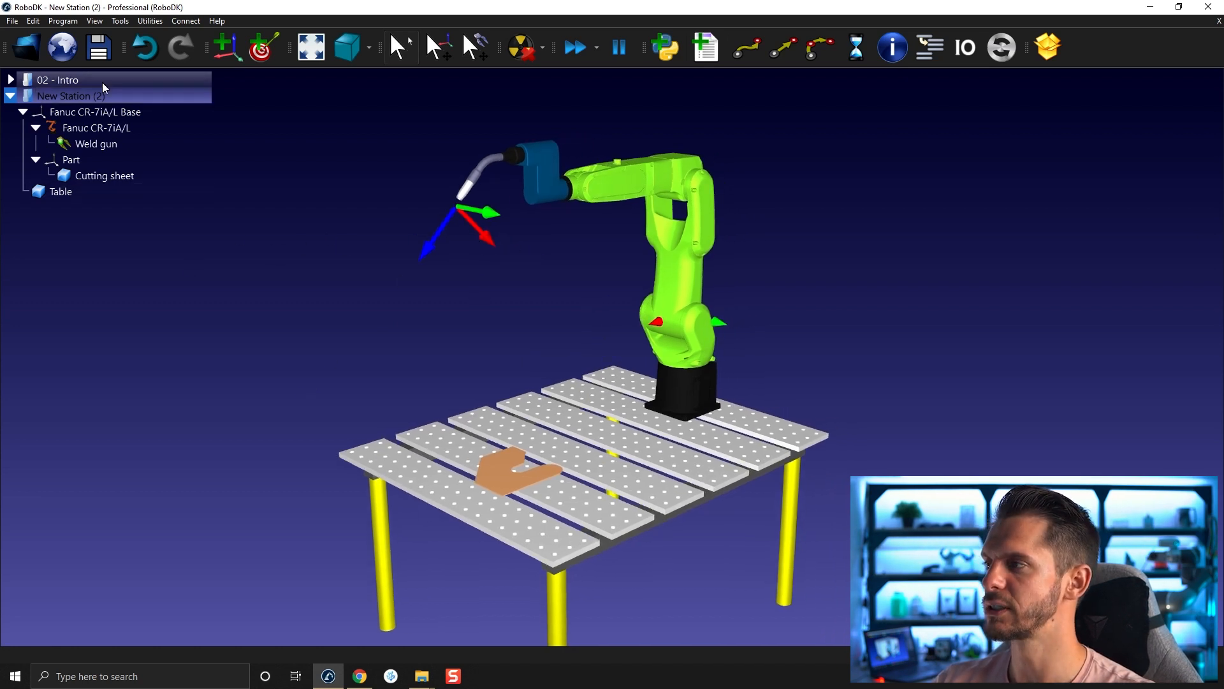
mouse_move(70, 95)
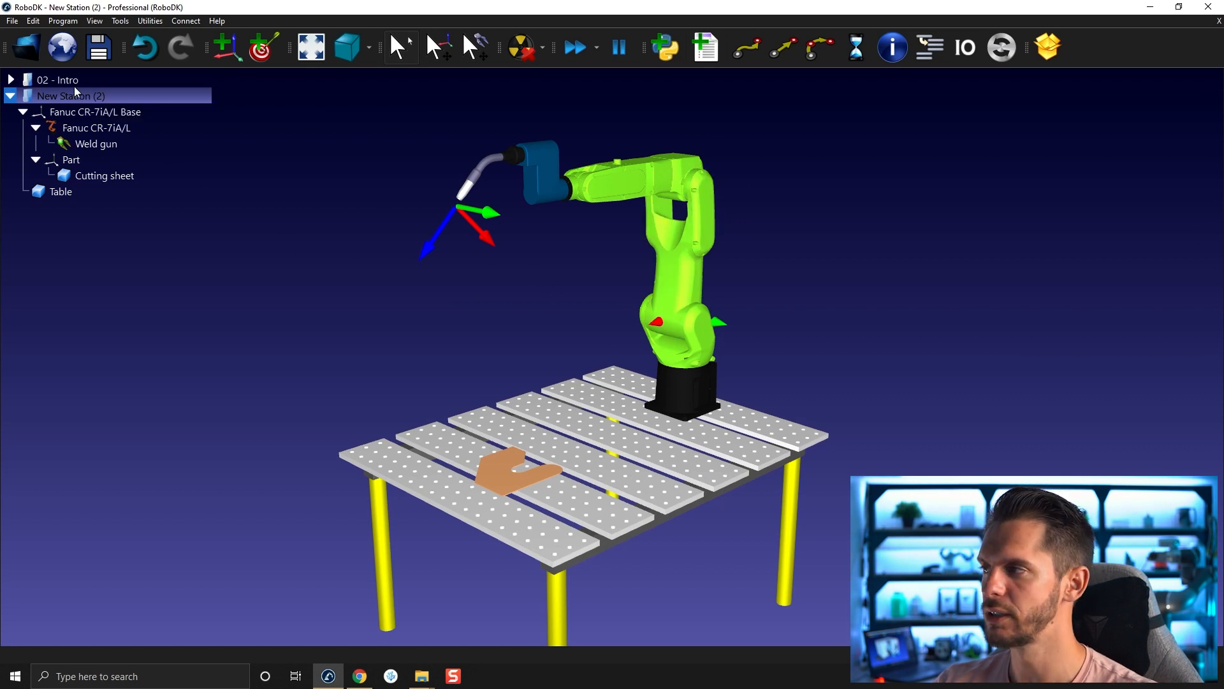
Step: Collapse New Station (2) and expand the 02 - Intro station tree
left_click(11, 95)
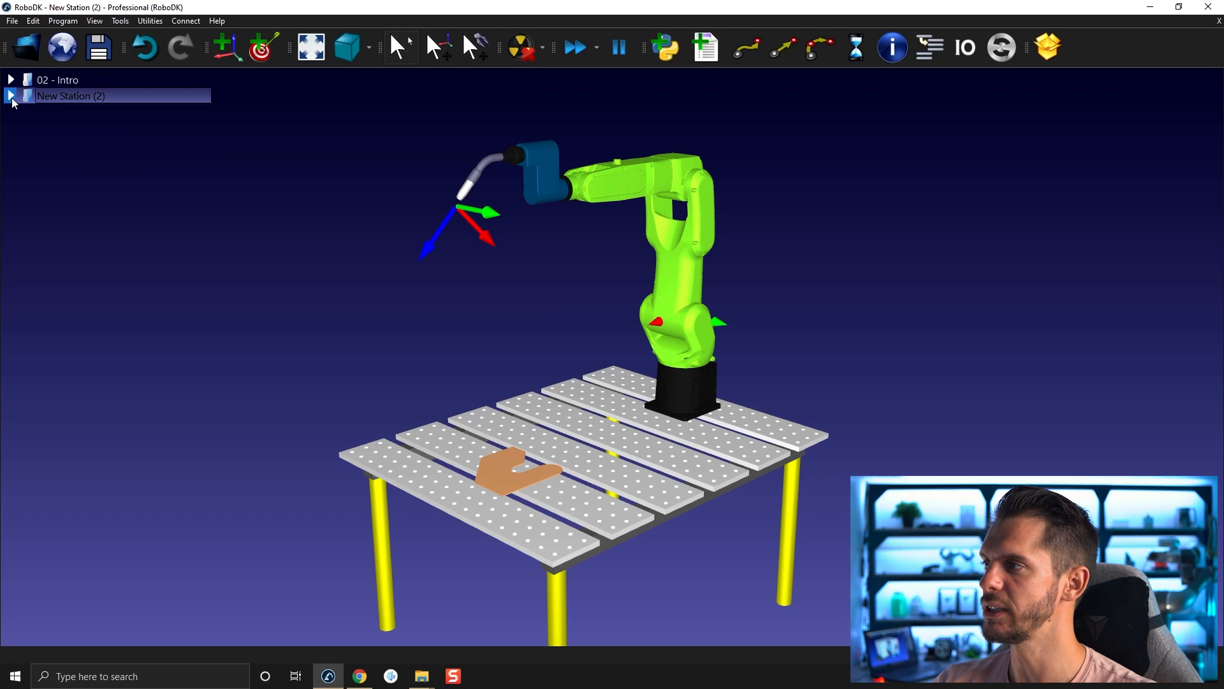
left_click(67, 79)
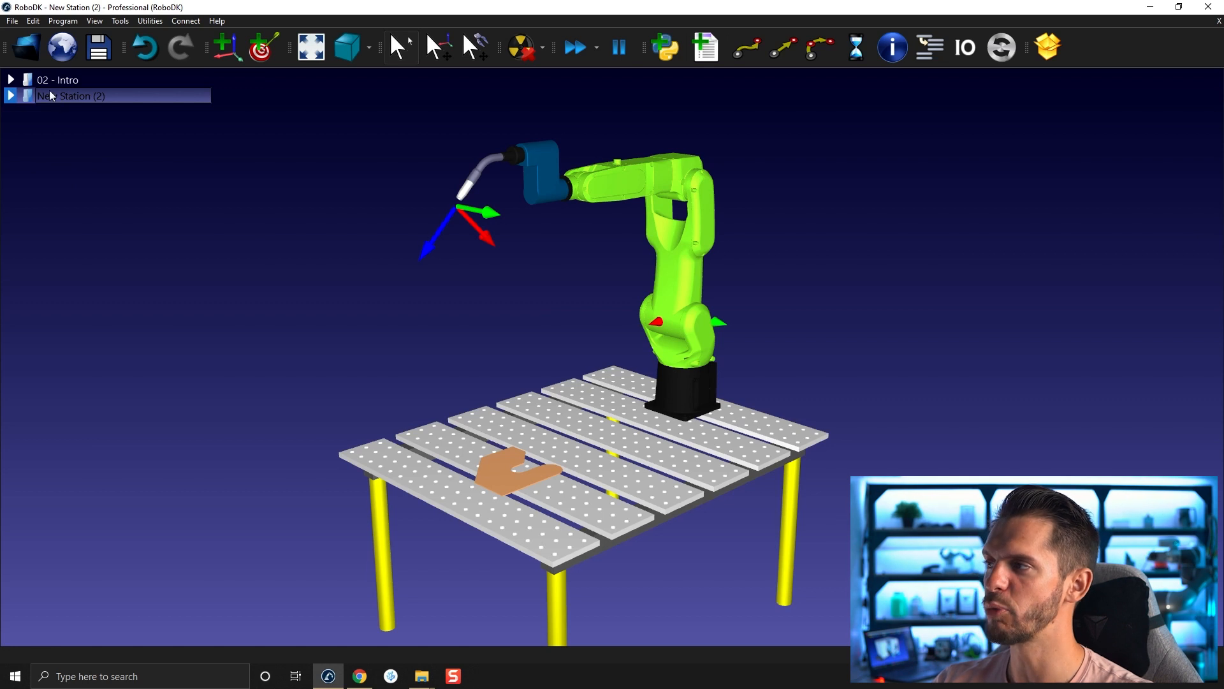
mouse_move(66, 95)
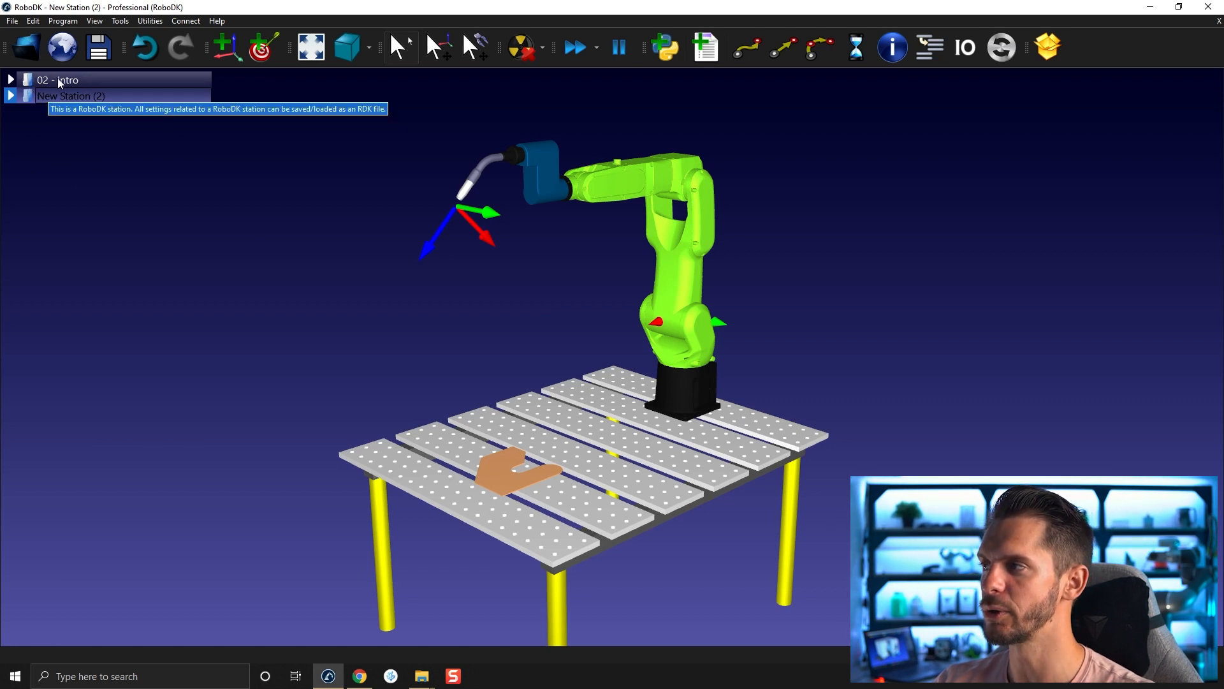
left_click(11, 79)
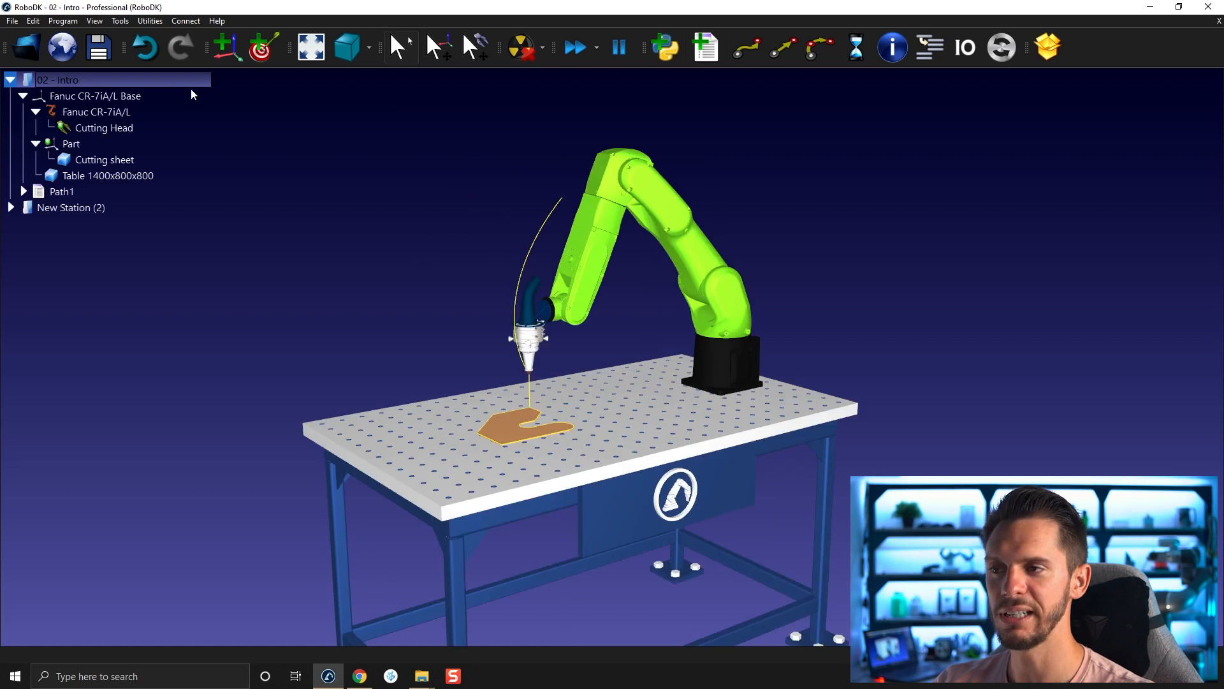
mouse_move(467, 232)
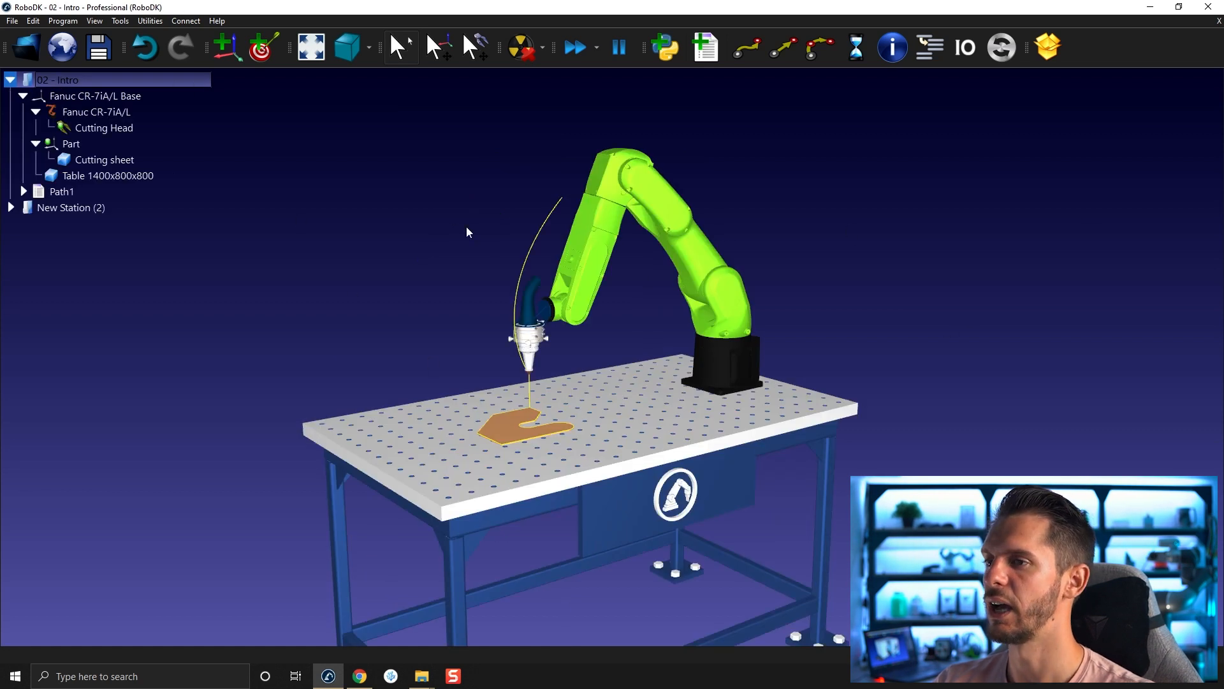
Step: Select the Part frame items and collapse the 02 - Intro station
left_click(62, 191)
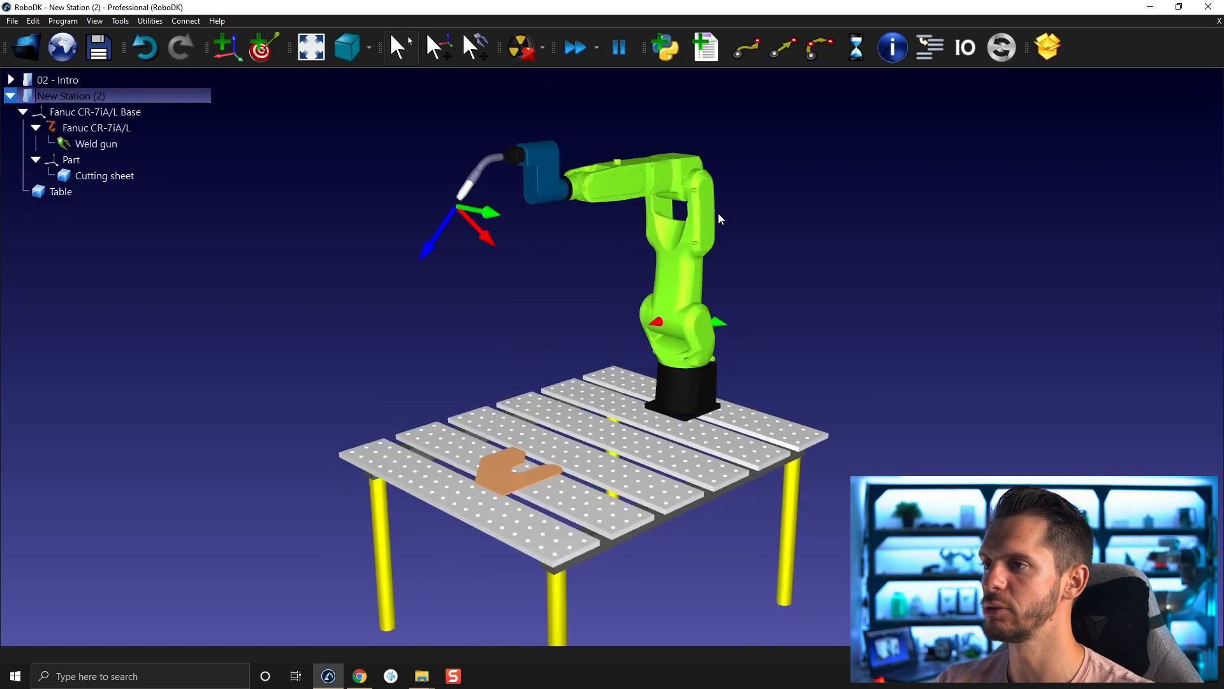
mouse_move(601, 288)
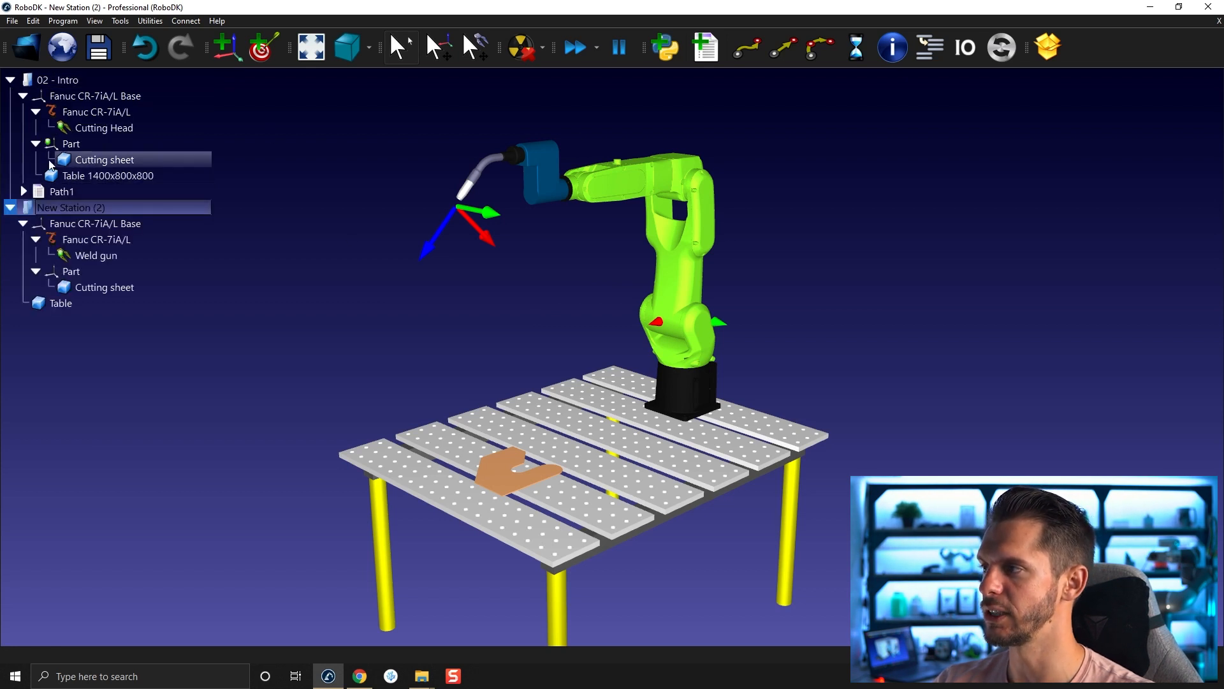
left_click(70, 144)
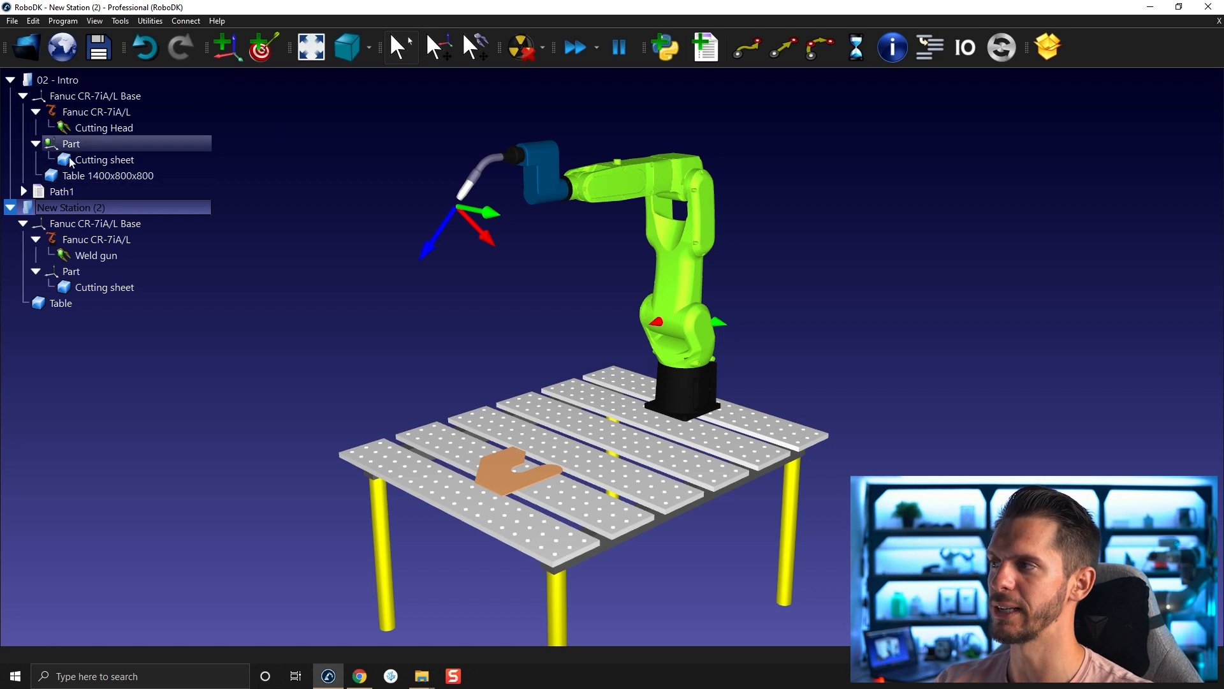
left_click(8, 80)
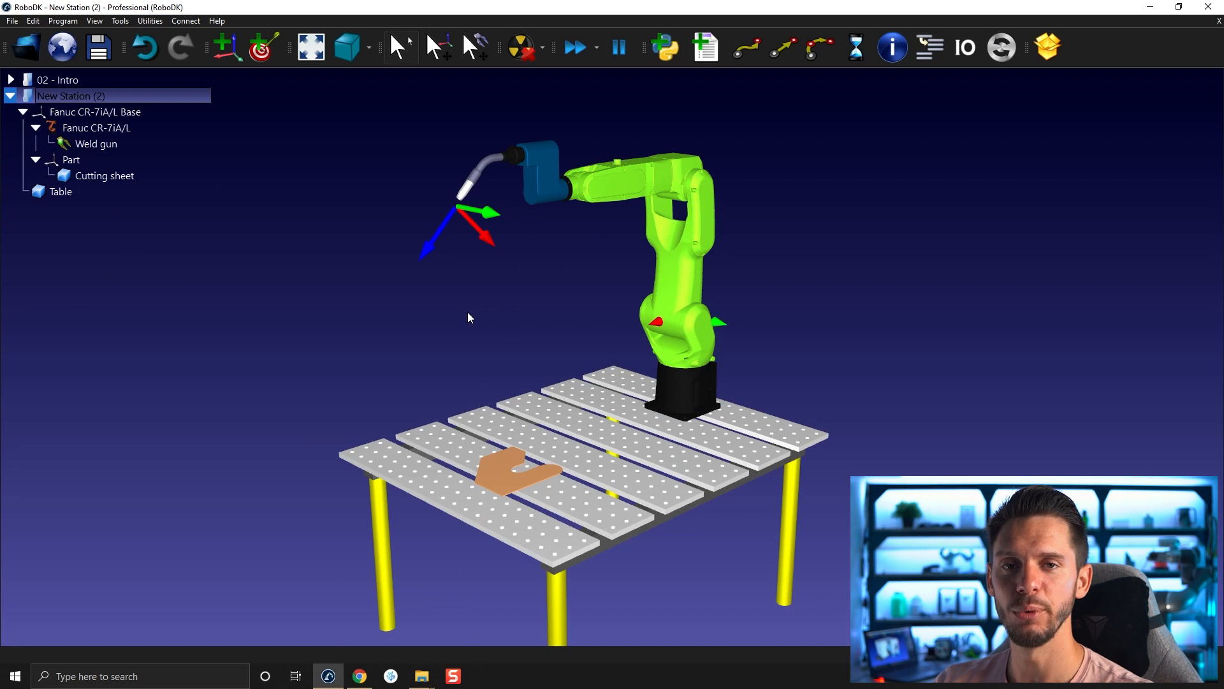
mouse_move(324, 388)
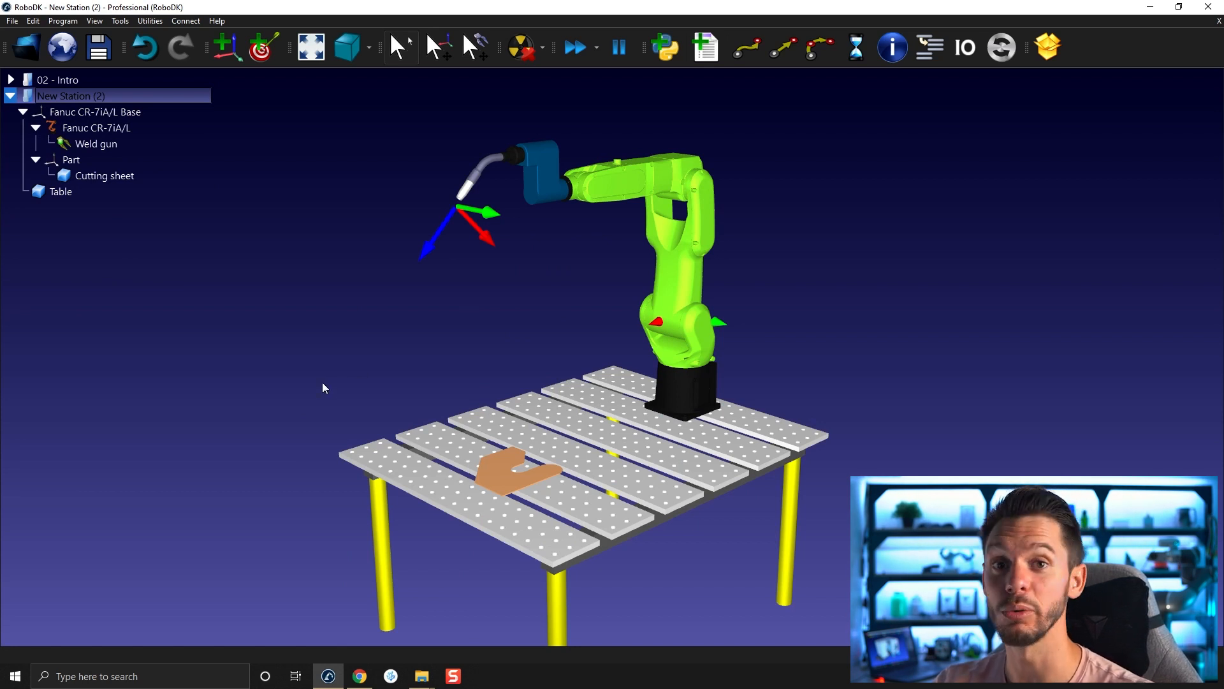
mouse_move(337, 390)
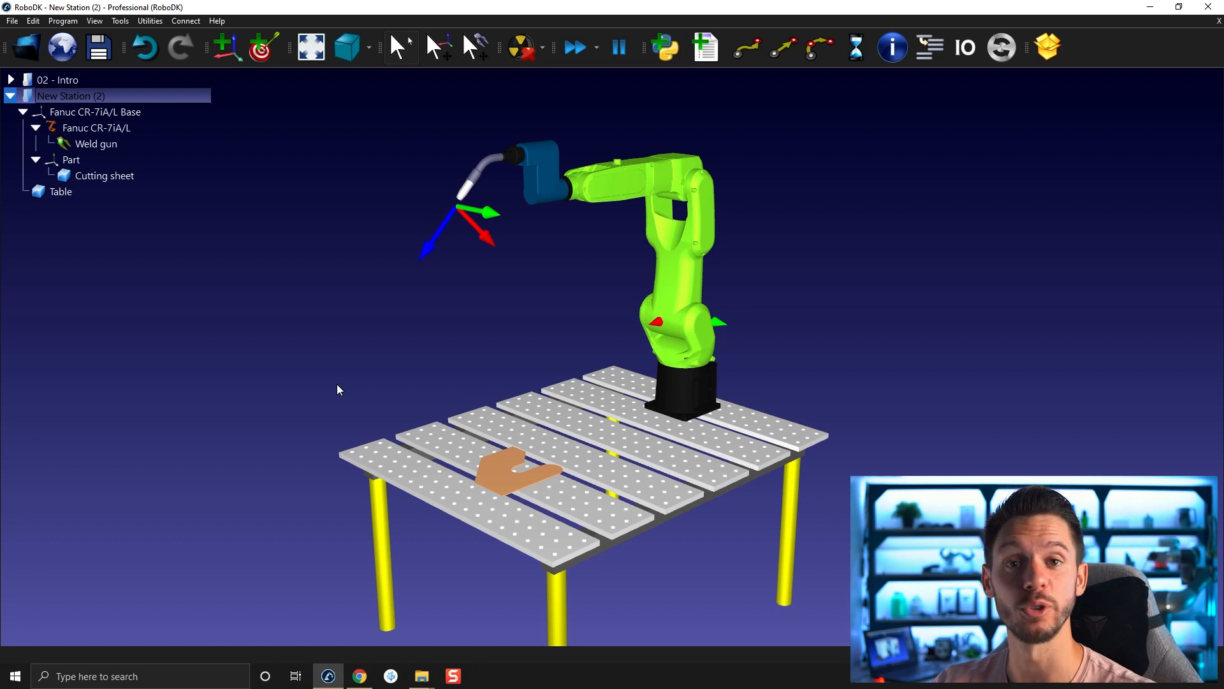
mouse_move(328, 391)
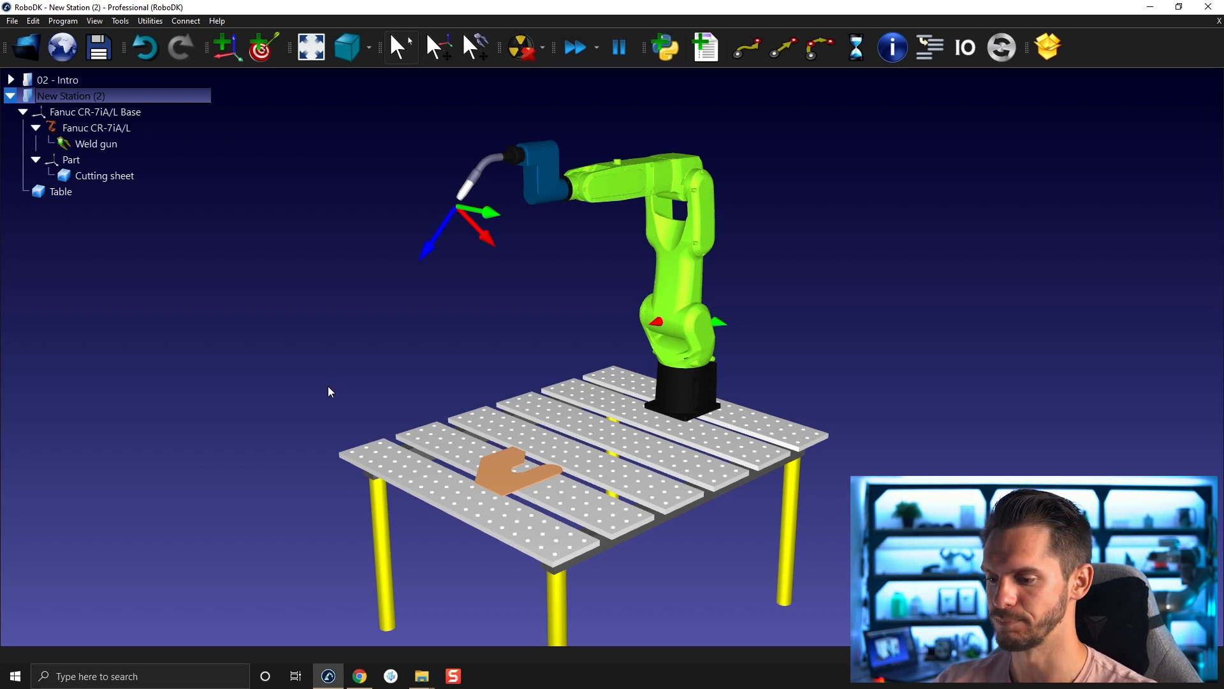
mouse_move(204, 253)
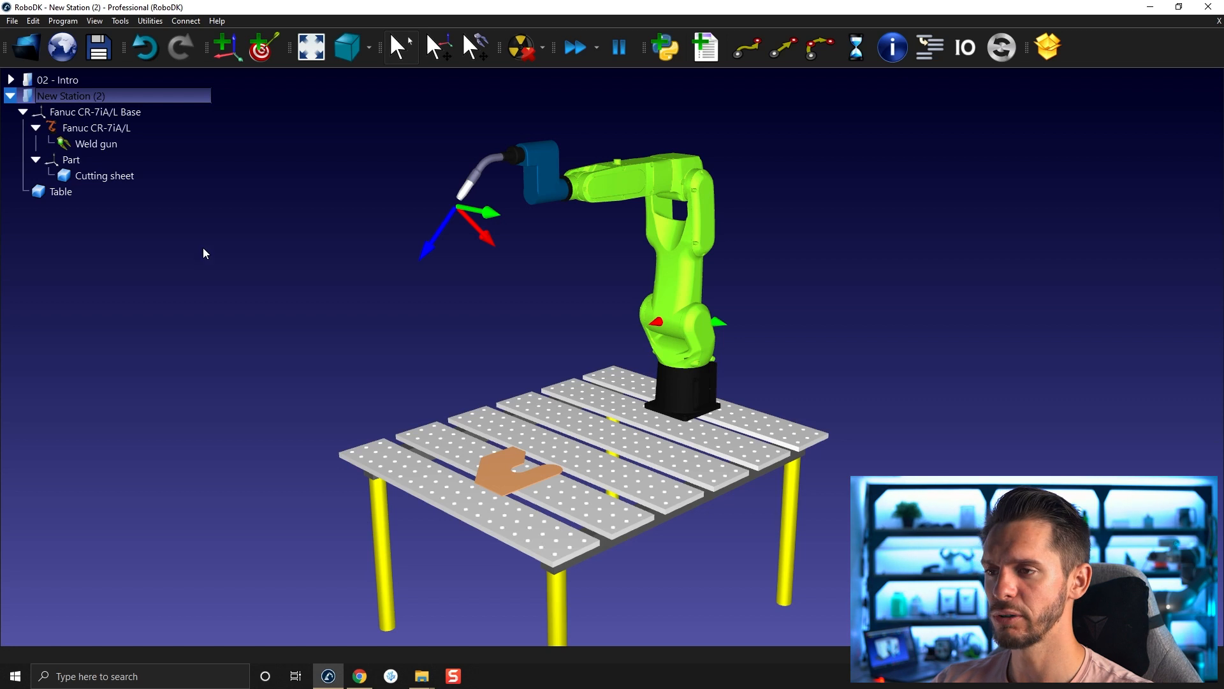
mouse_move(350, 265)
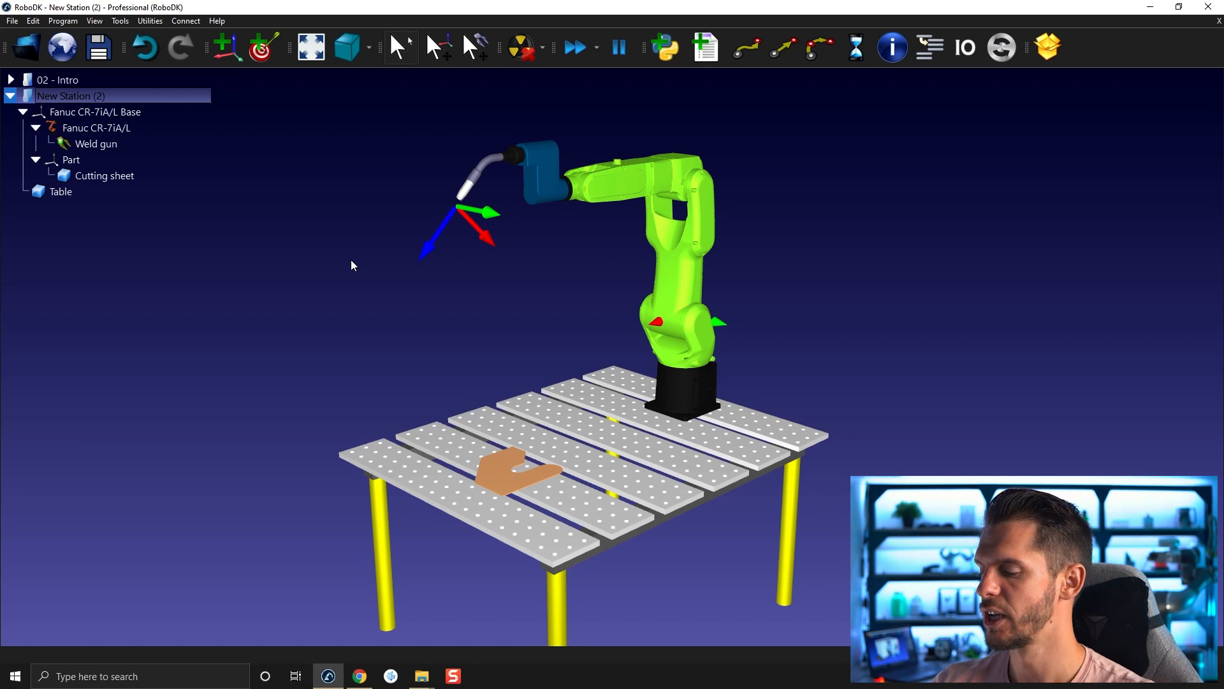
mouse_move(13, 28)
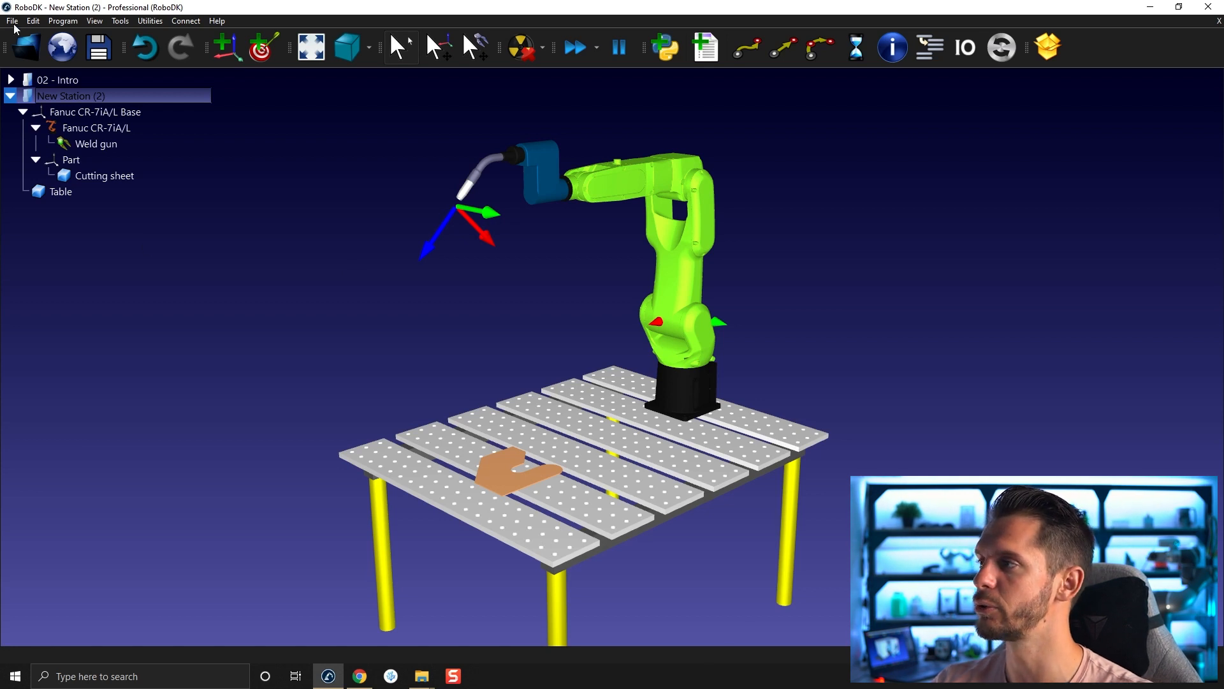
Step: Create the empty New Station (3) from the File menu
left_click(11, 21)
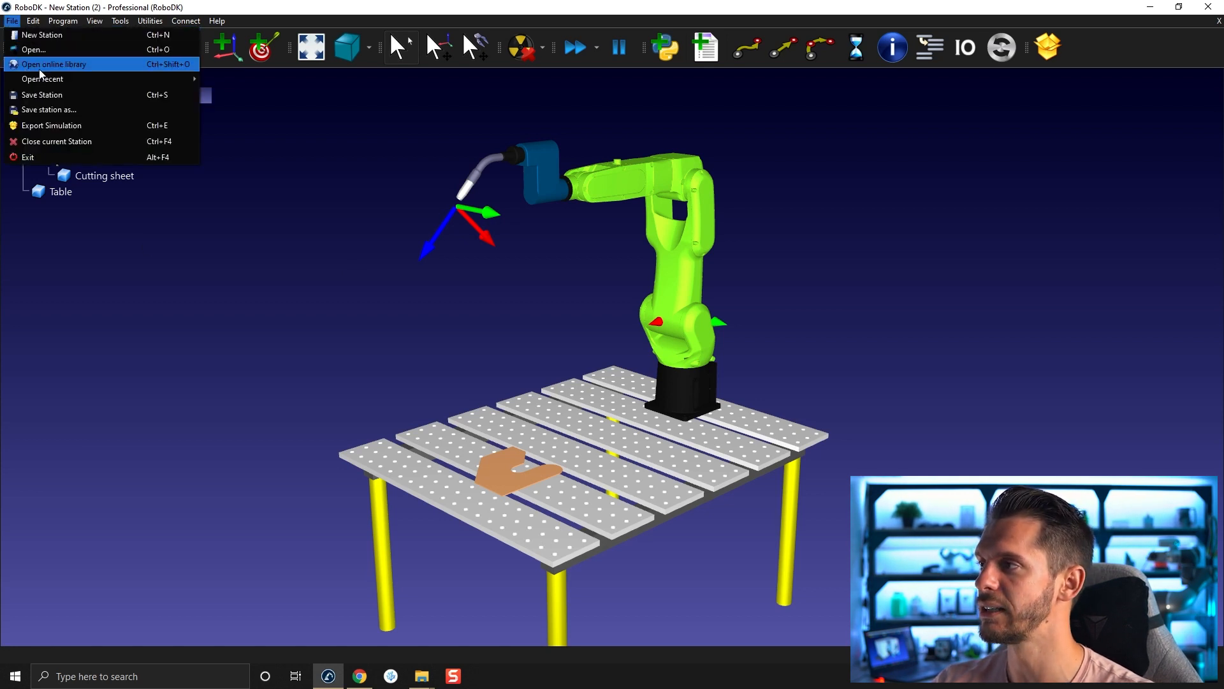
left_click(42, 79)
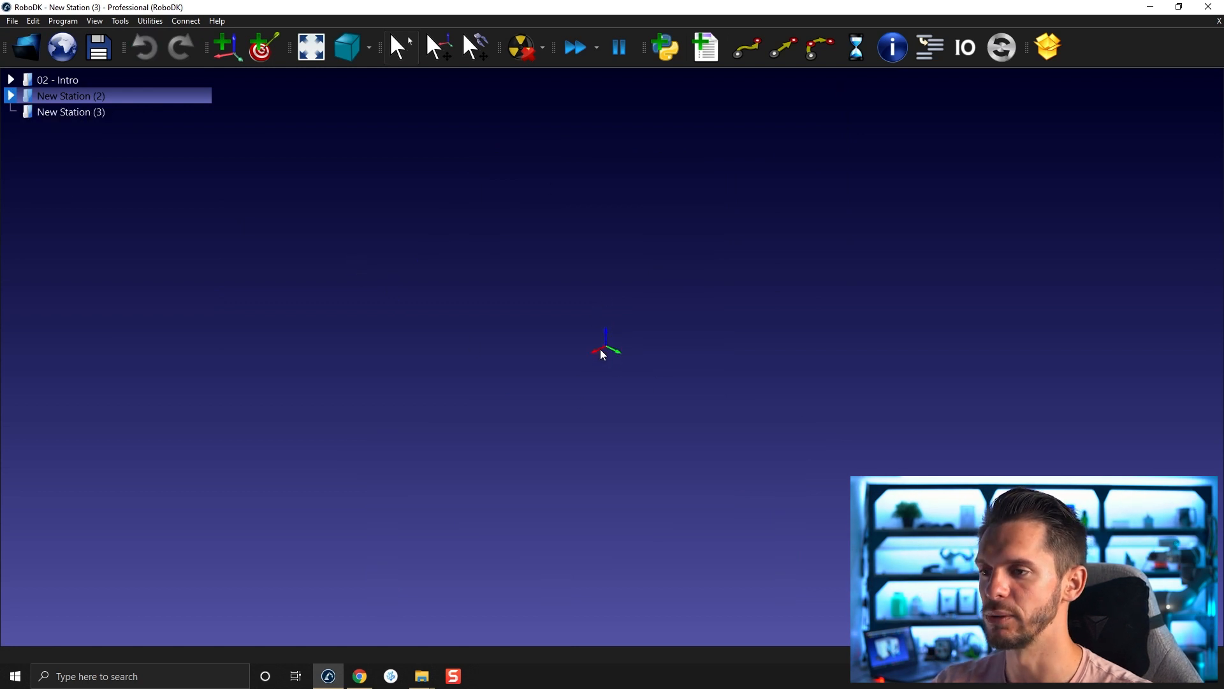
mouse_move(607, 420)
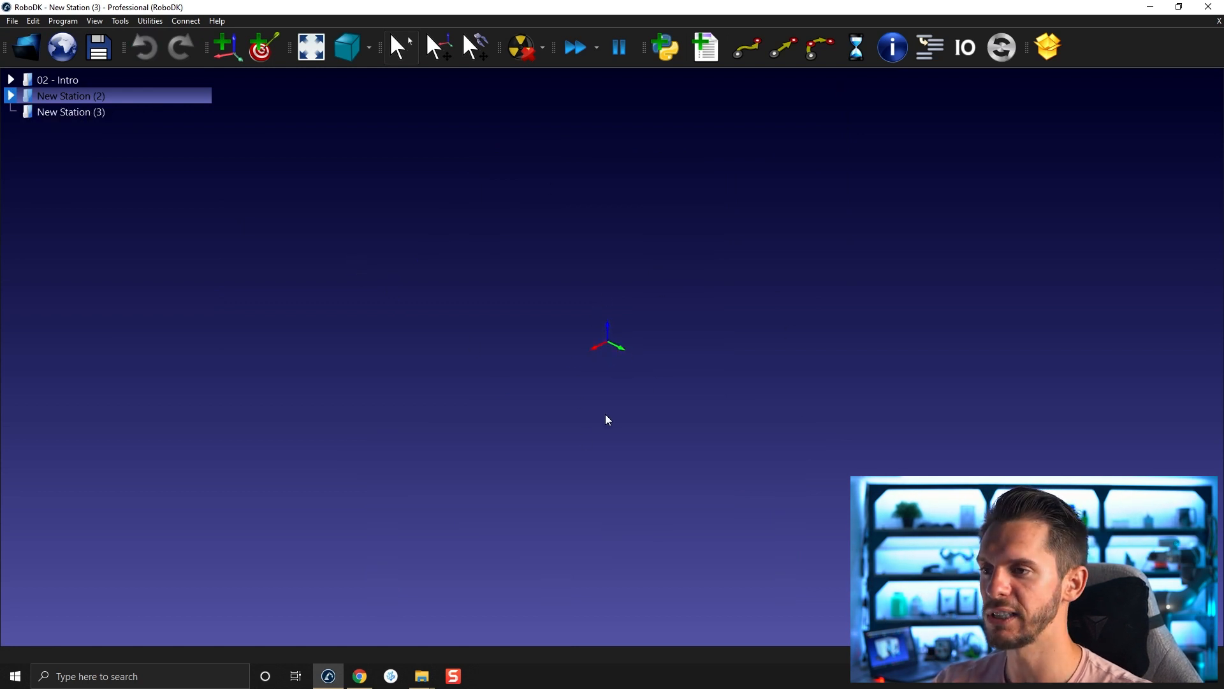
mouse_move(601, 341)
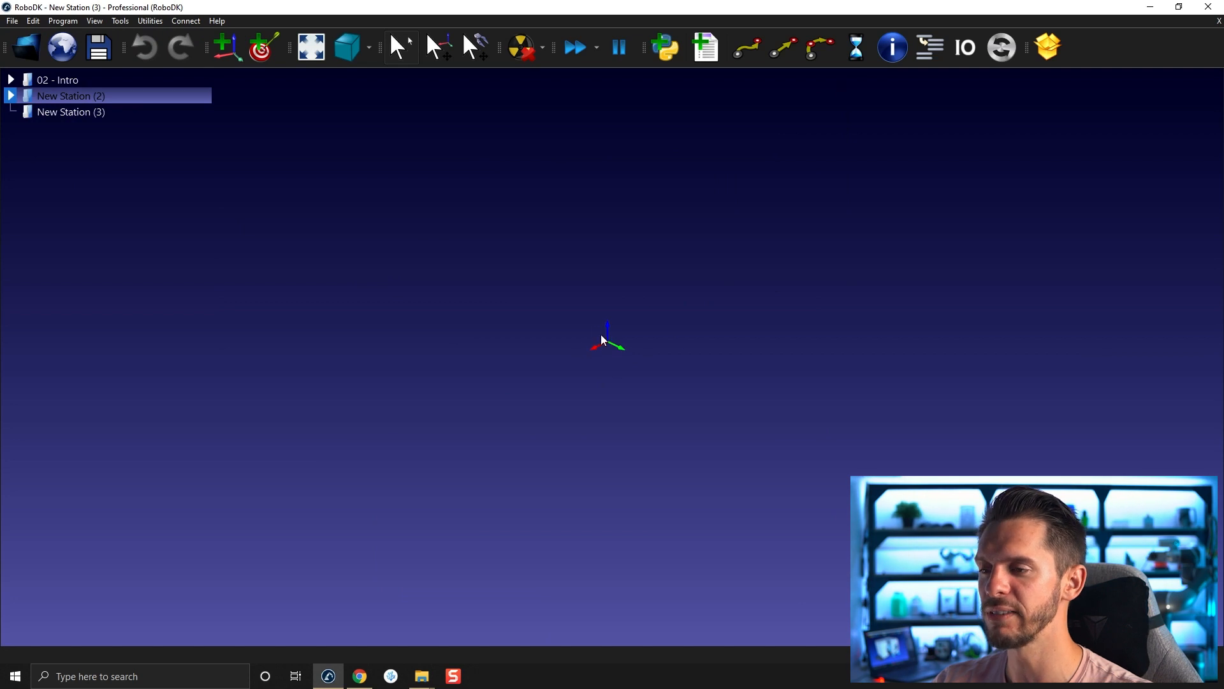
mouse_move(619, 312)
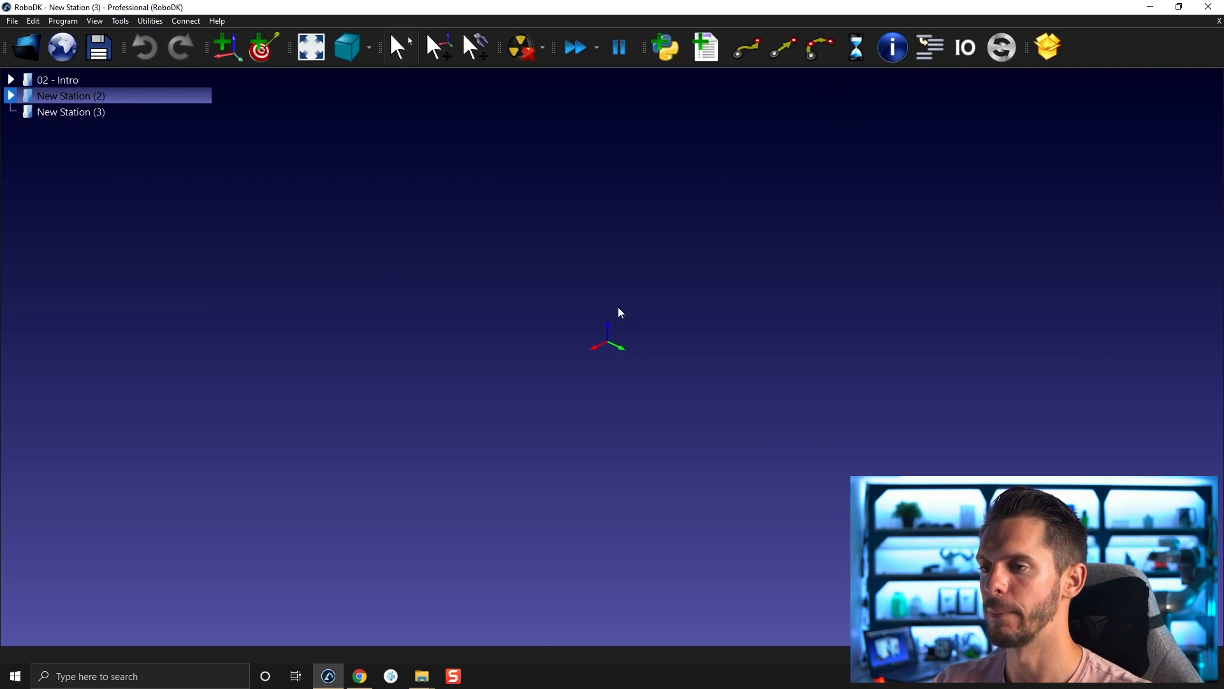
mouse_move(575, 326)
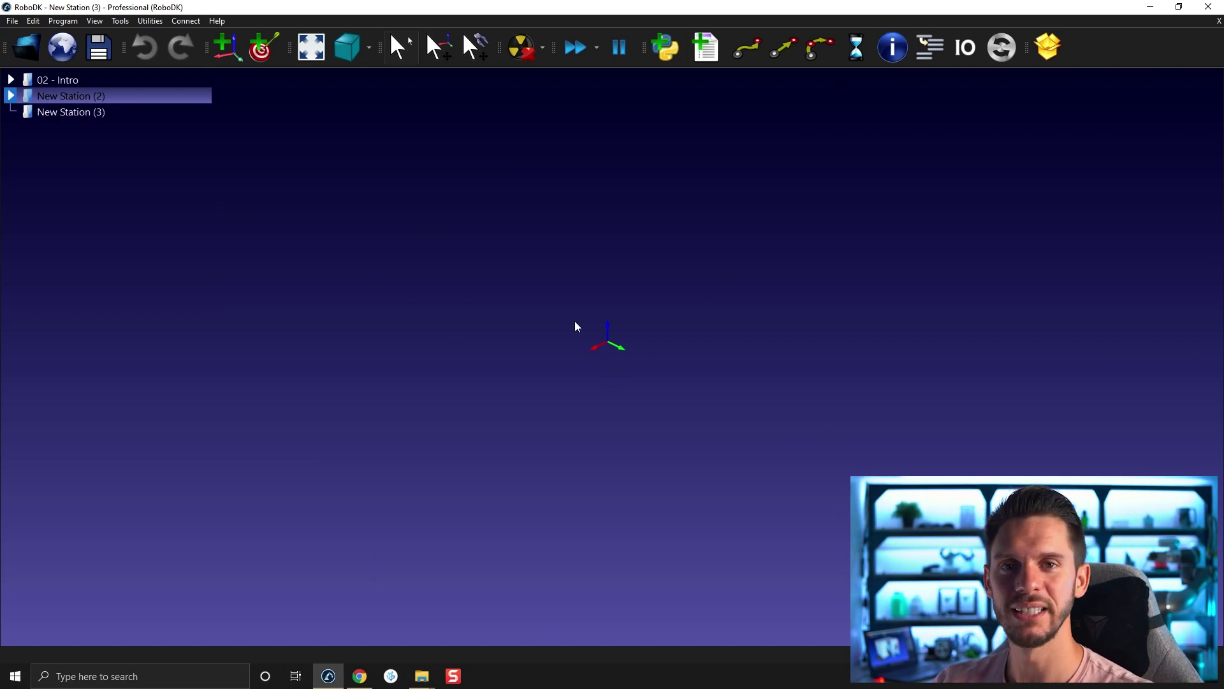
mouse_move(546, 364)
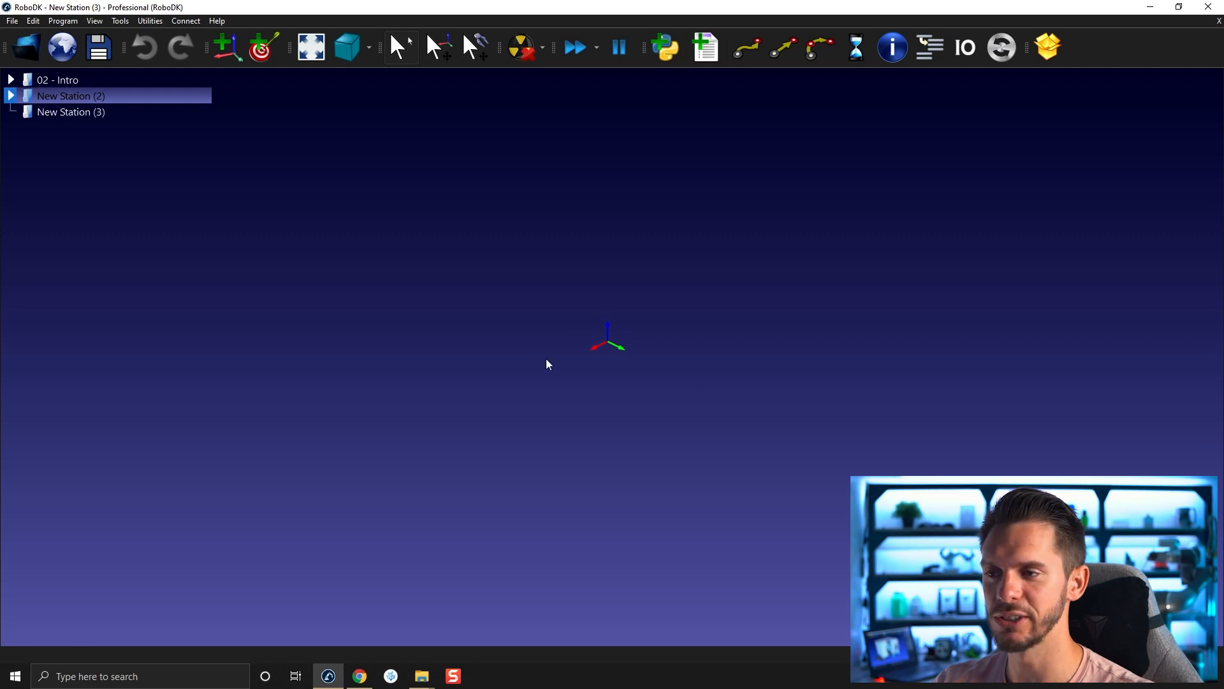
mouse_move(616, 348)
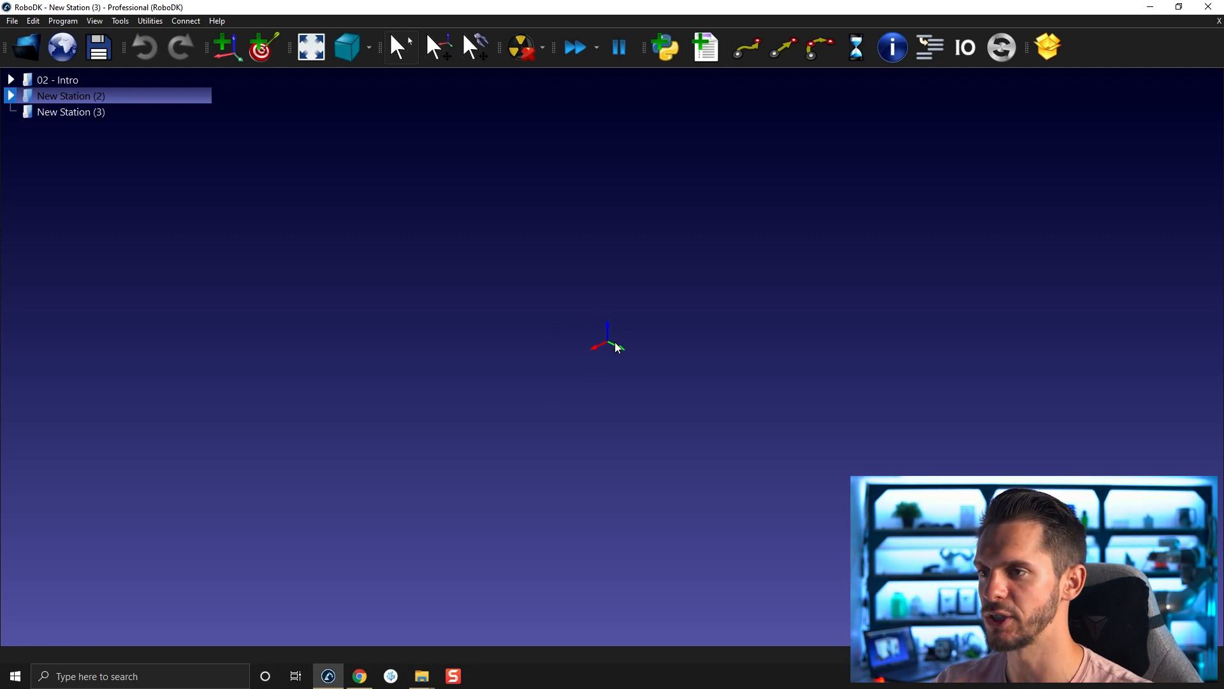
mouse_move(589, 338)
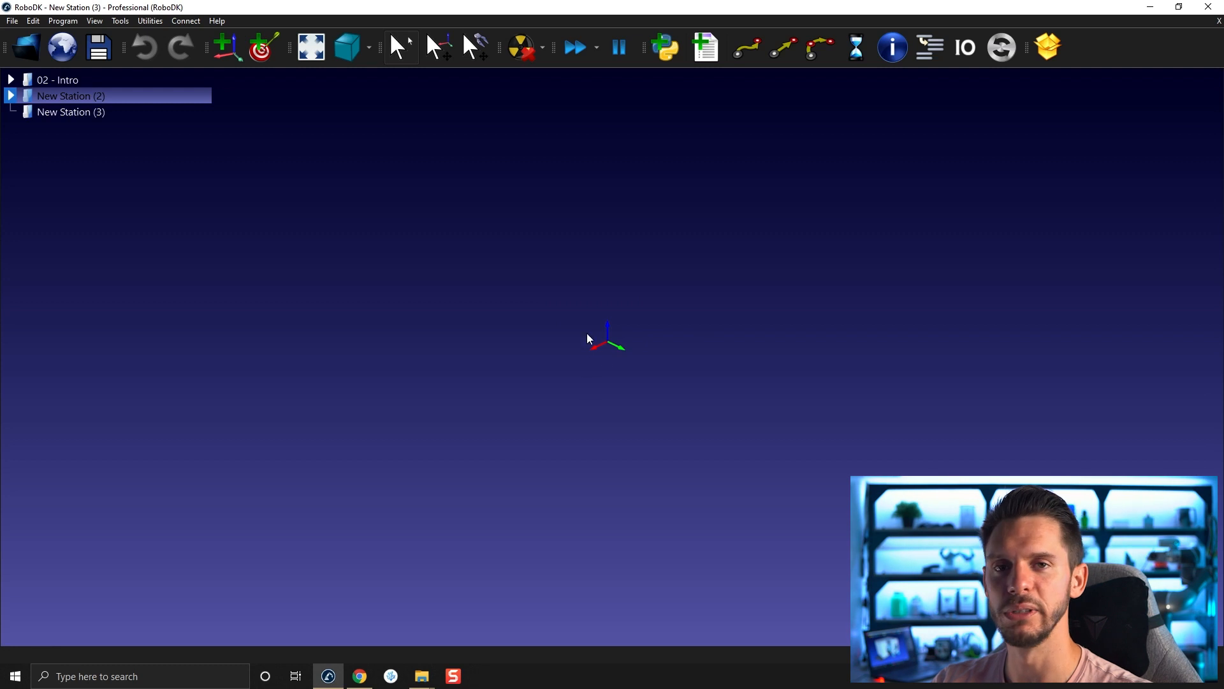
mouse_move(137, 196)
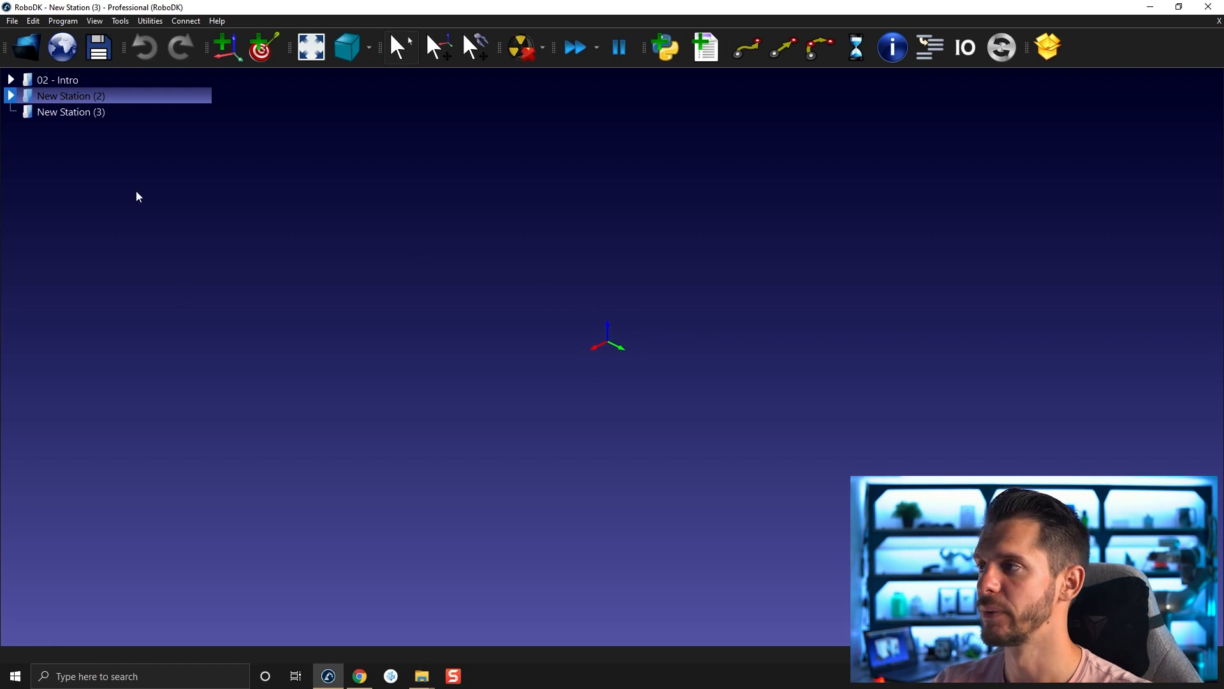
mouse_move(206, 352)
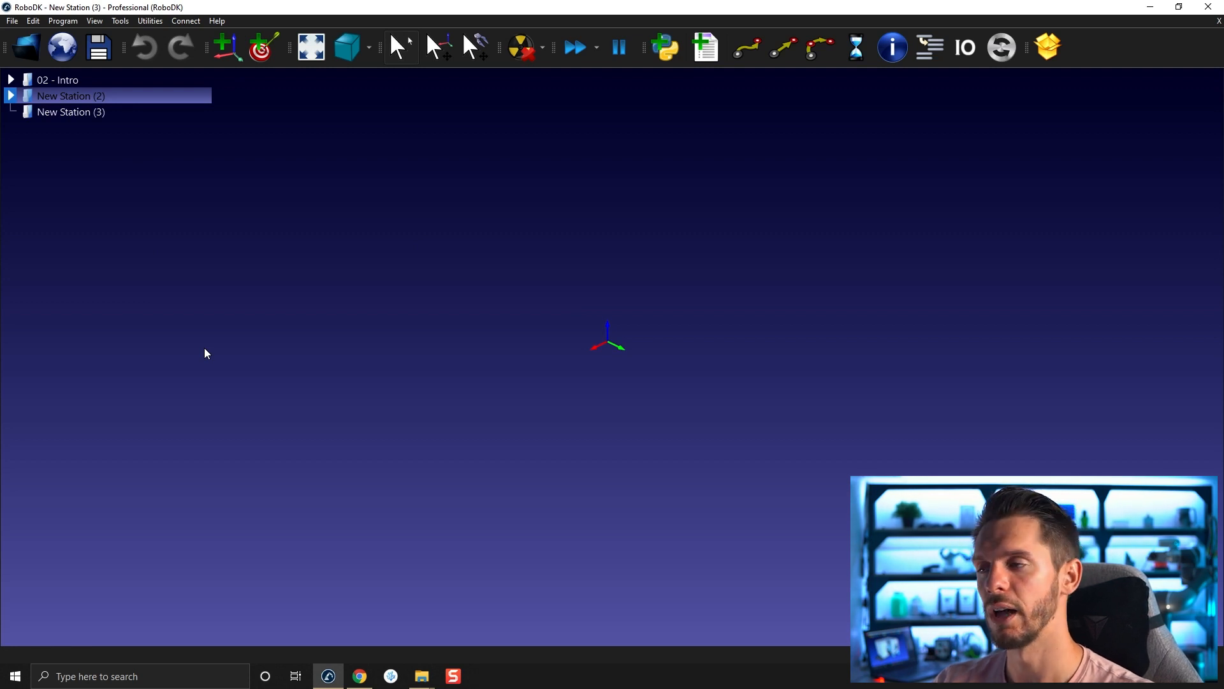
mouse_move(336, 407)
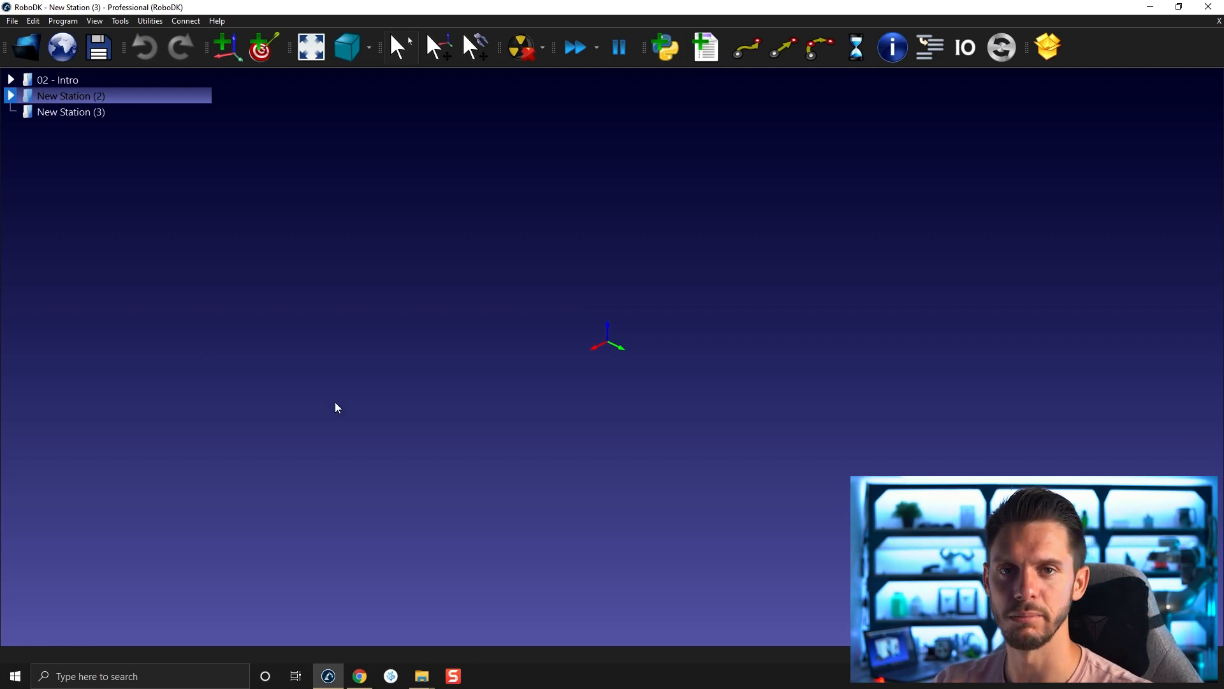
mouse_move(609, 359)
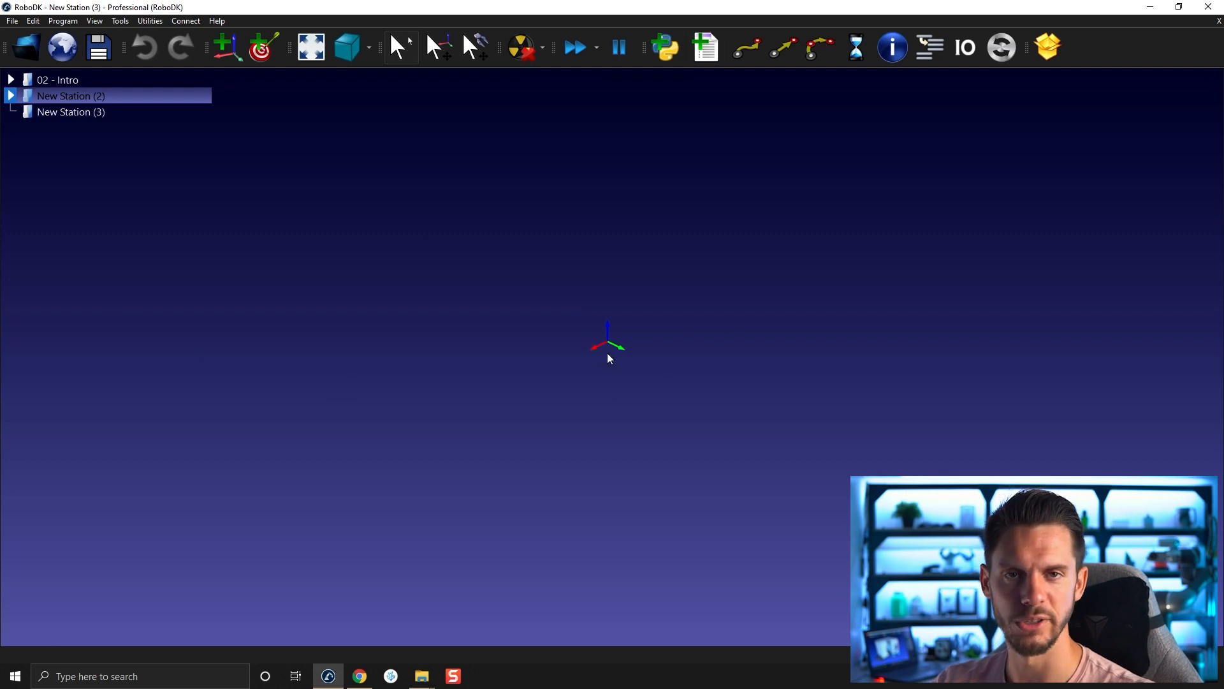
mouse_move(634, 324)
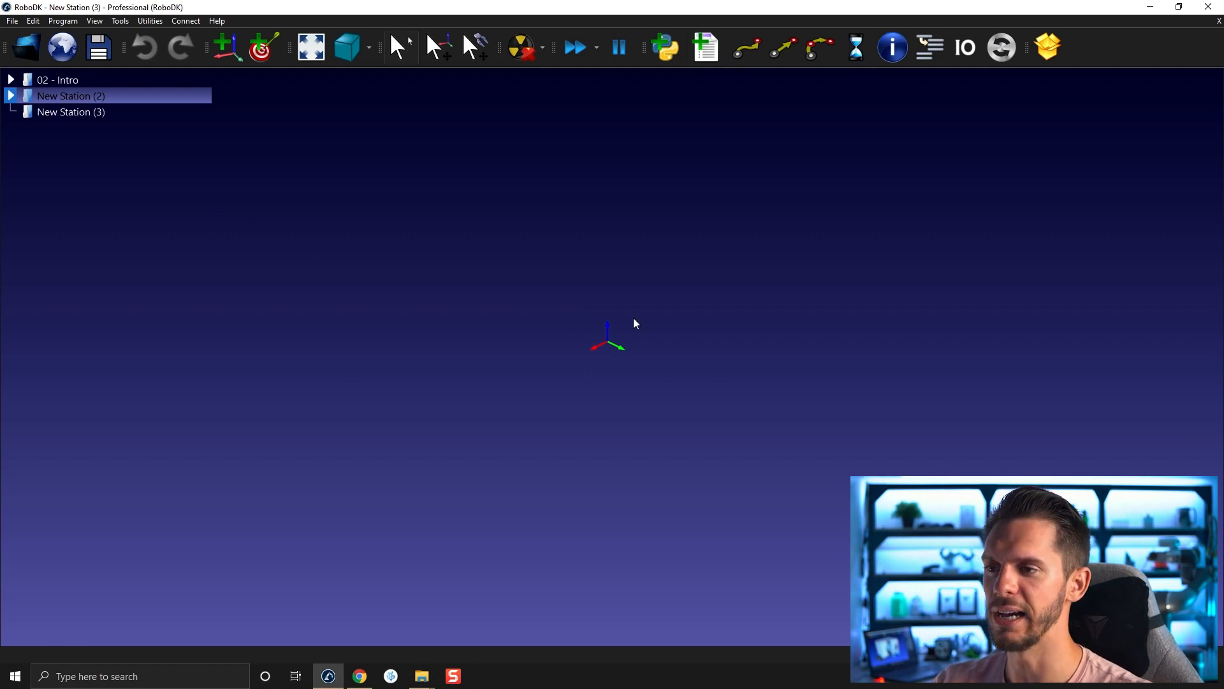
mouse_move(62, 145)
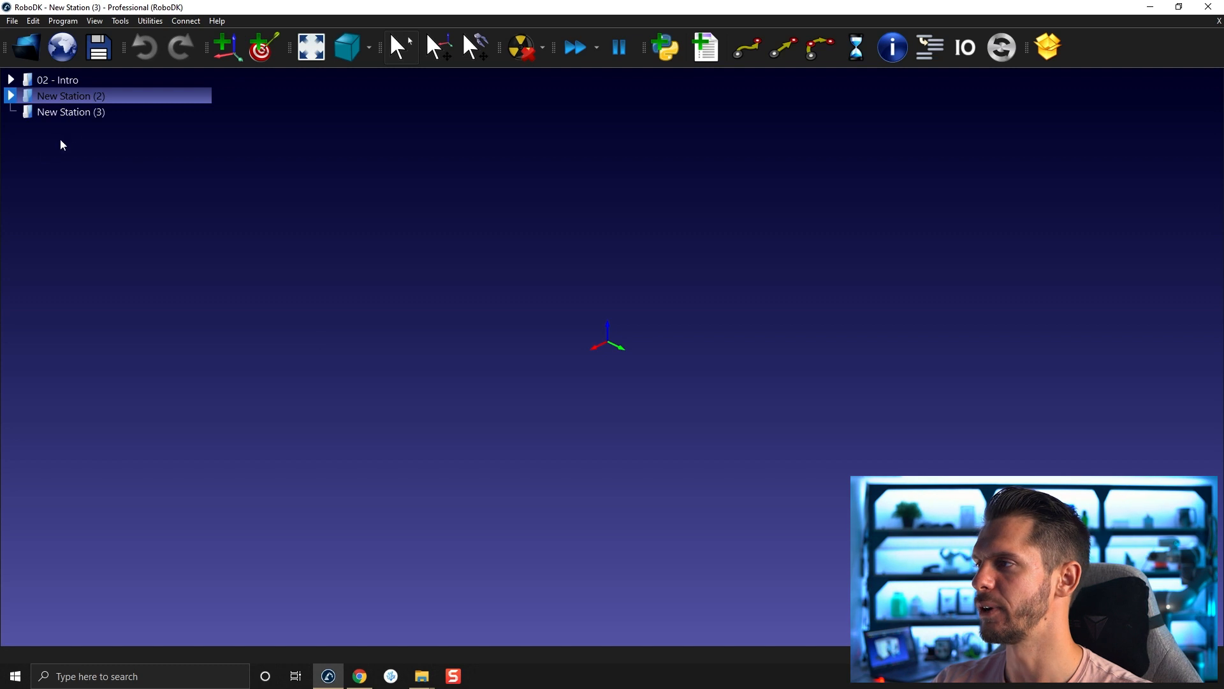
Step: Rename New Station (3) to '02 - Cutting Example'
right_click(70, 112)
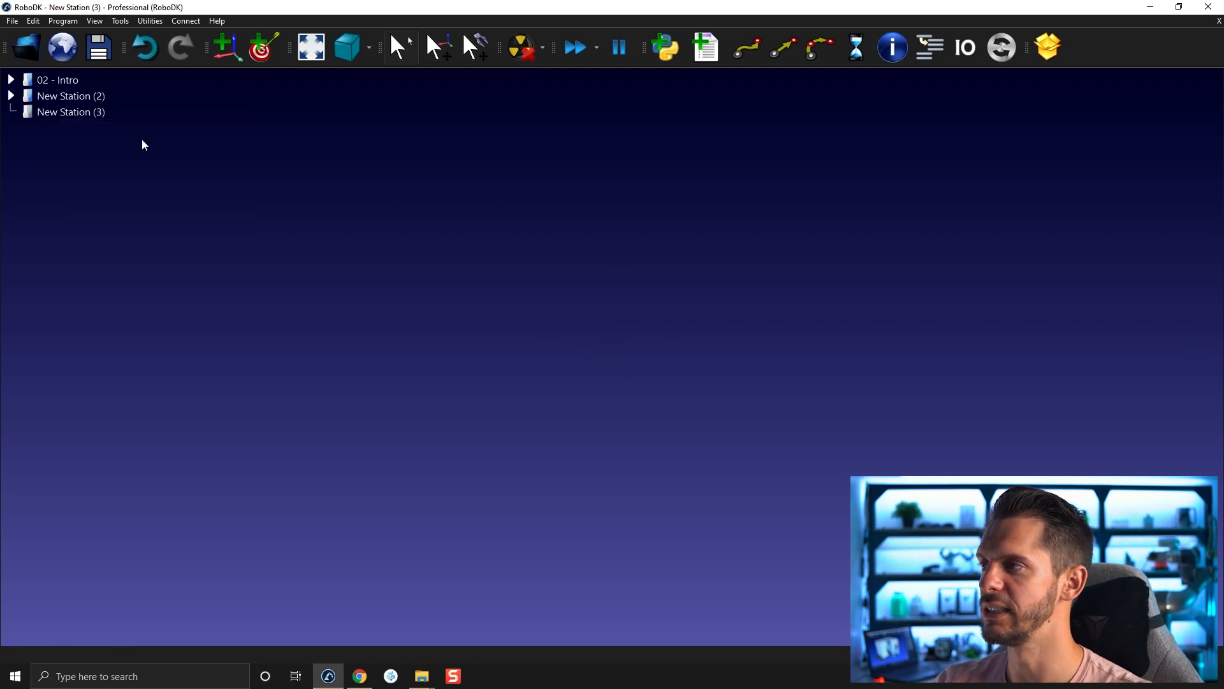
left_click(70, 112)
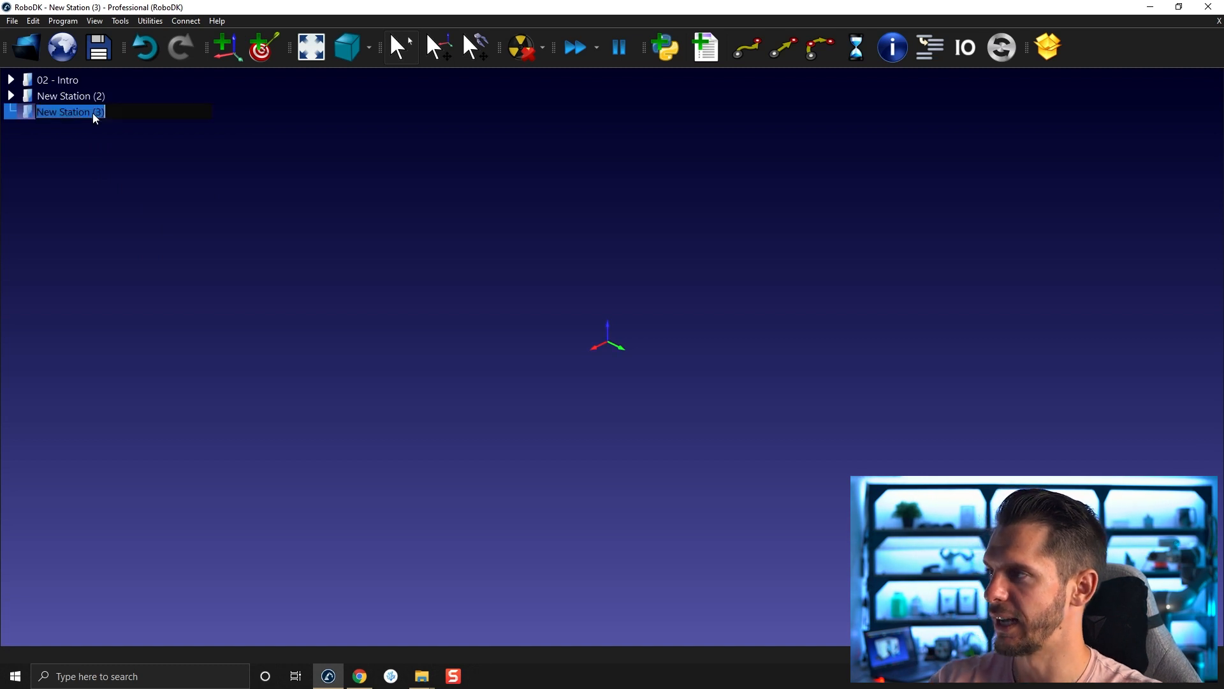
mouse_move(93, 132)
type("02")
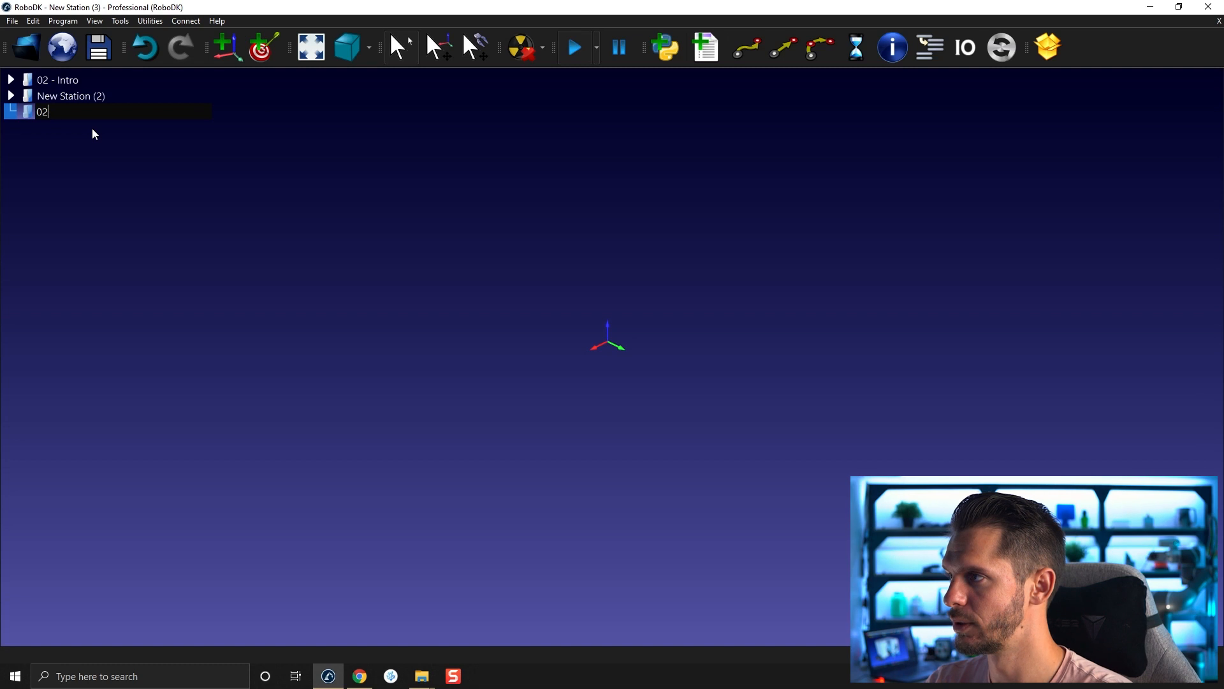
type("- Cutting")
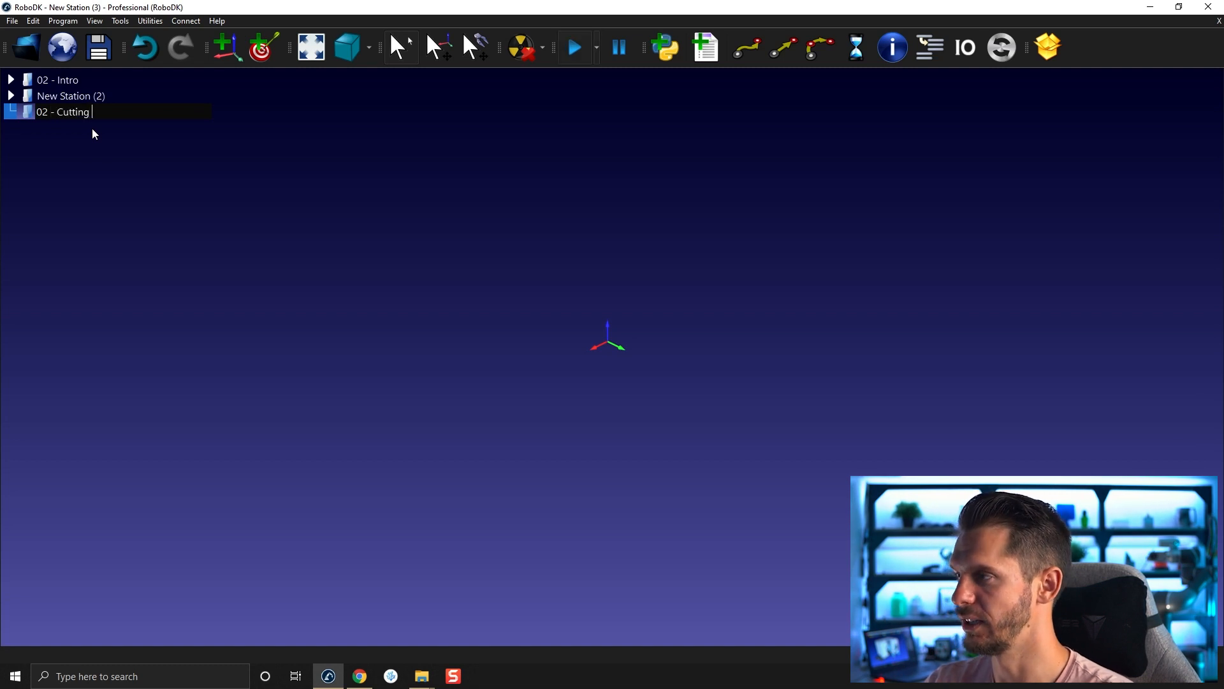
type("Example")
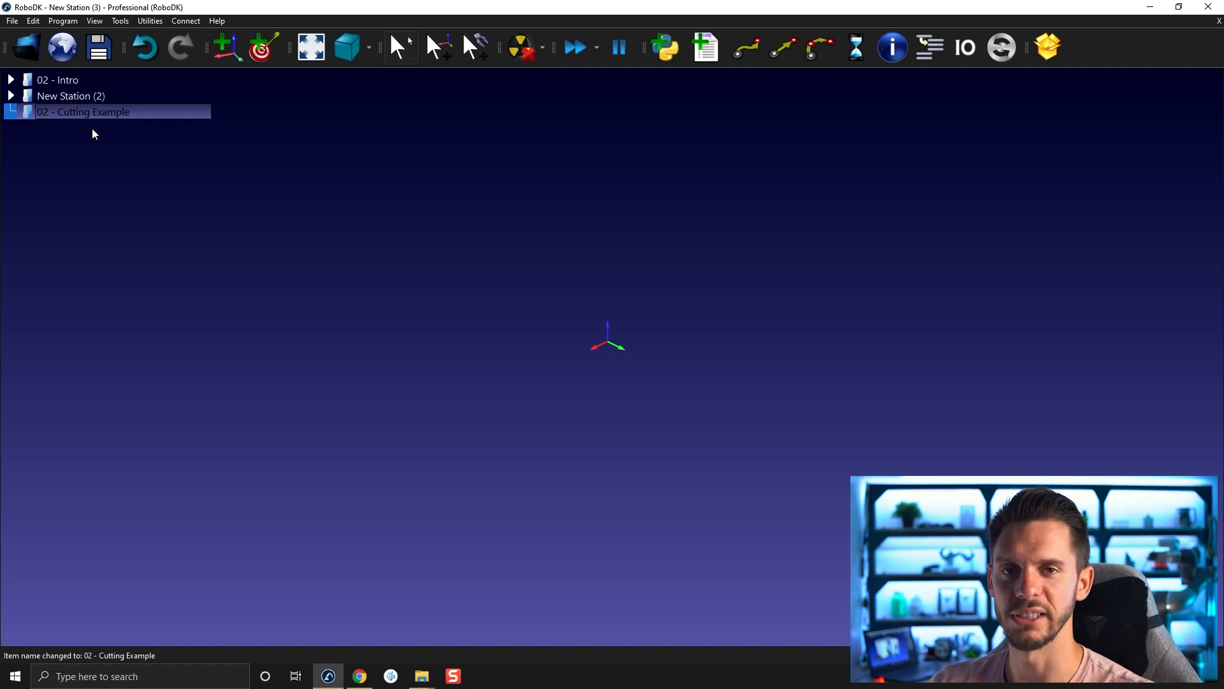
right_click(82, 112)
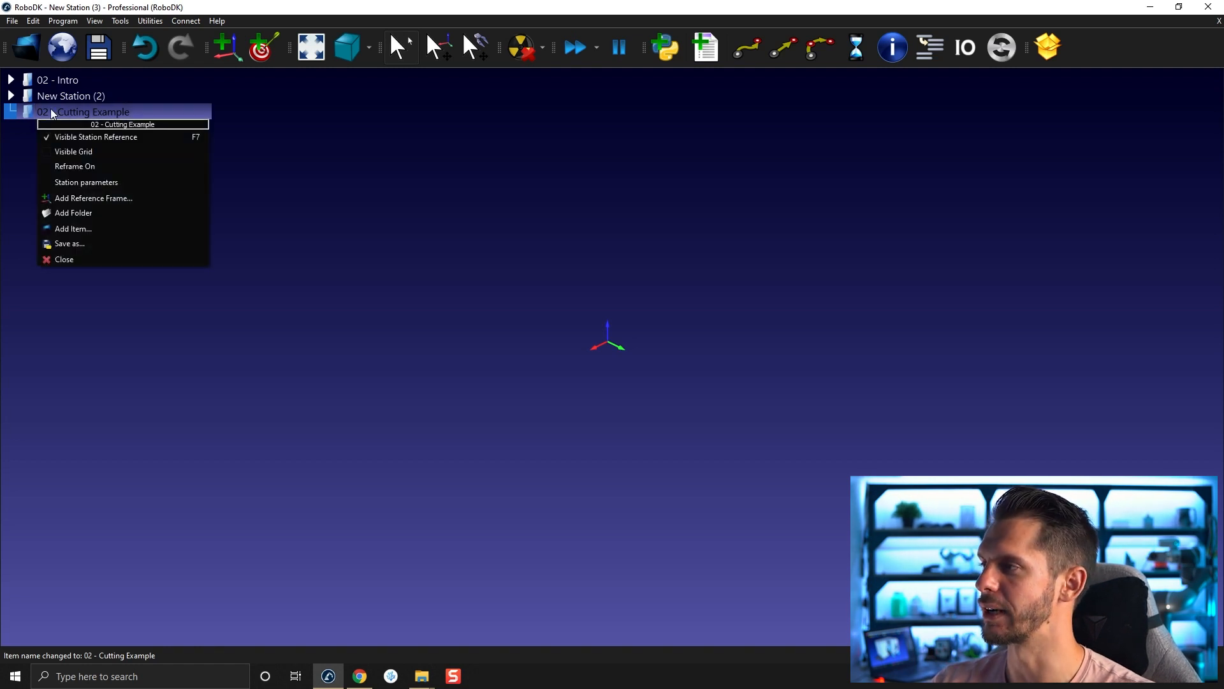
mouse_move(101, 213)
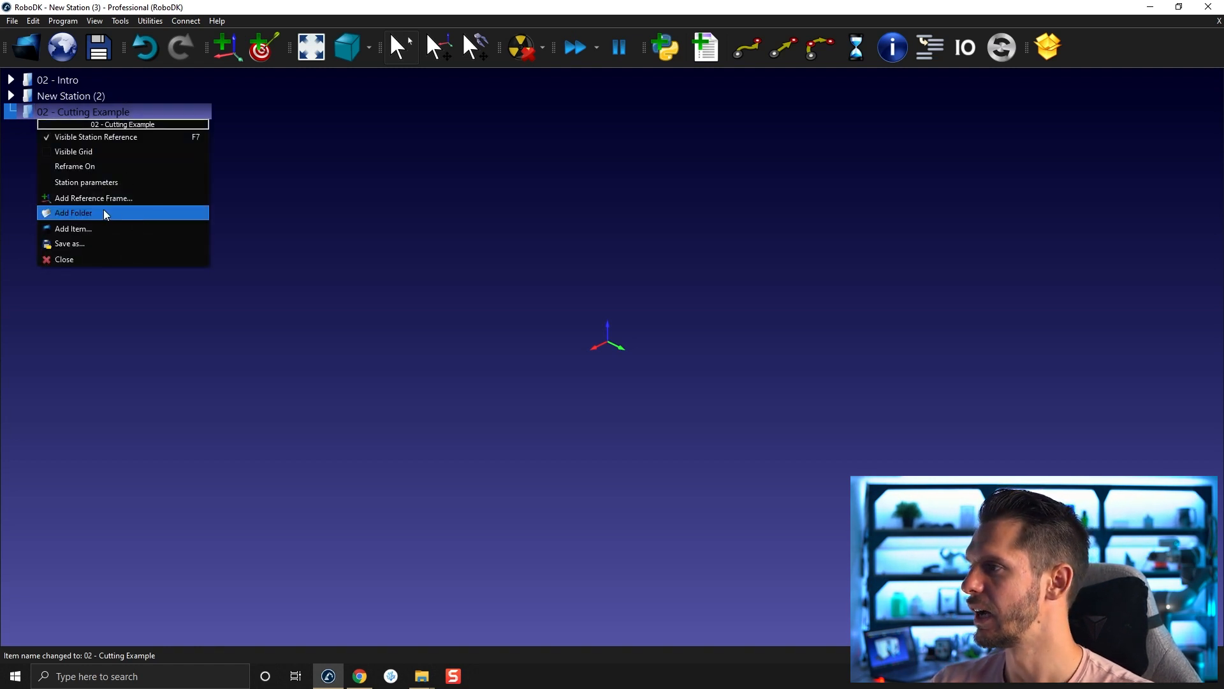
mouse_move(101, 198)
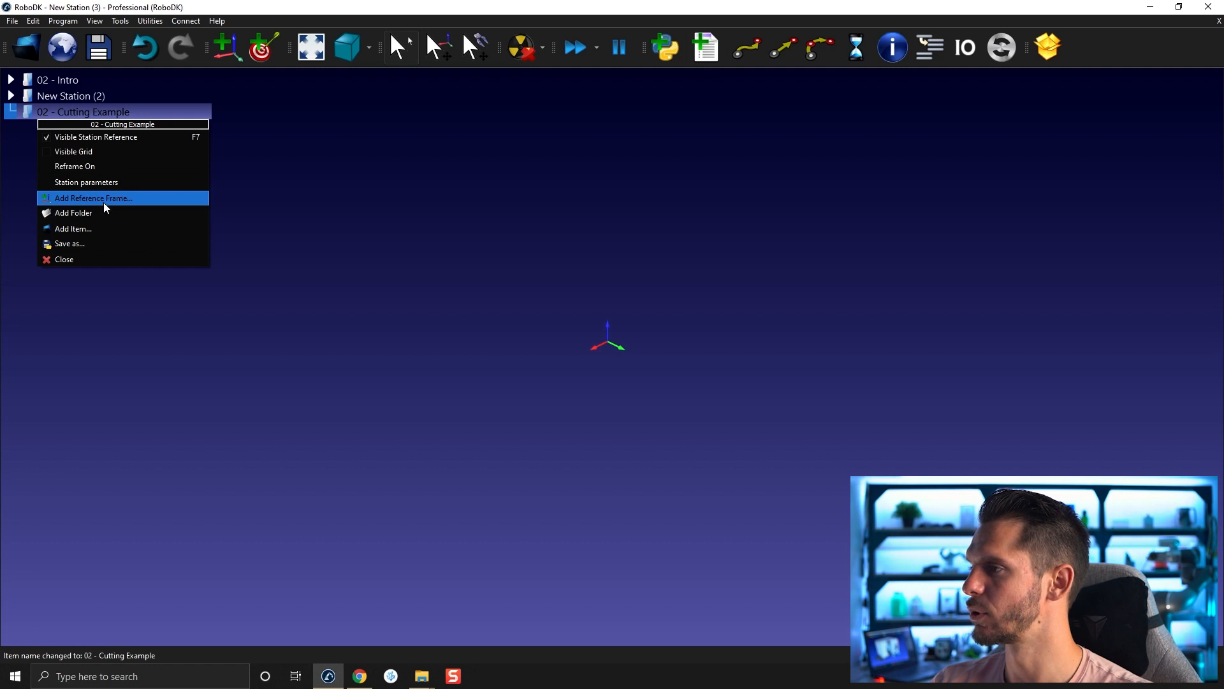
mouse_move(105, 198)
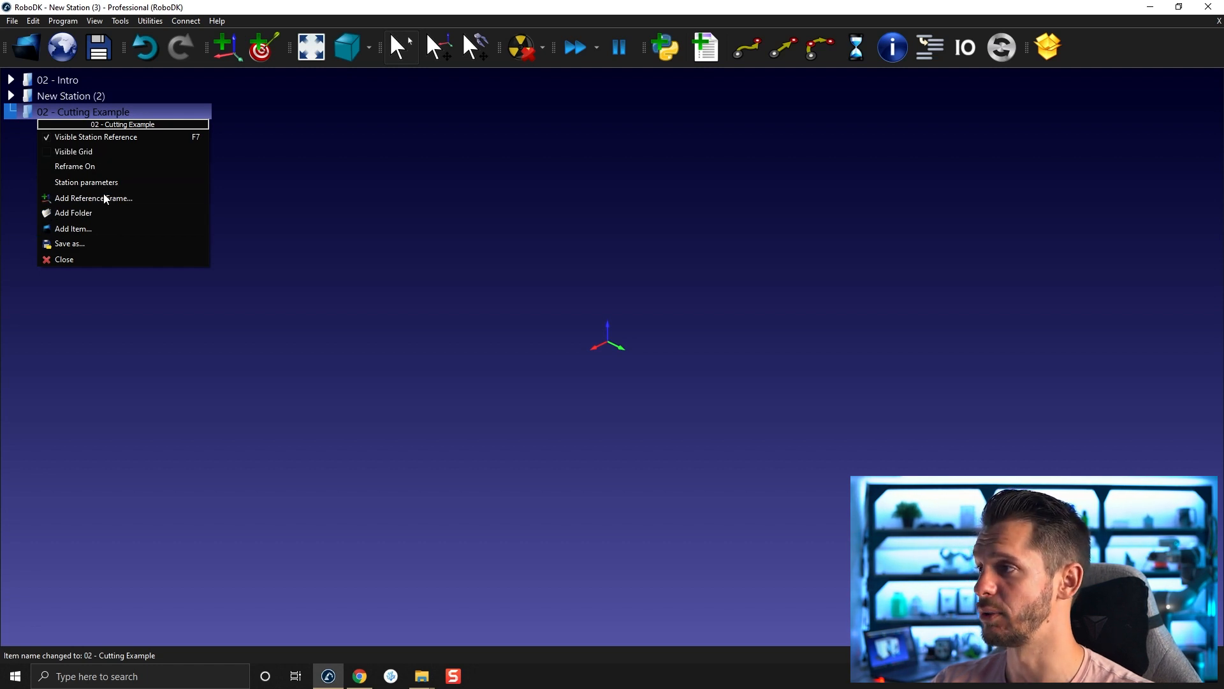
mouse_move(86, 166)
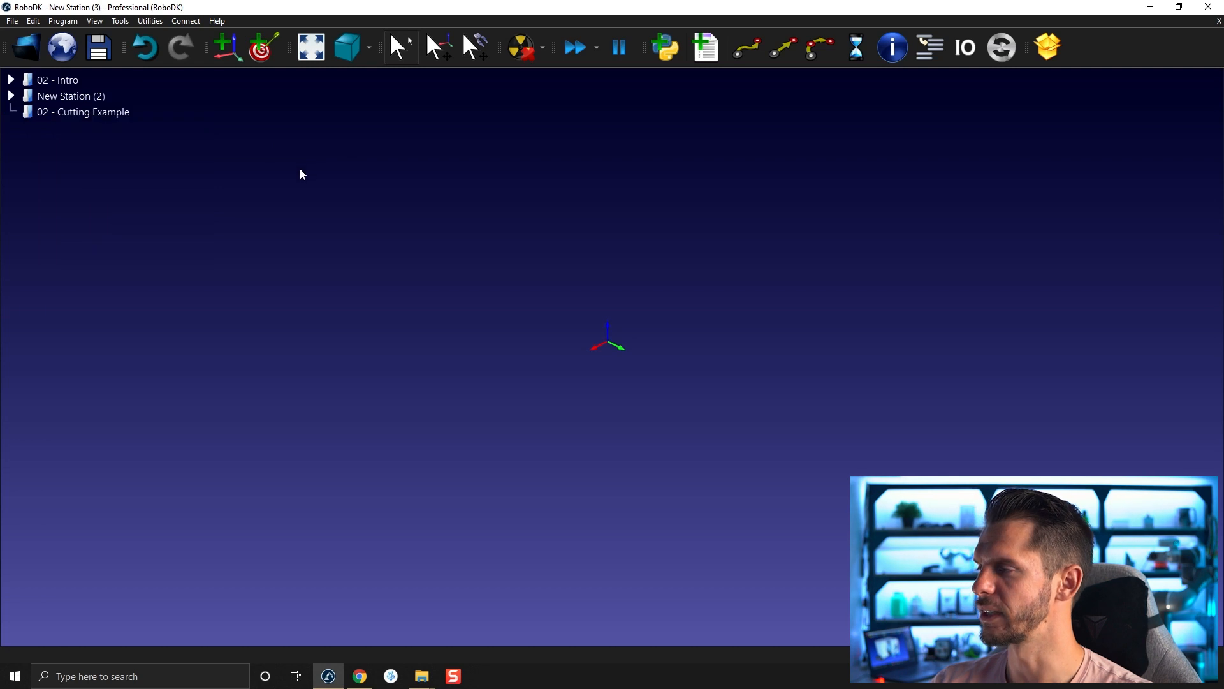
mouse_move(309, 218)
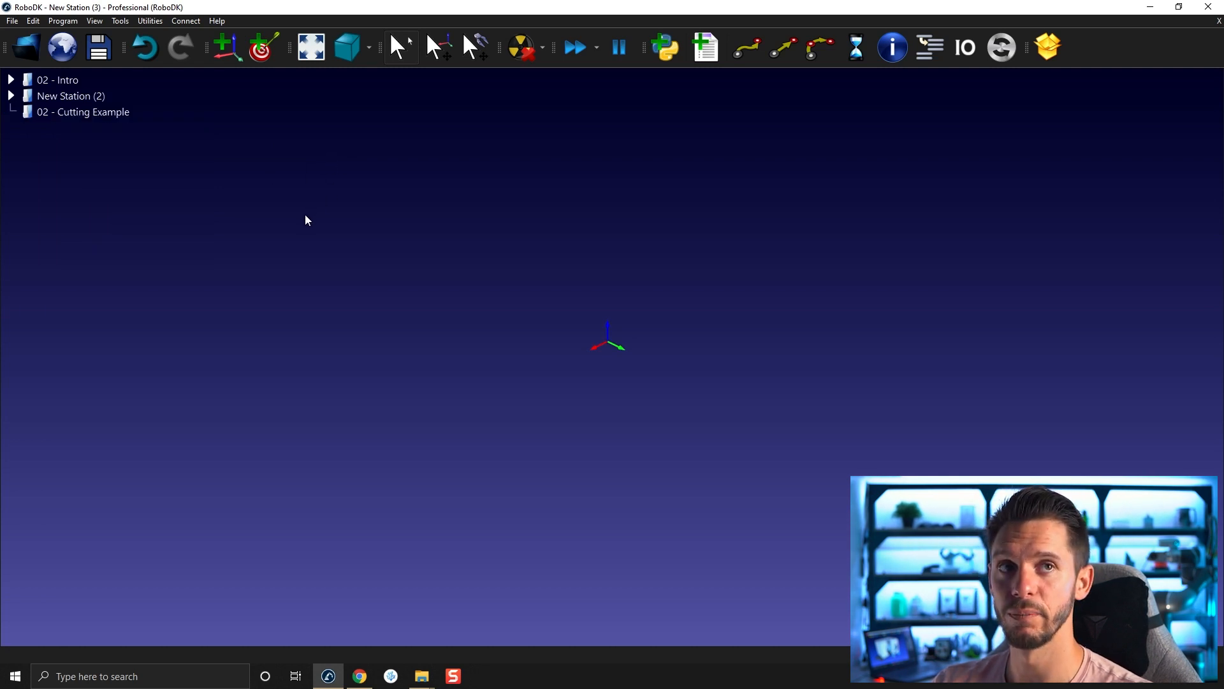
mouse_move(266, 278)
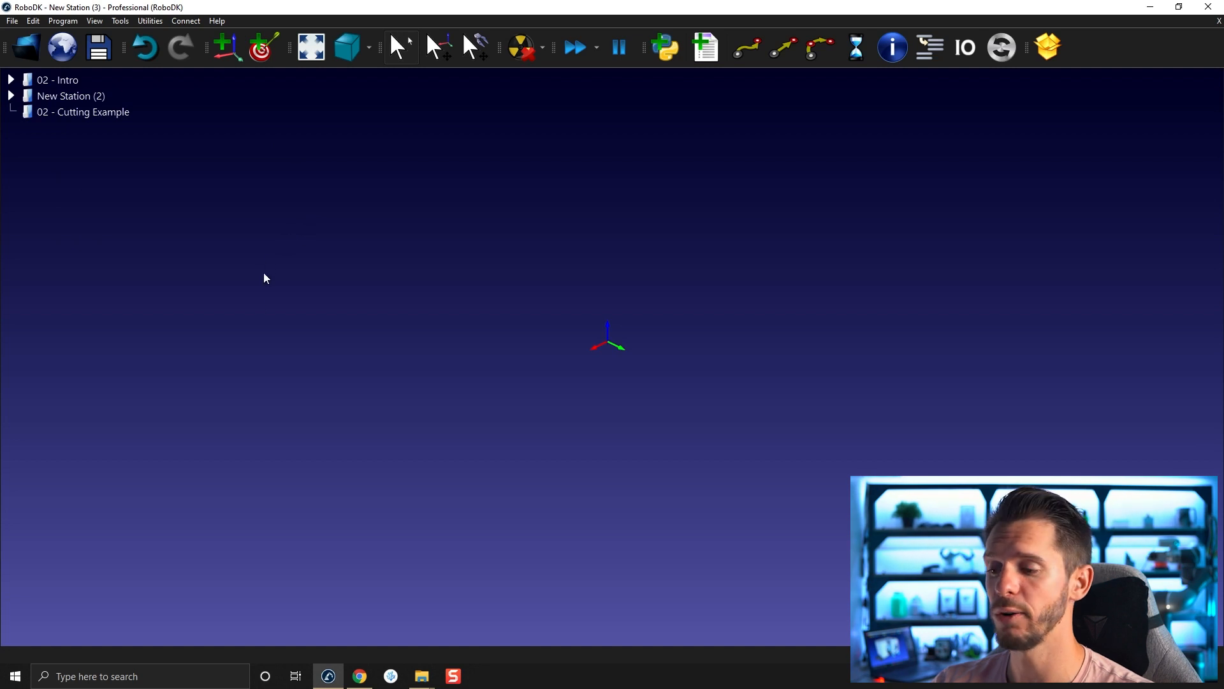
mouse_move(272, 321)
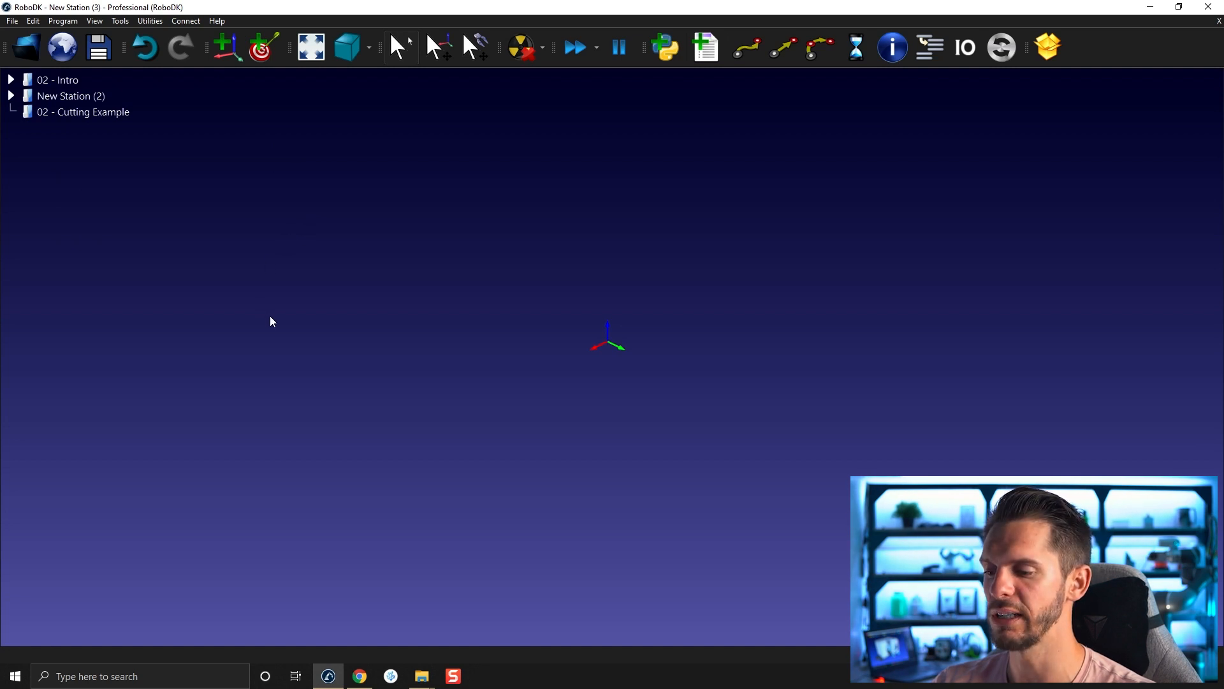
mouse_move(282, 314)
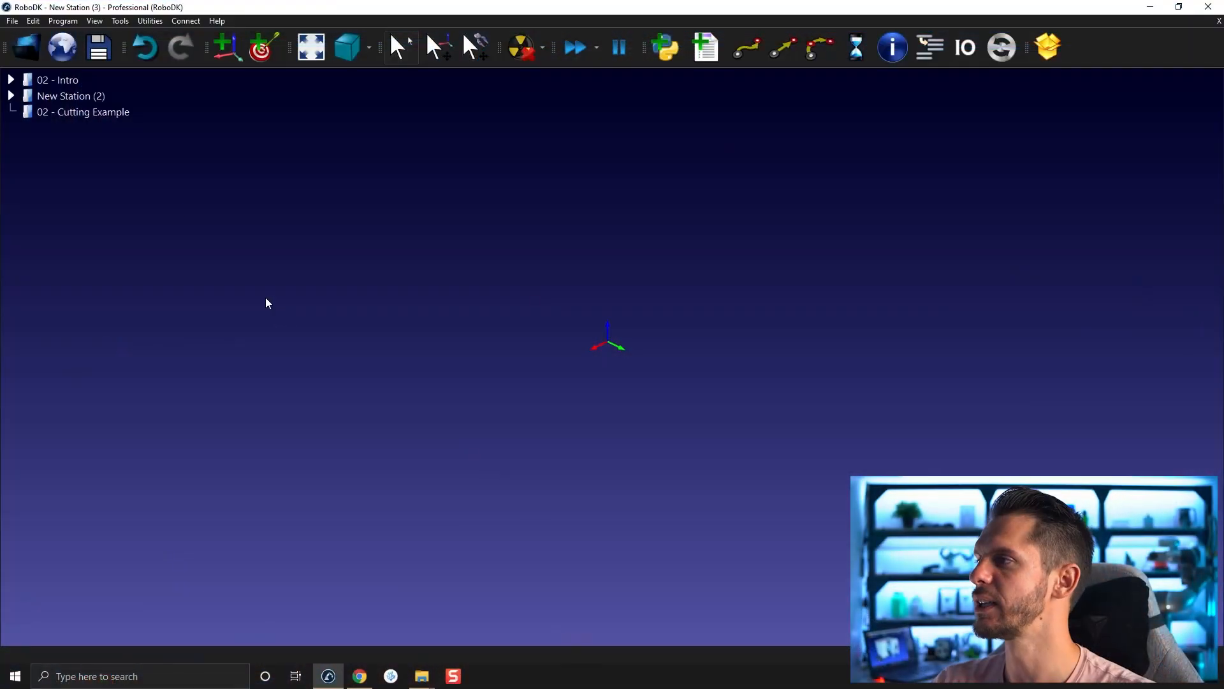
mouse_move(24, 47)
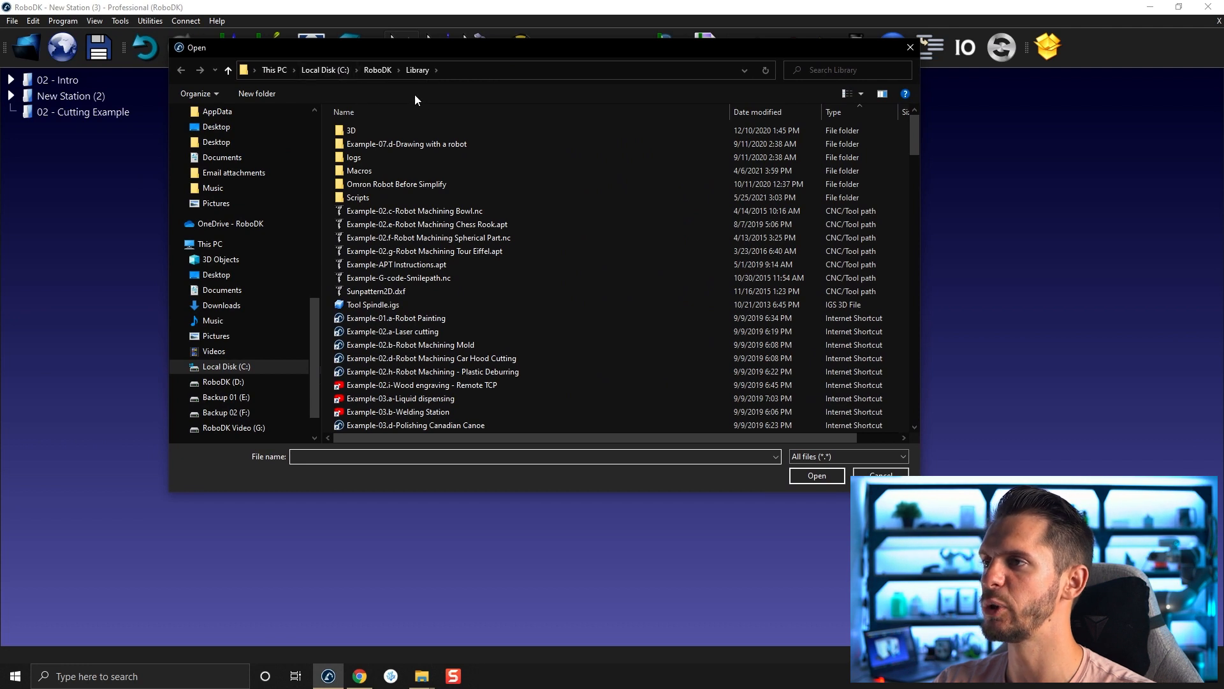
mouse_move(446, 106)
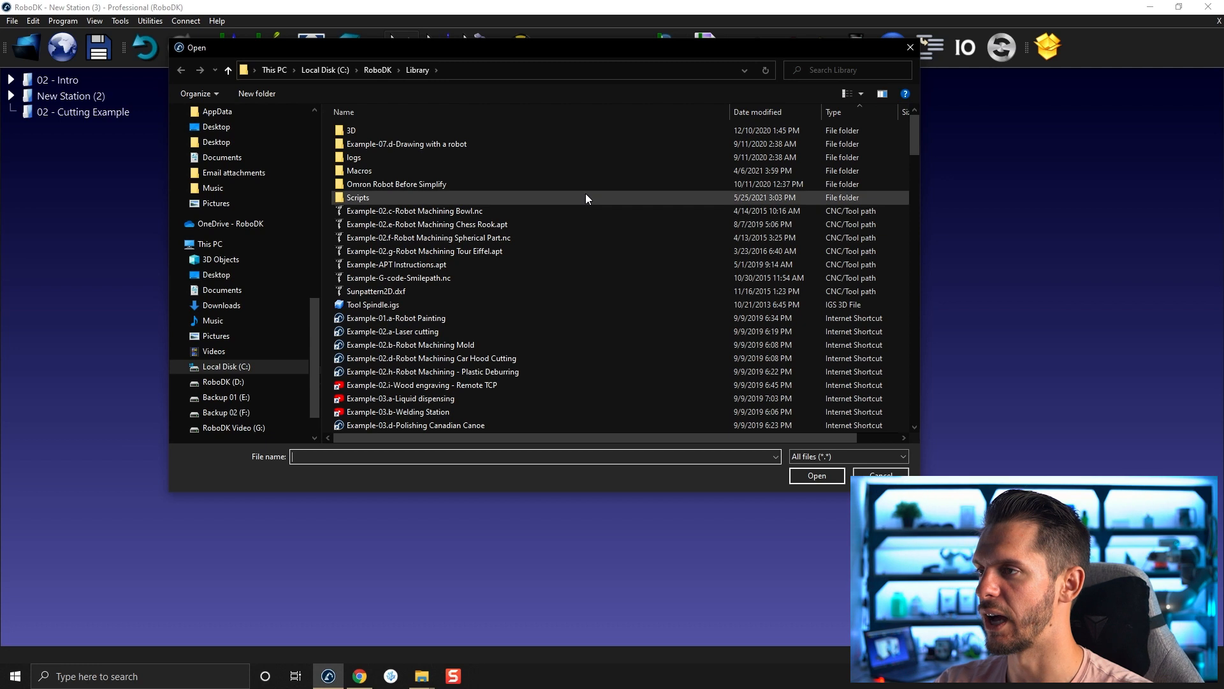
Step: Scroll through the RoboDK Library folder looking for ABB robots
scroll("down", 3)
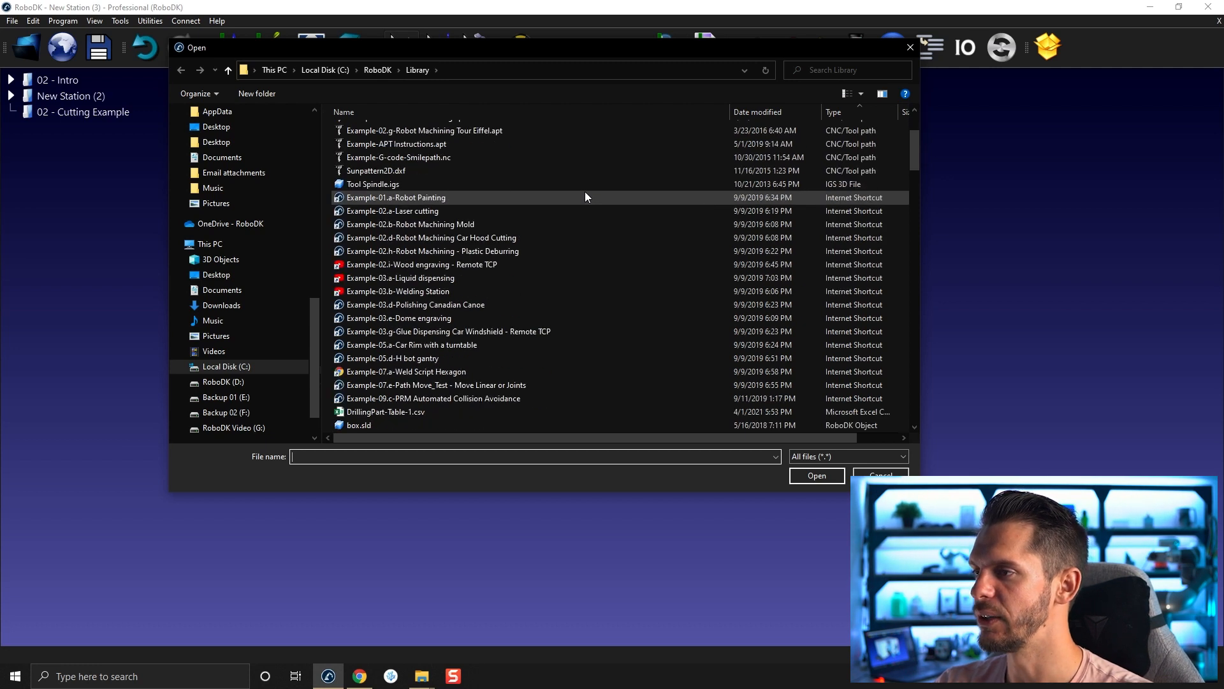
scroll("up", 3)
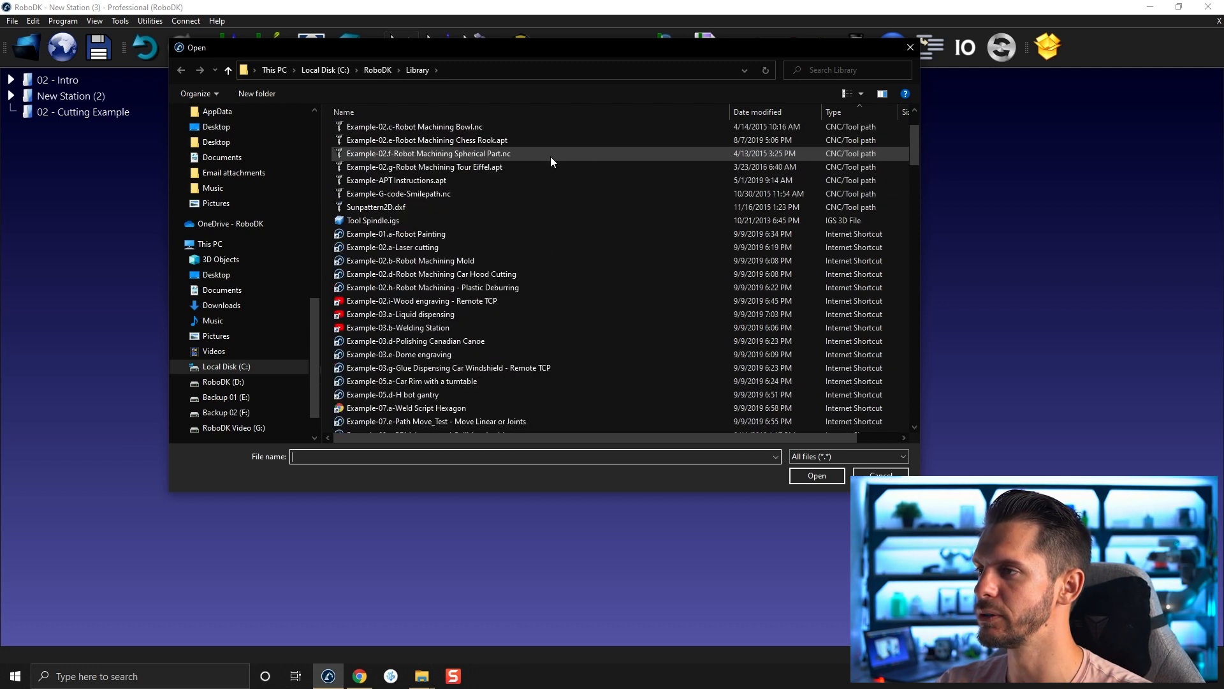
scroll("down", 3)
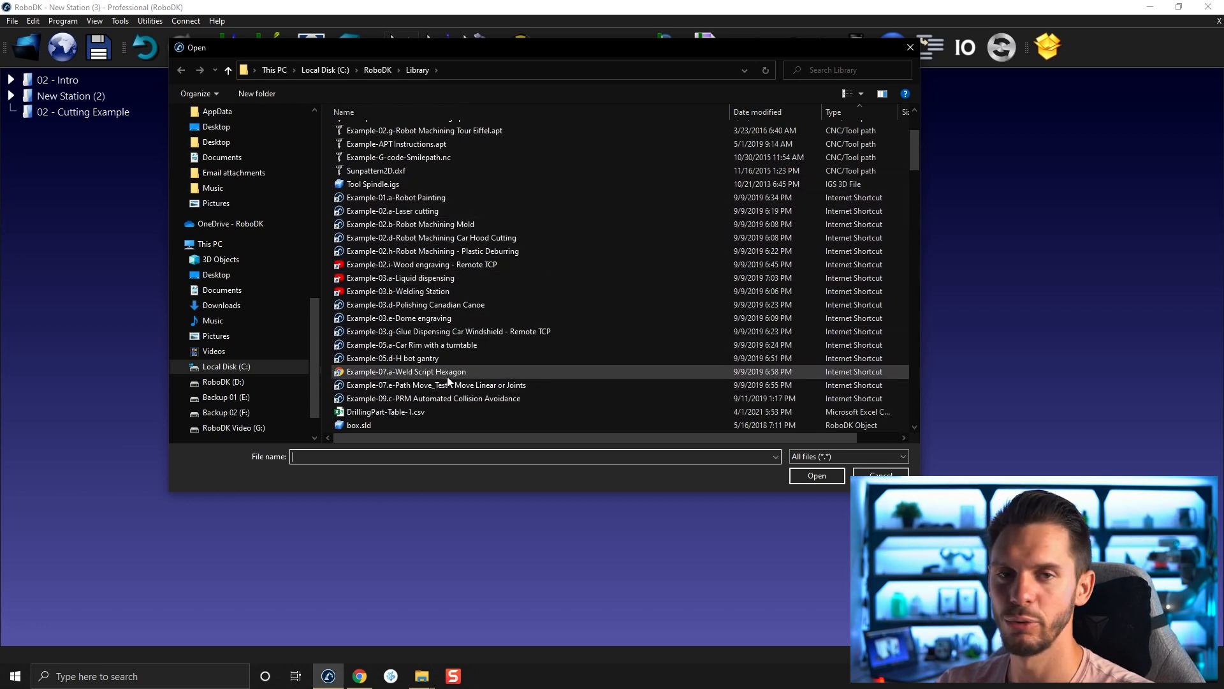
scroll("down", 3)
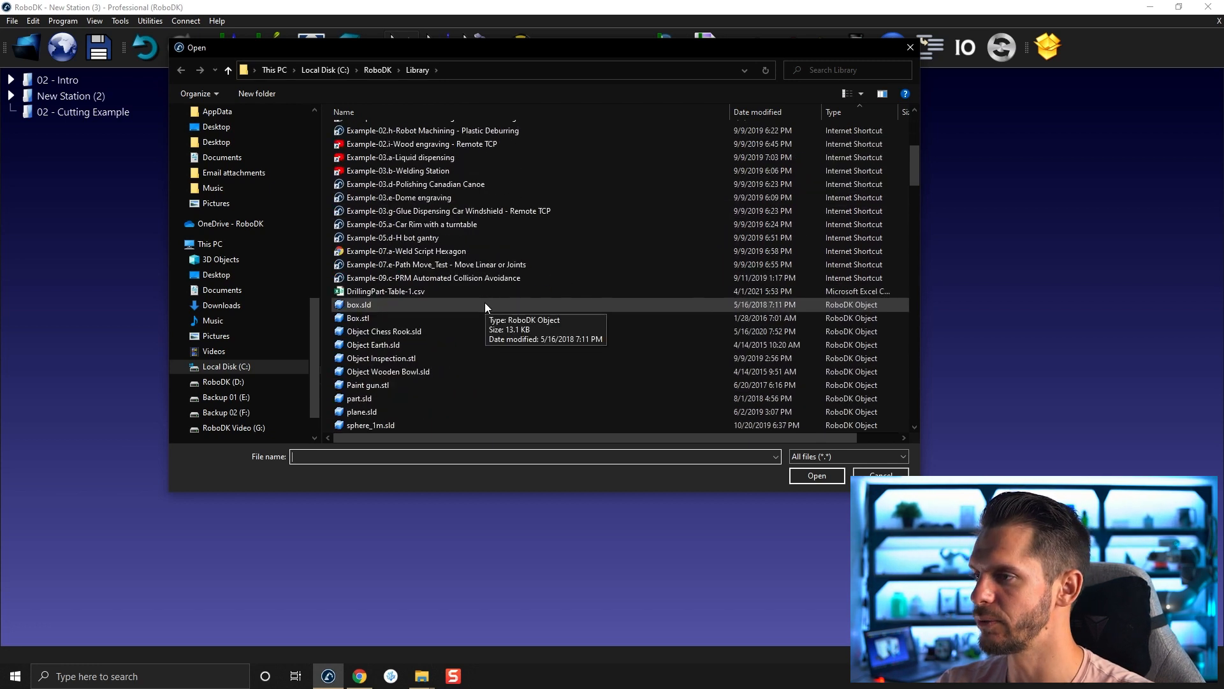
scroll("down", 3)
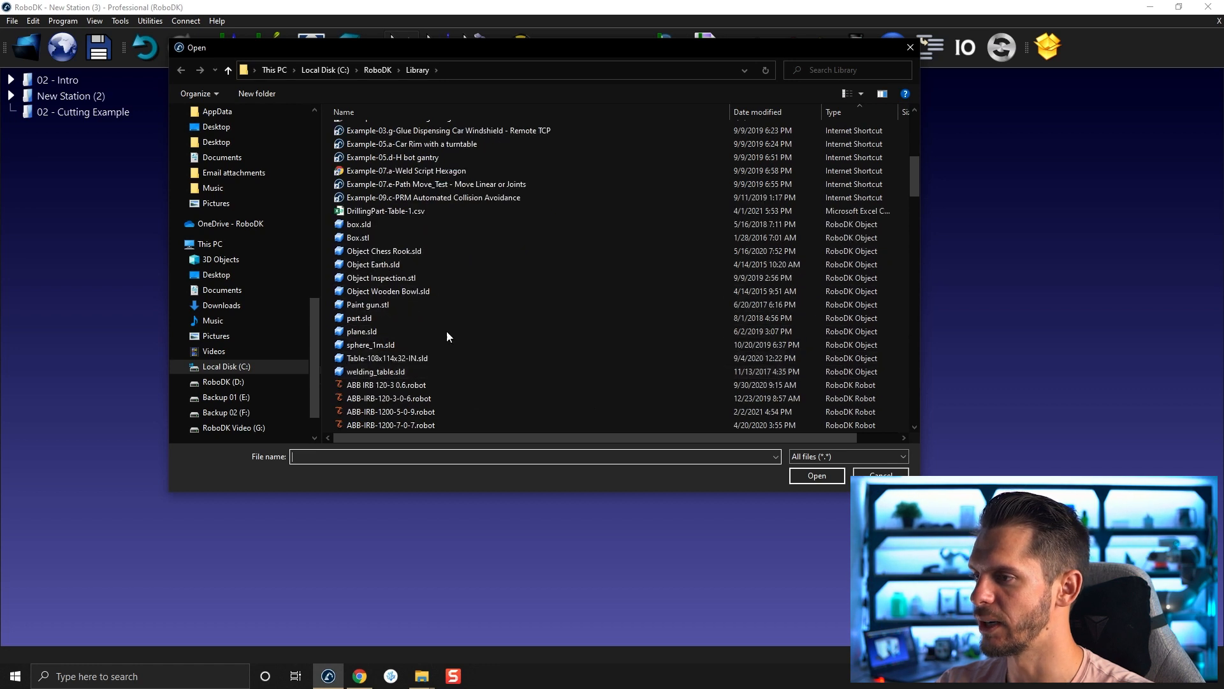
scroll("down", 3)
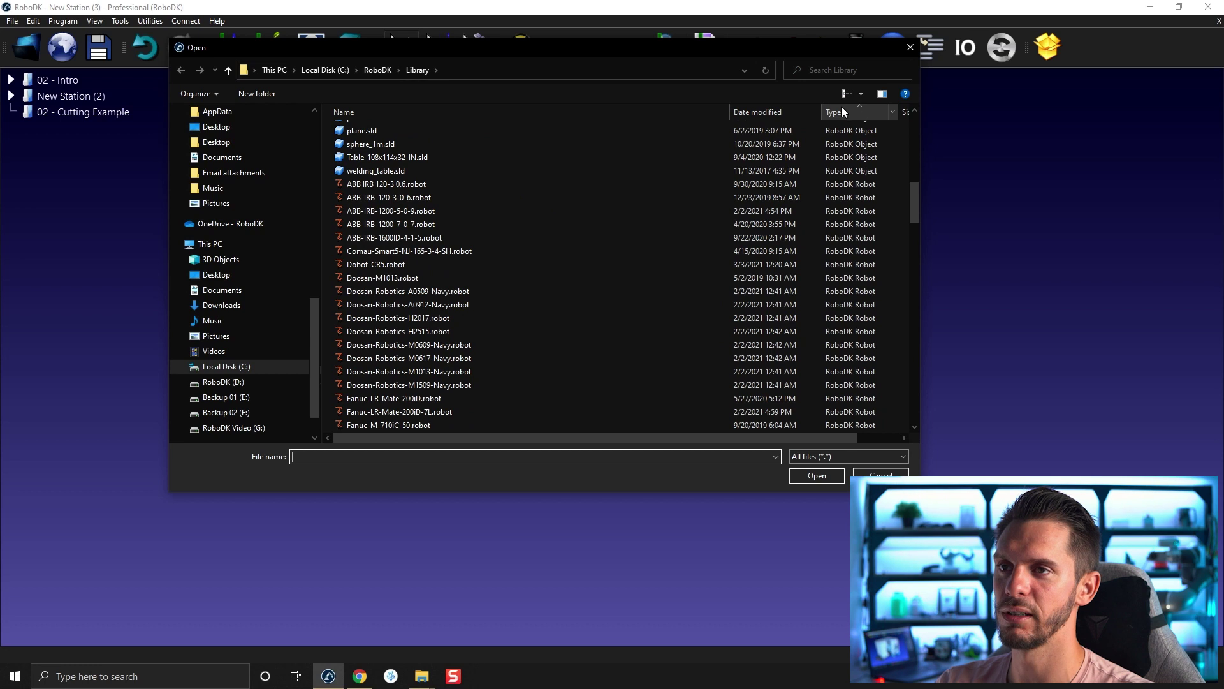
mouse_move(865, 119)
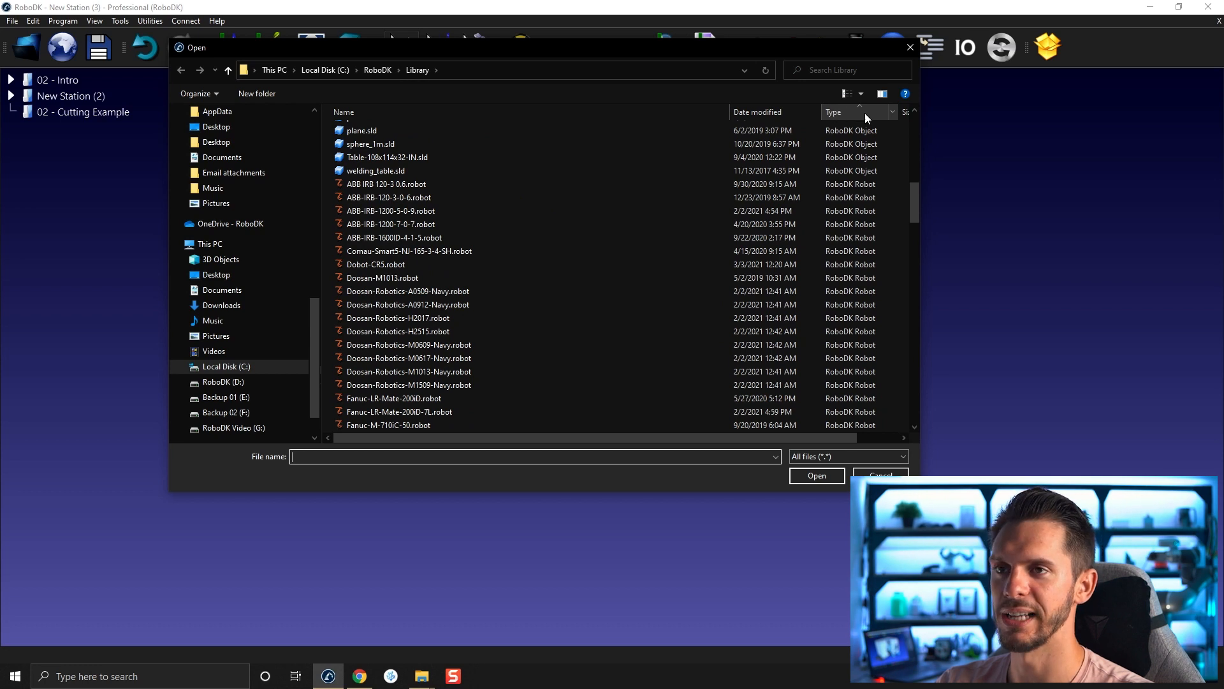
mouse_move(839, 123)
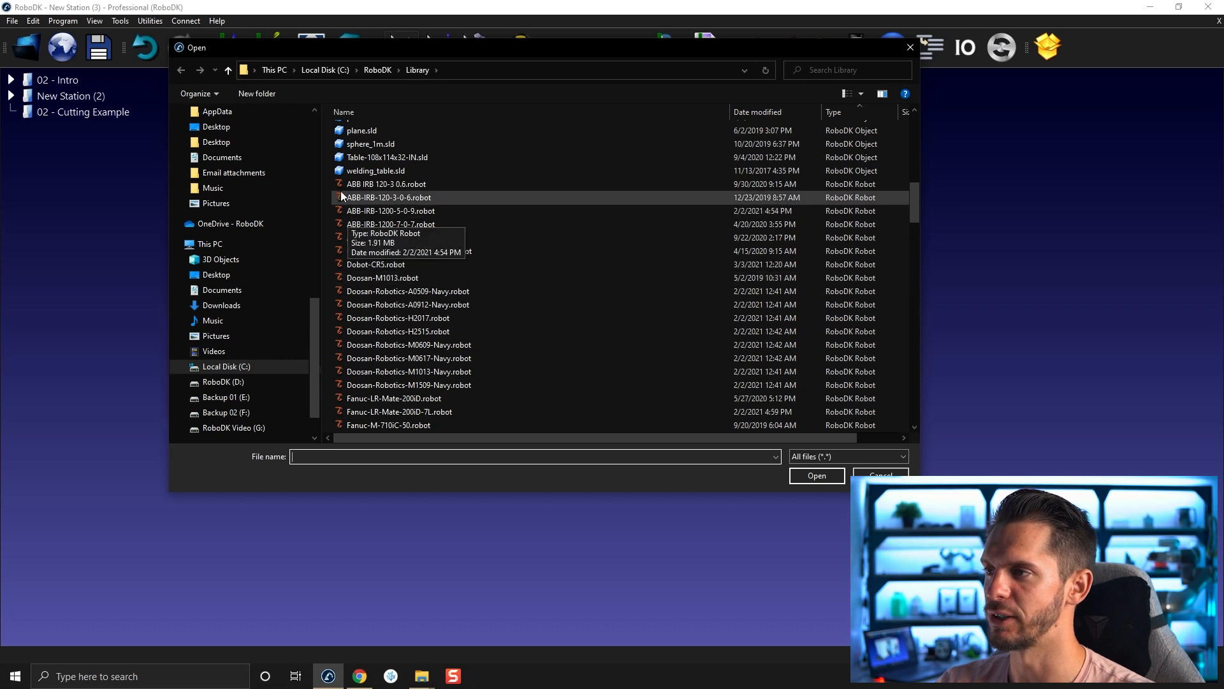
Step: Select ABB IRB 120-3 0.6.robot in the Library open dialog
scroll("down", 3)
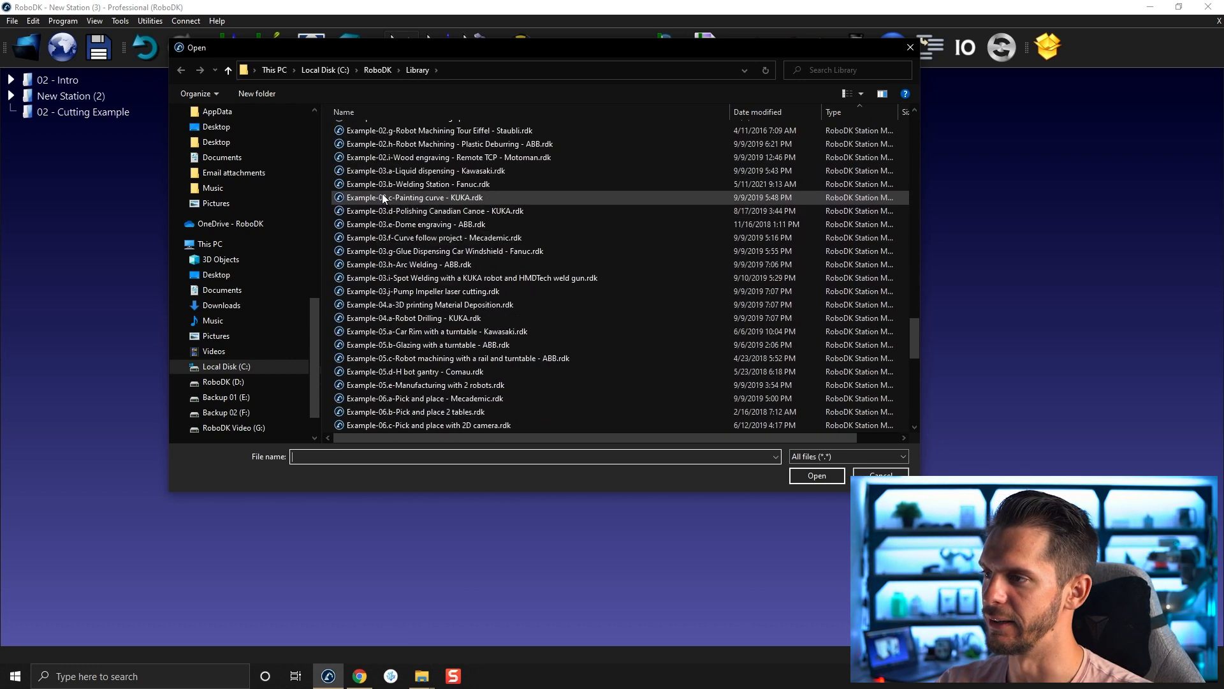
scroll("down", 3)
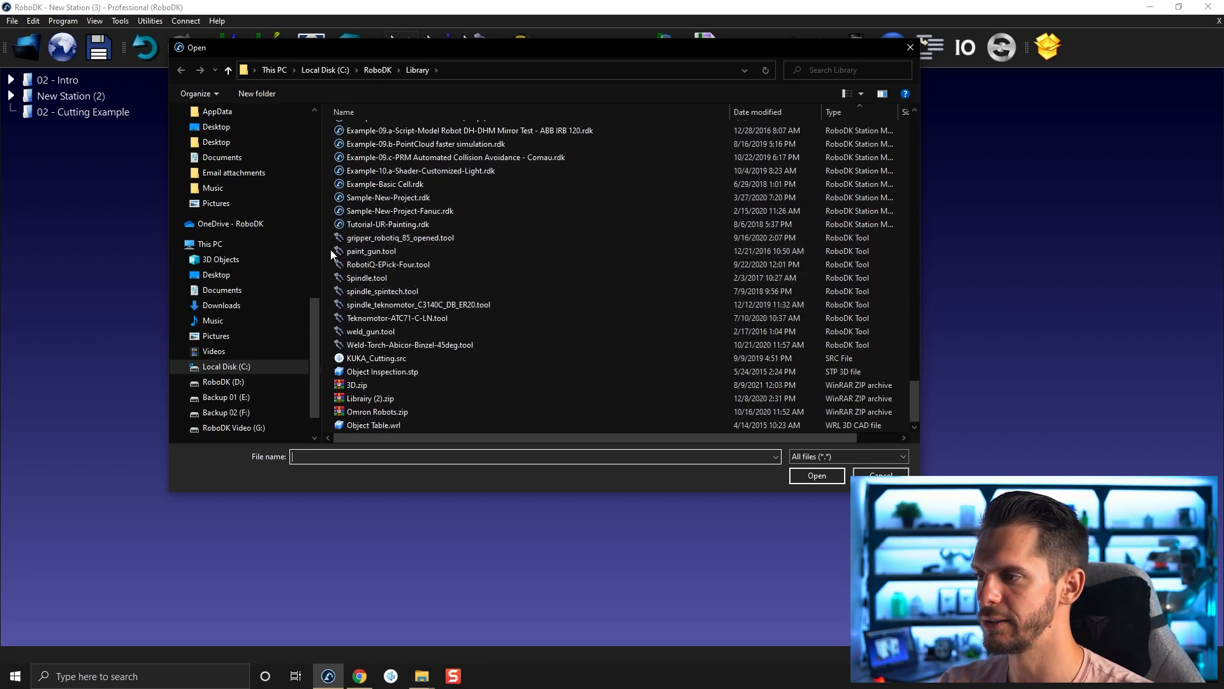
left_click(409, 345)
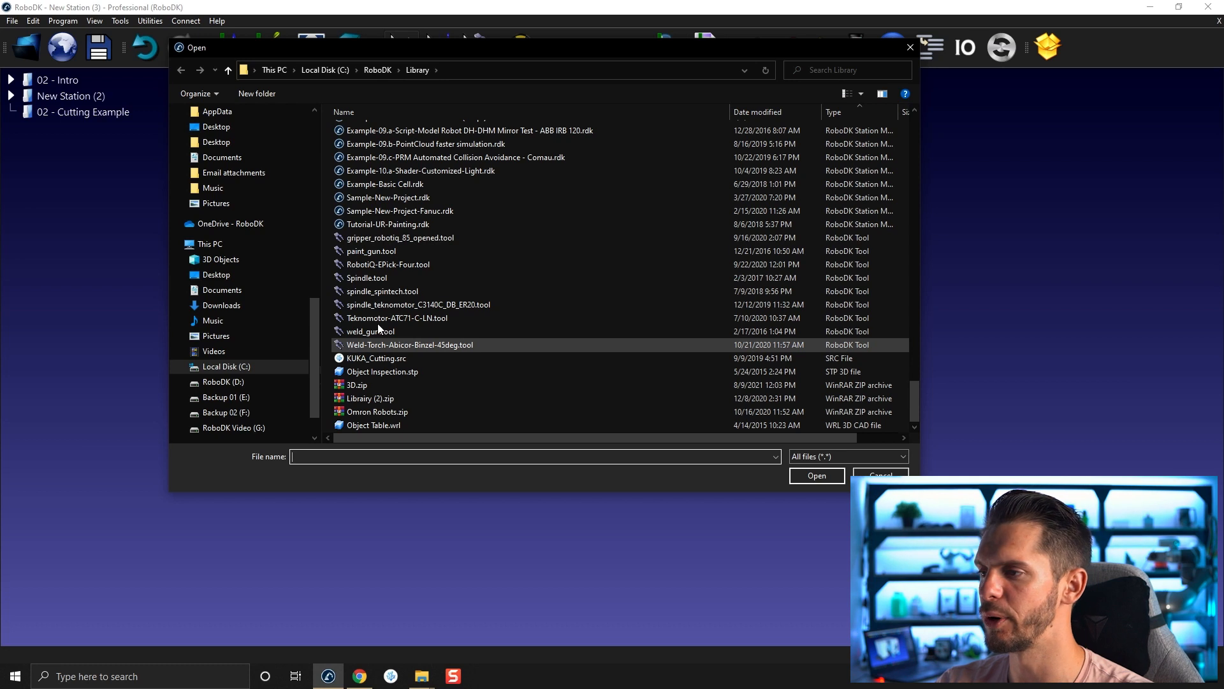
scroll("up", 3)
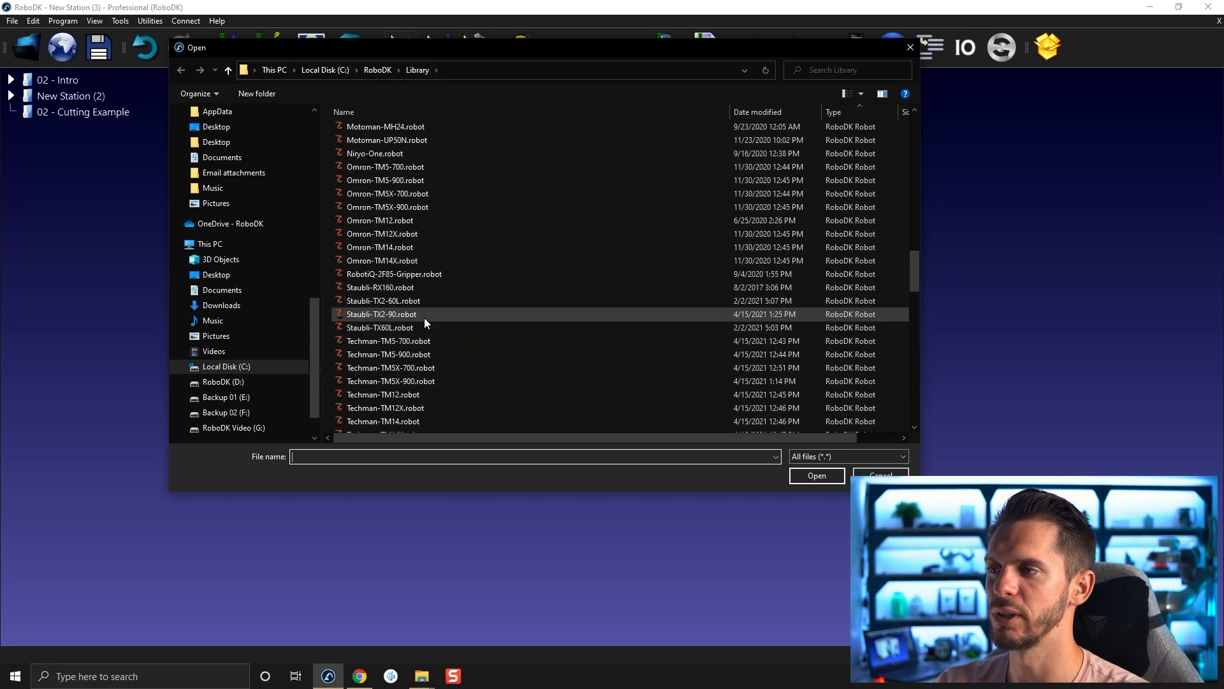
scroll("up", 3)
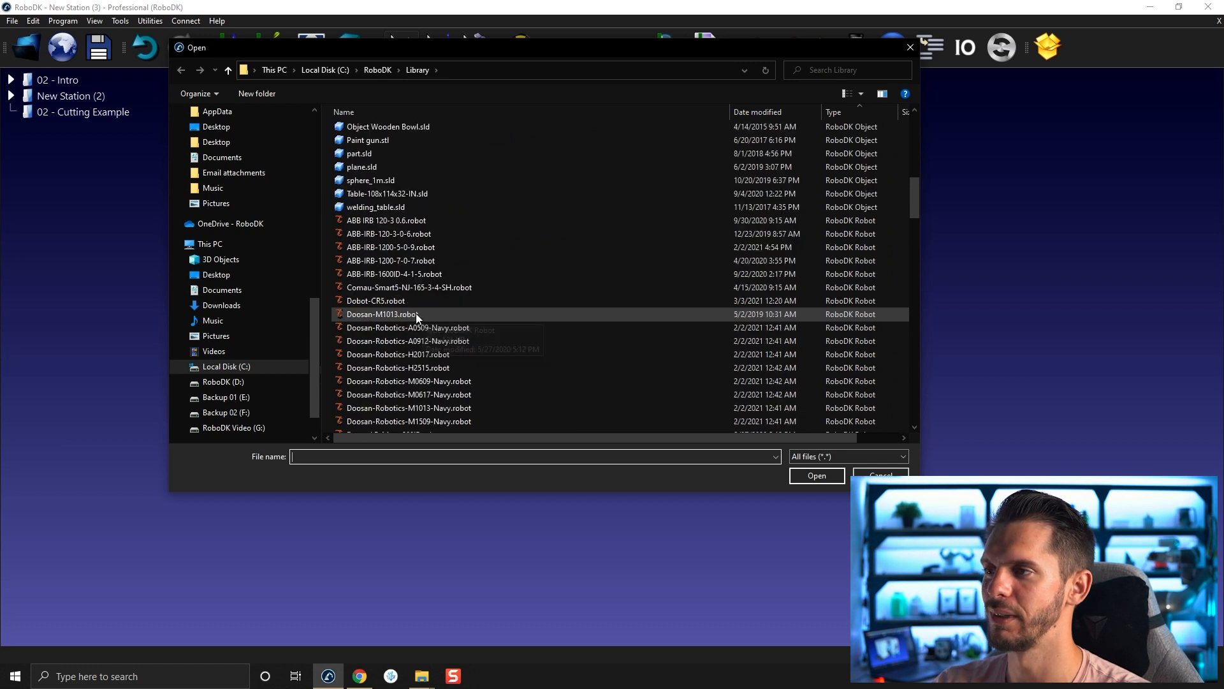
left_click(386, 220)
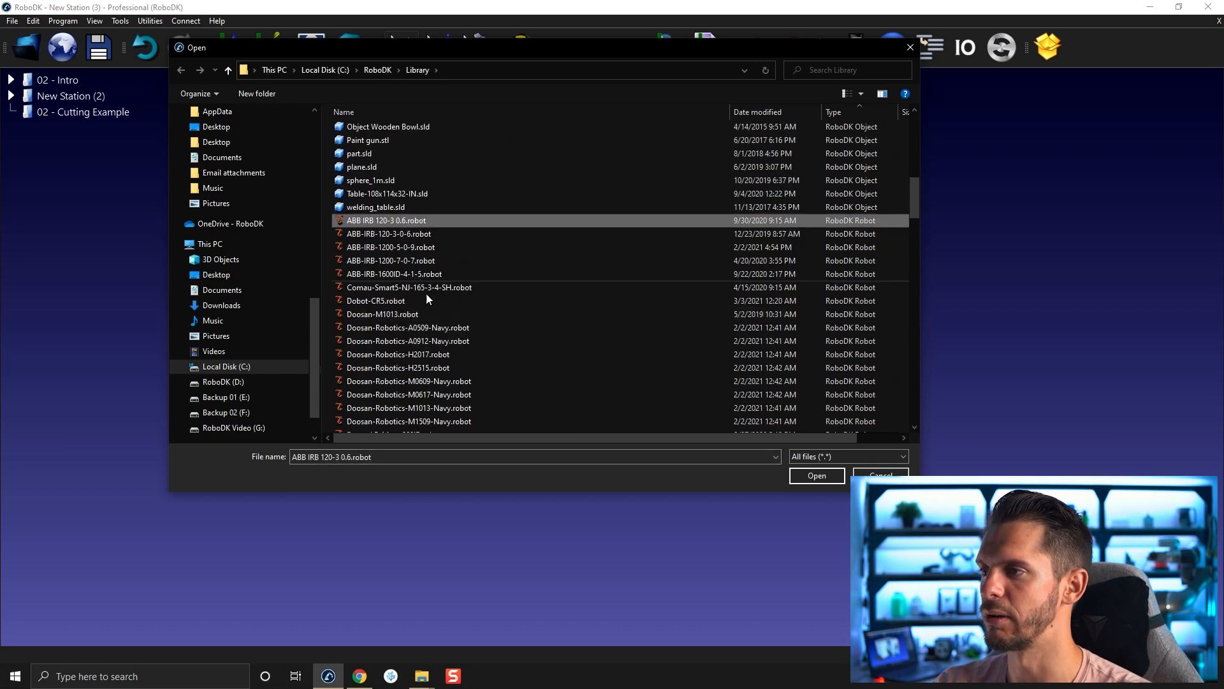
Step: Load the ABB IRB 120-3/0.6 robot and open its jogging panel
left_click(816, 476)
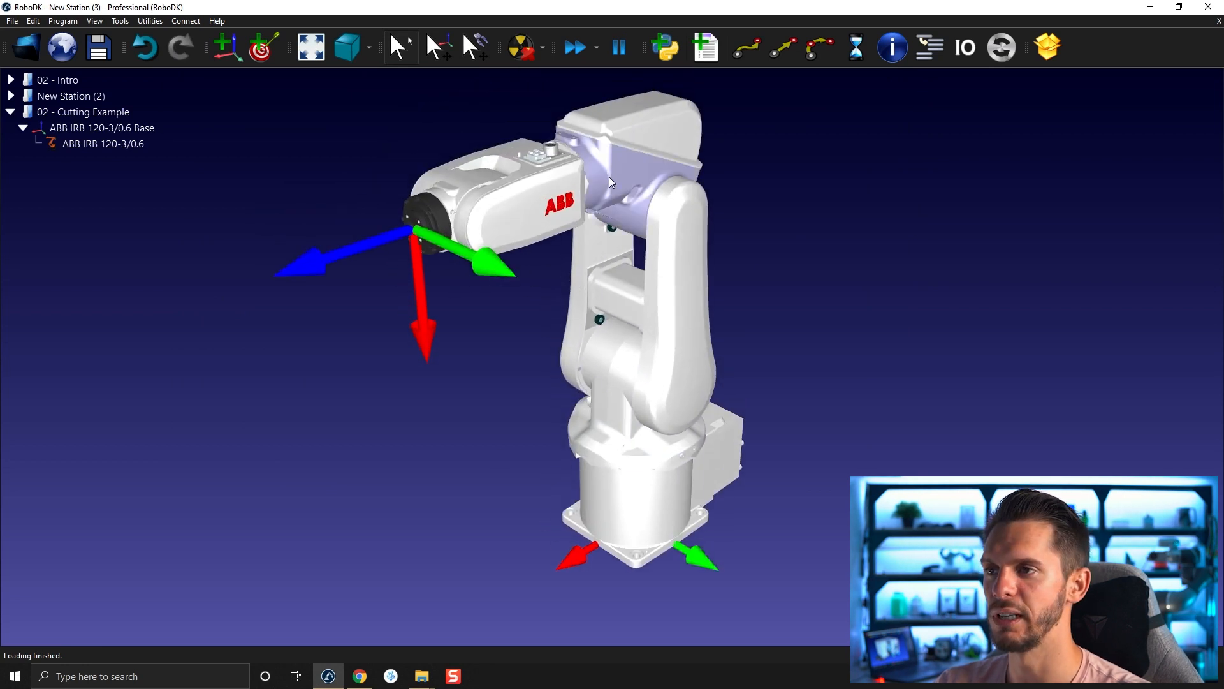
double_click(102, 144)
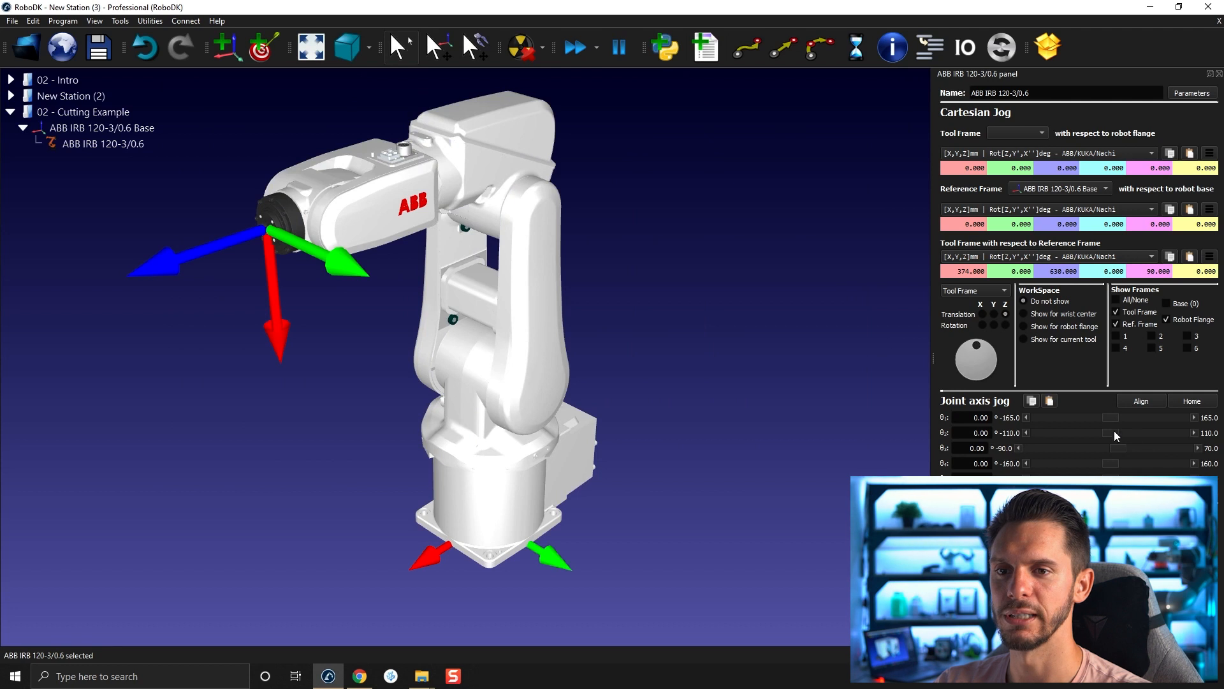
left_click(1193, 417)
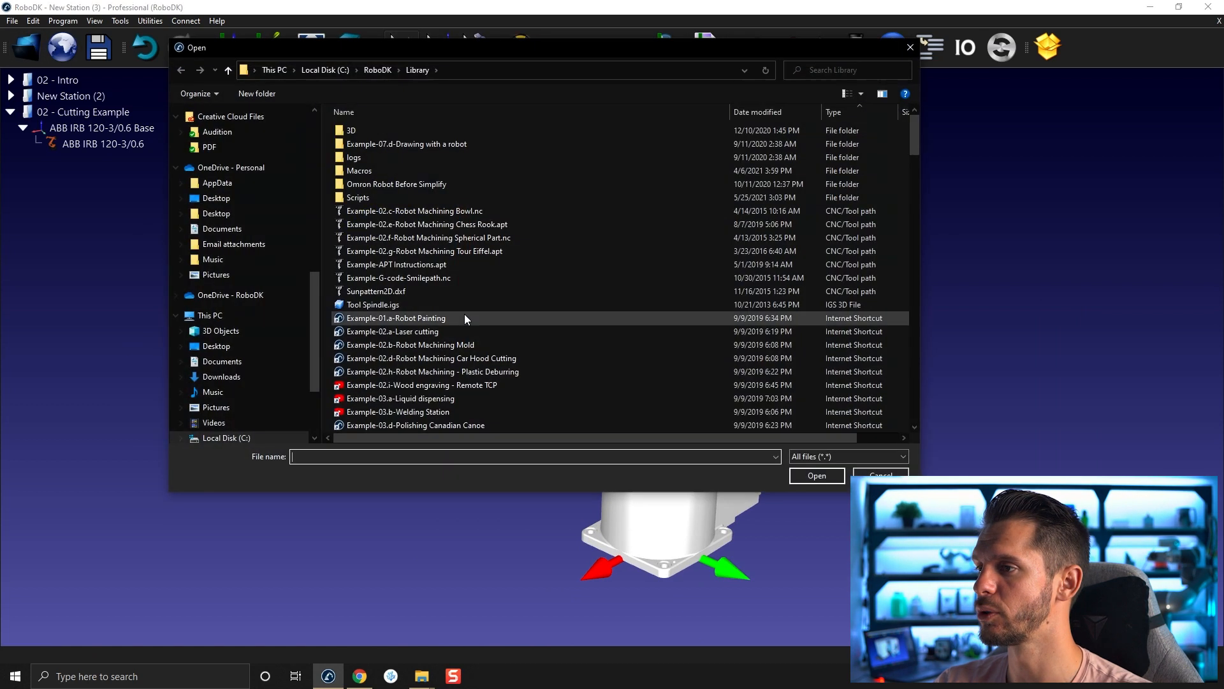
Step: Select paint_gun.tool in the library and mount it on the ABB robot
scroll("down", 3)
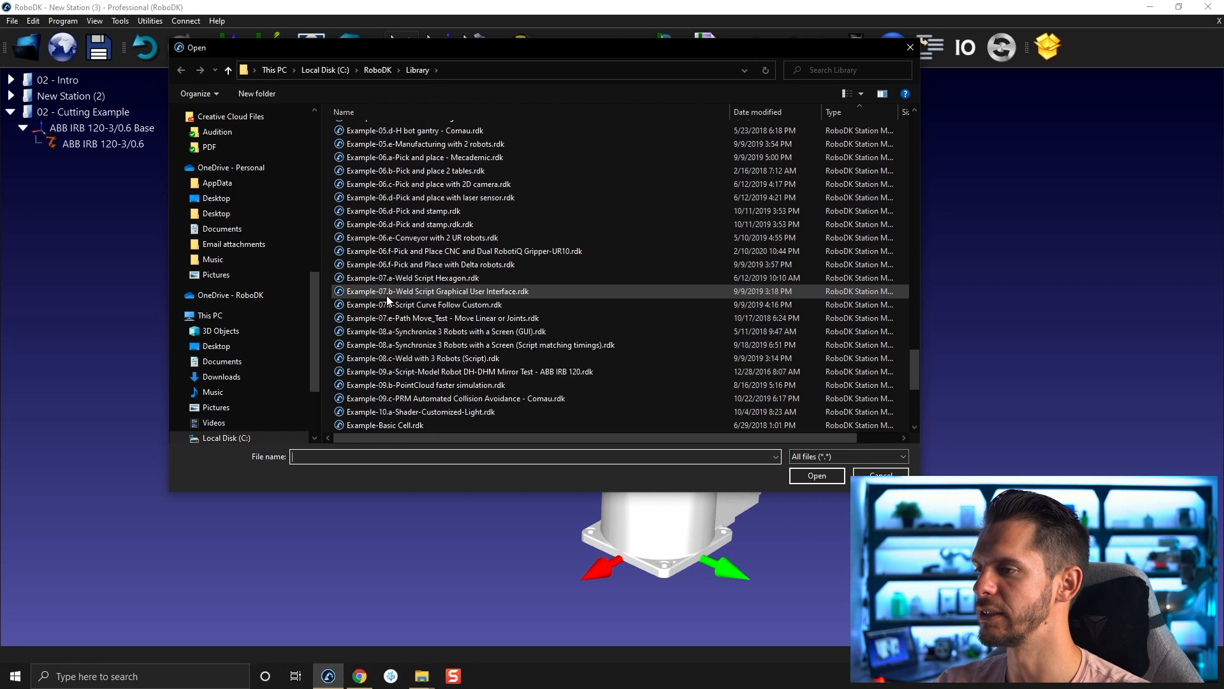
scroll("down", 3)
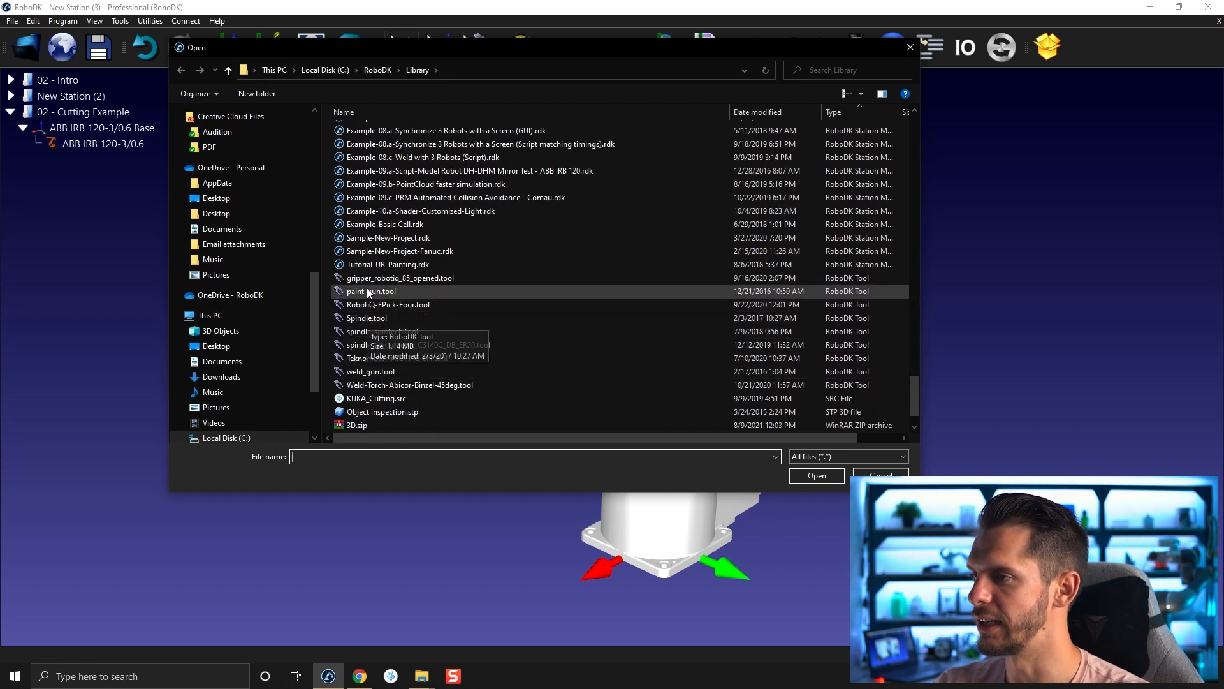
left_click(371, 291)
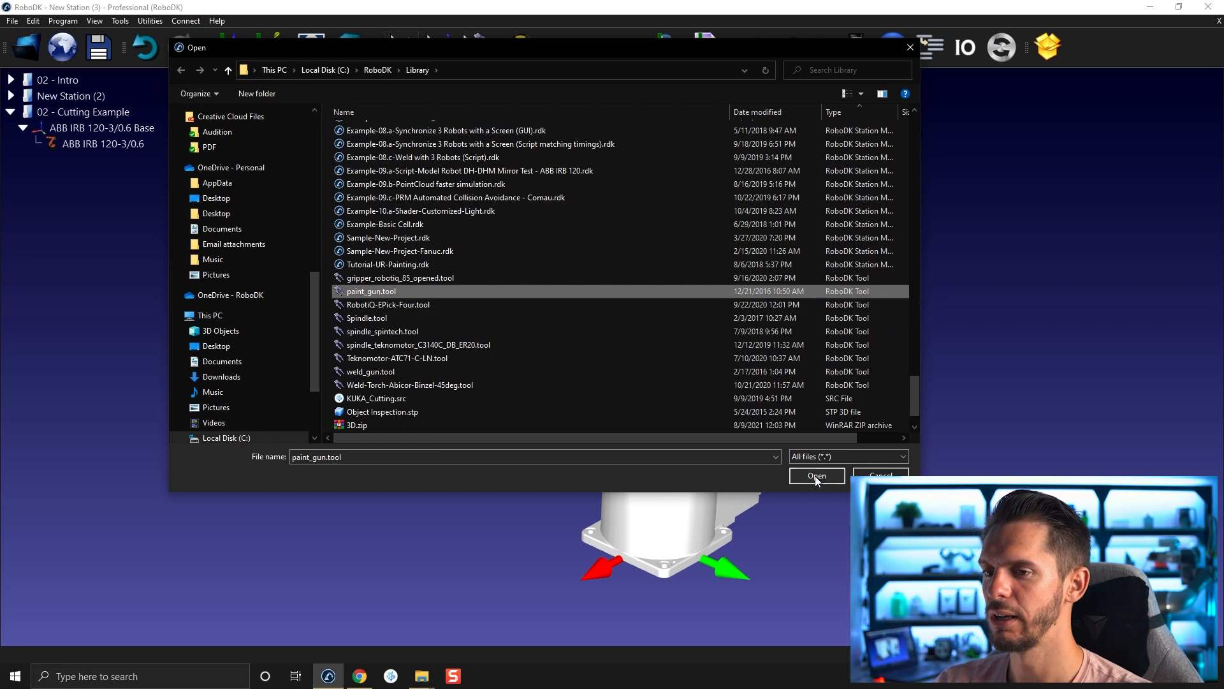
left_click(816, 476)
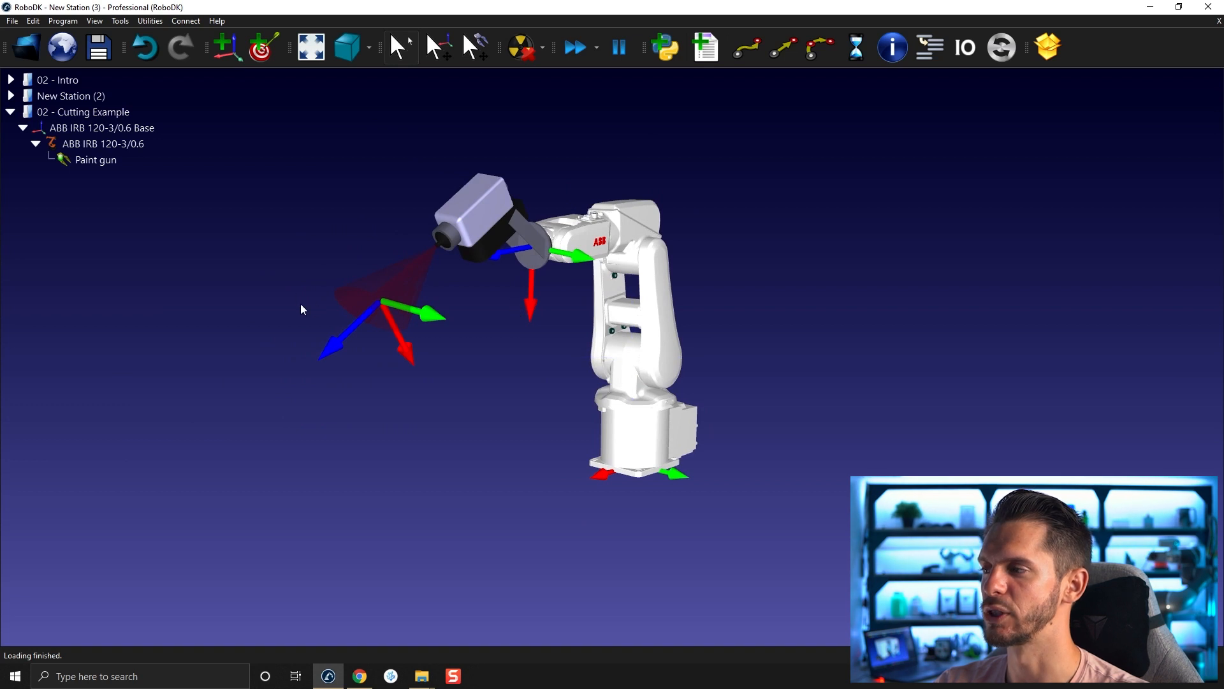
mouse_move(570, 164)
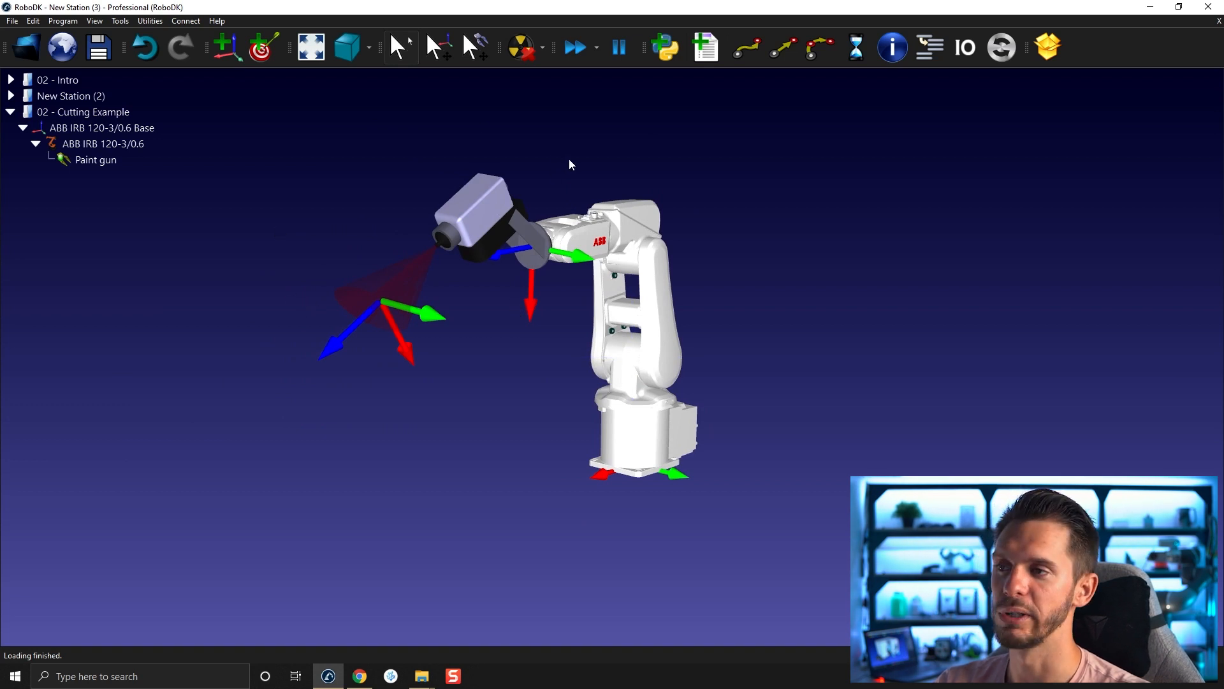
mouse_move(411, 350)
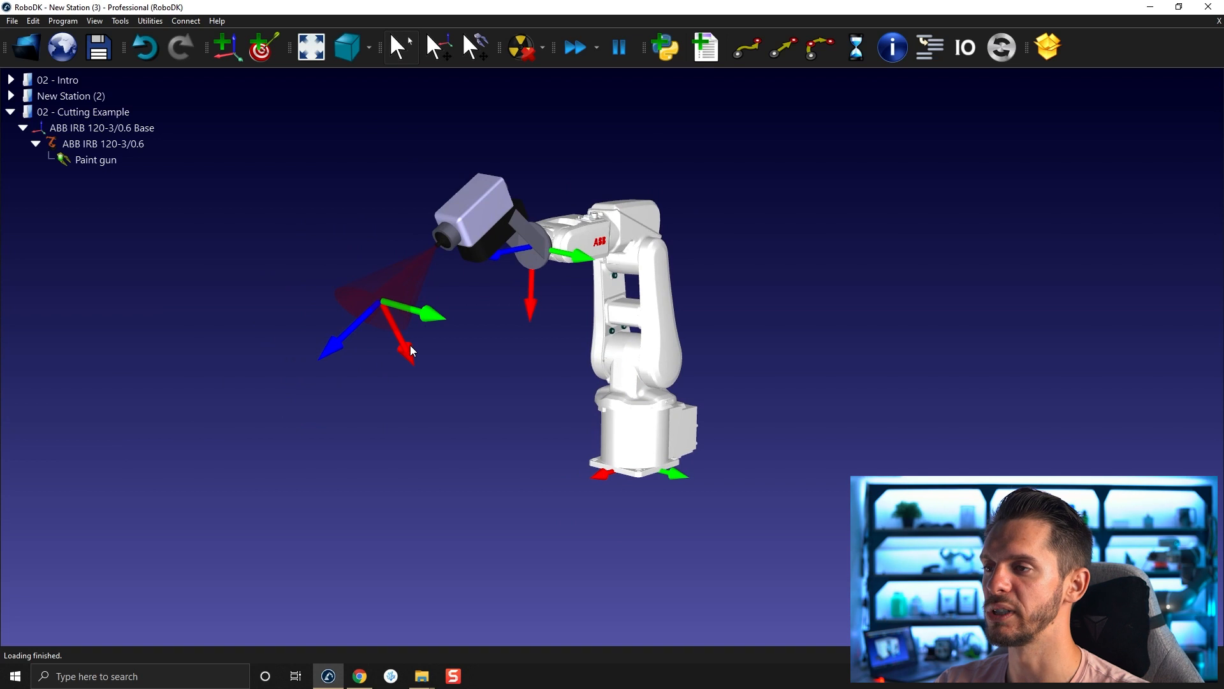
mouse_move(492, 312)
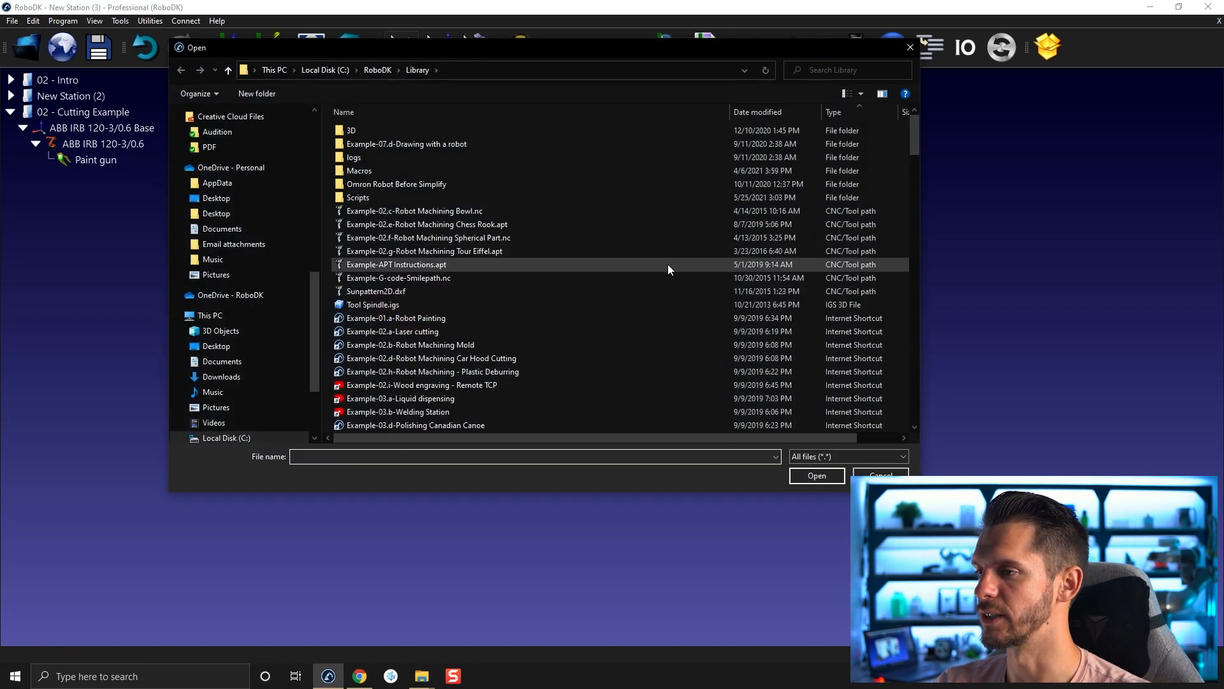
Step: Select Object Inspection.stp in the library and import it into the station
scroll("down", 3)
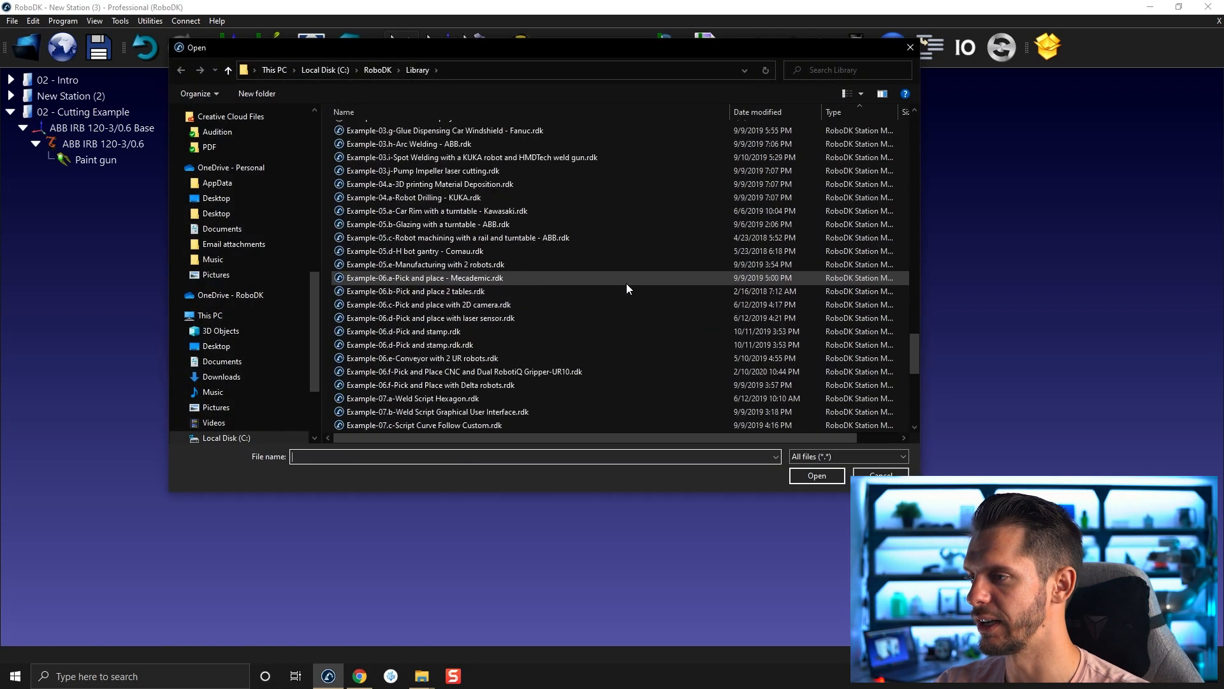
scroll("down", 3)
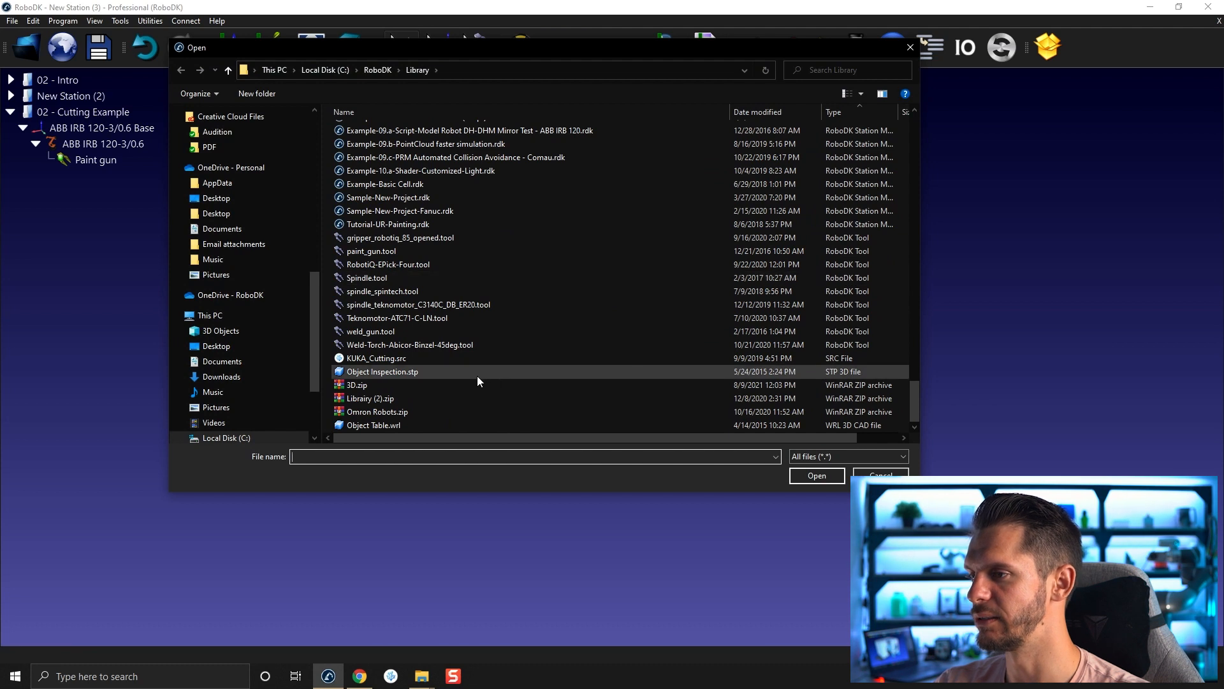
left_click(383, 371)
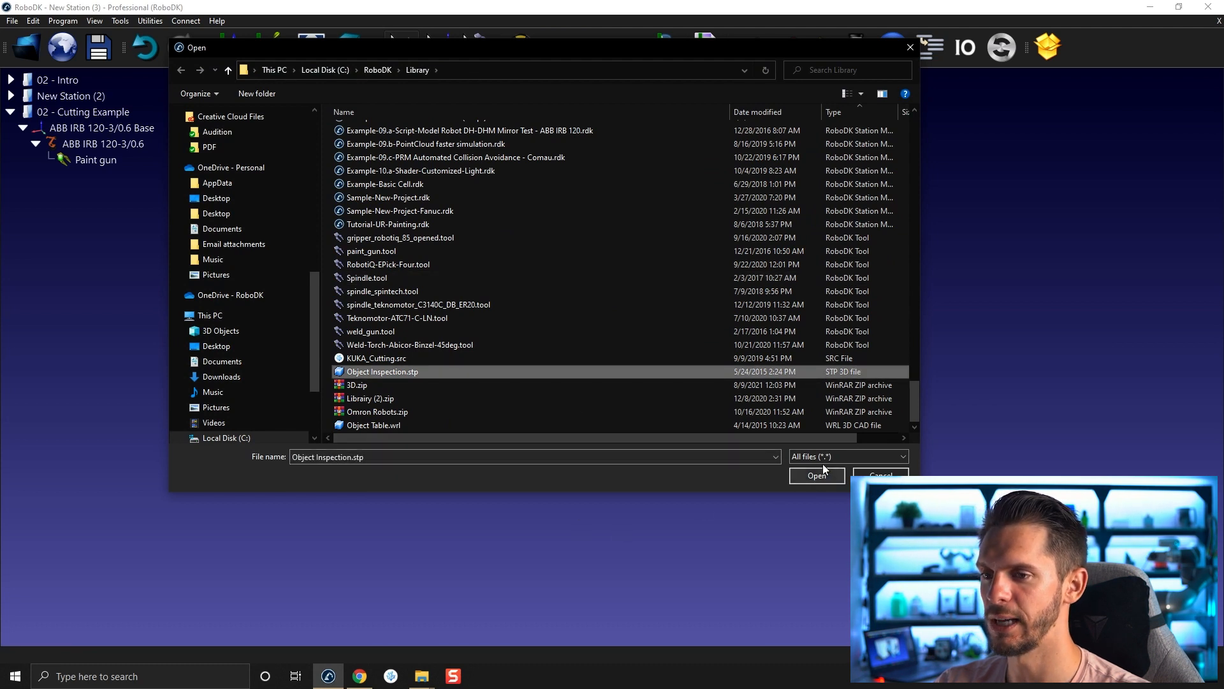
left_click(816, 476)
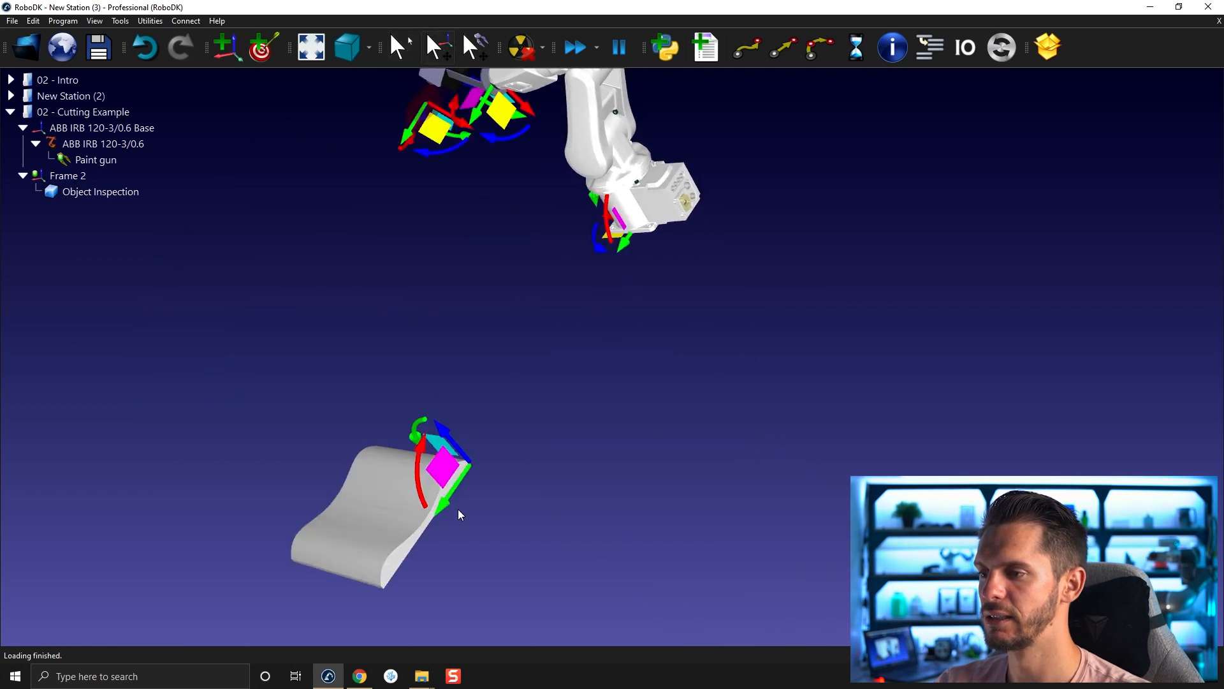
mouse_move(444, 508)
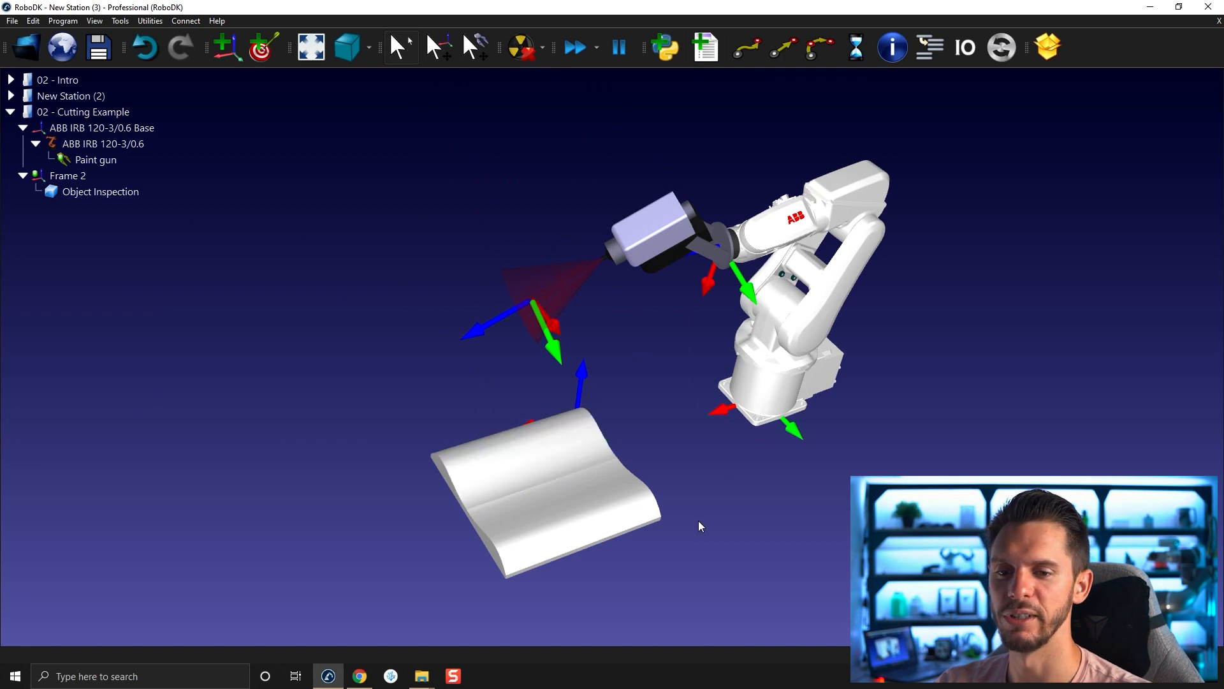
mouse_move(567, 328)
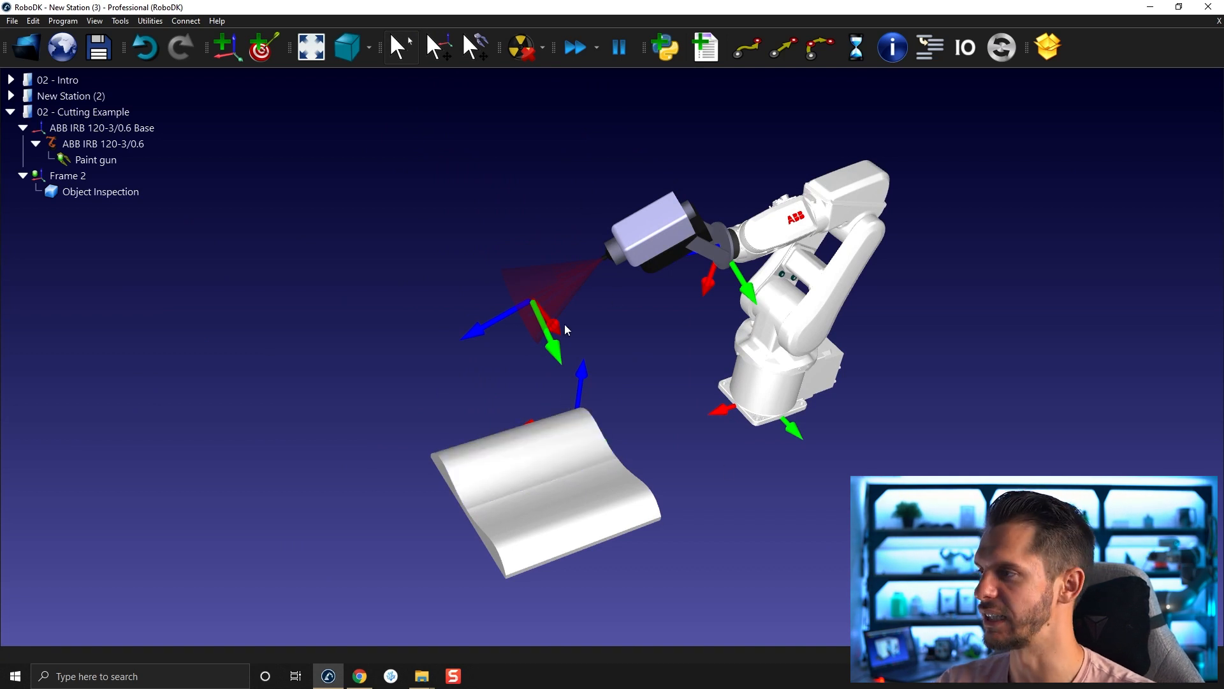
mouse_move(449, 343)
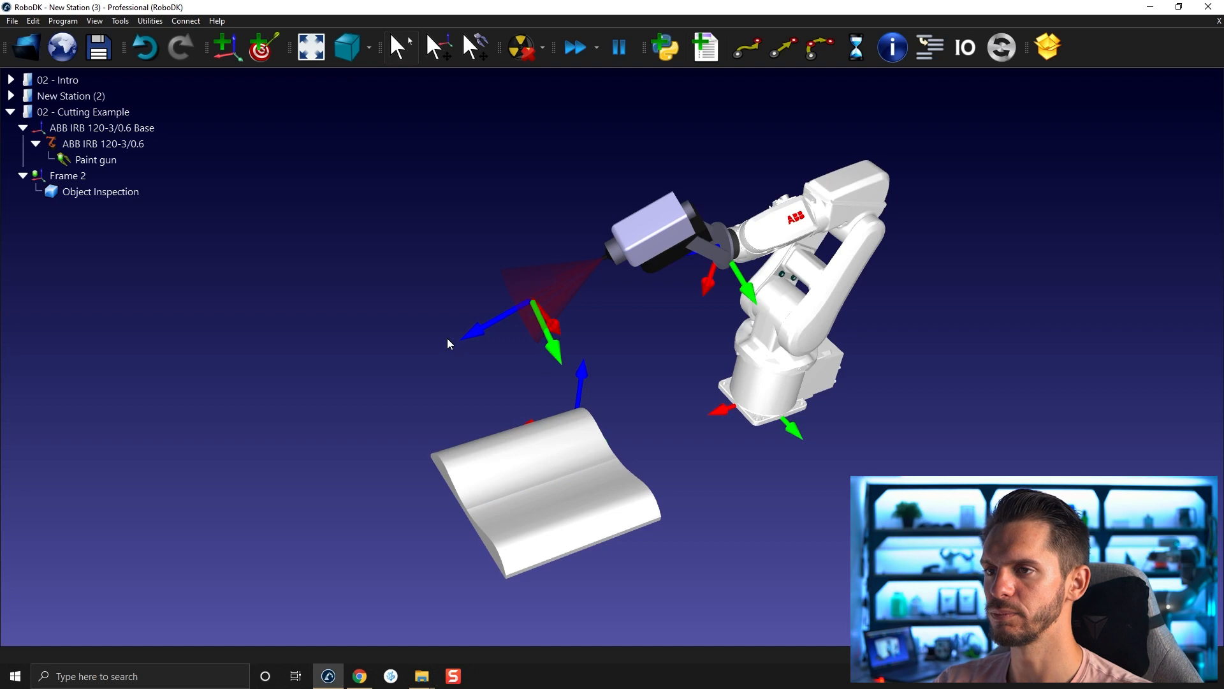
Step: Select the Object Inspection part under Frame 2 in the scene
left_click(523, 459)
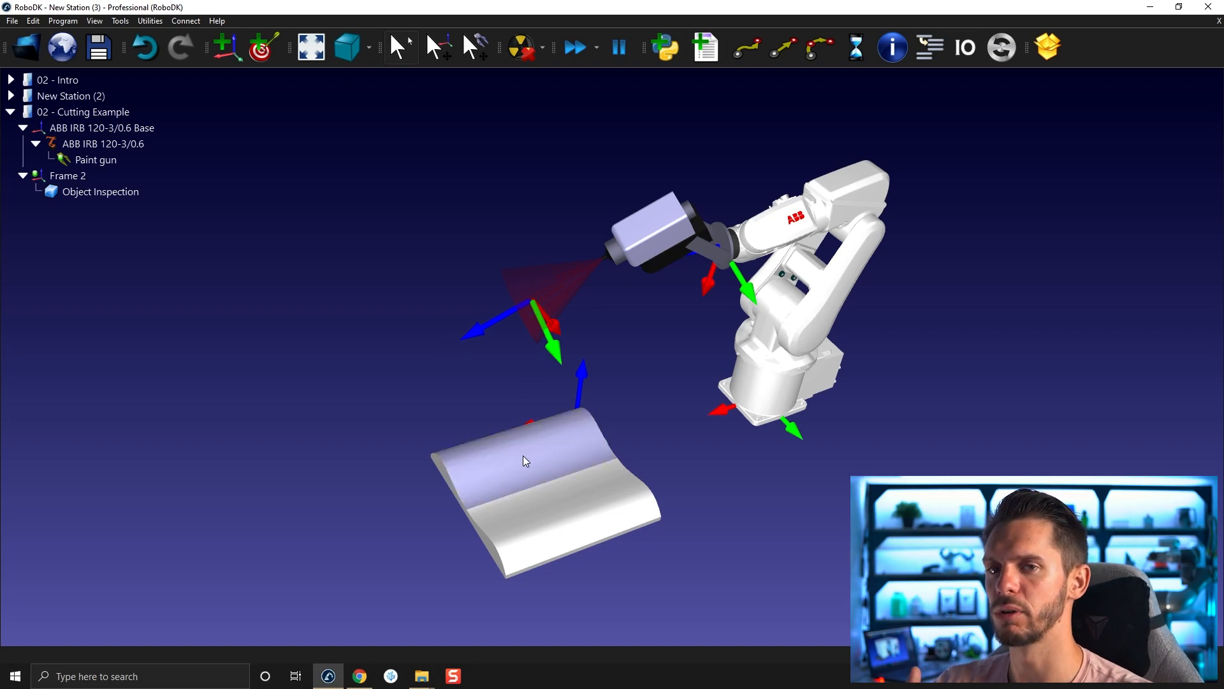